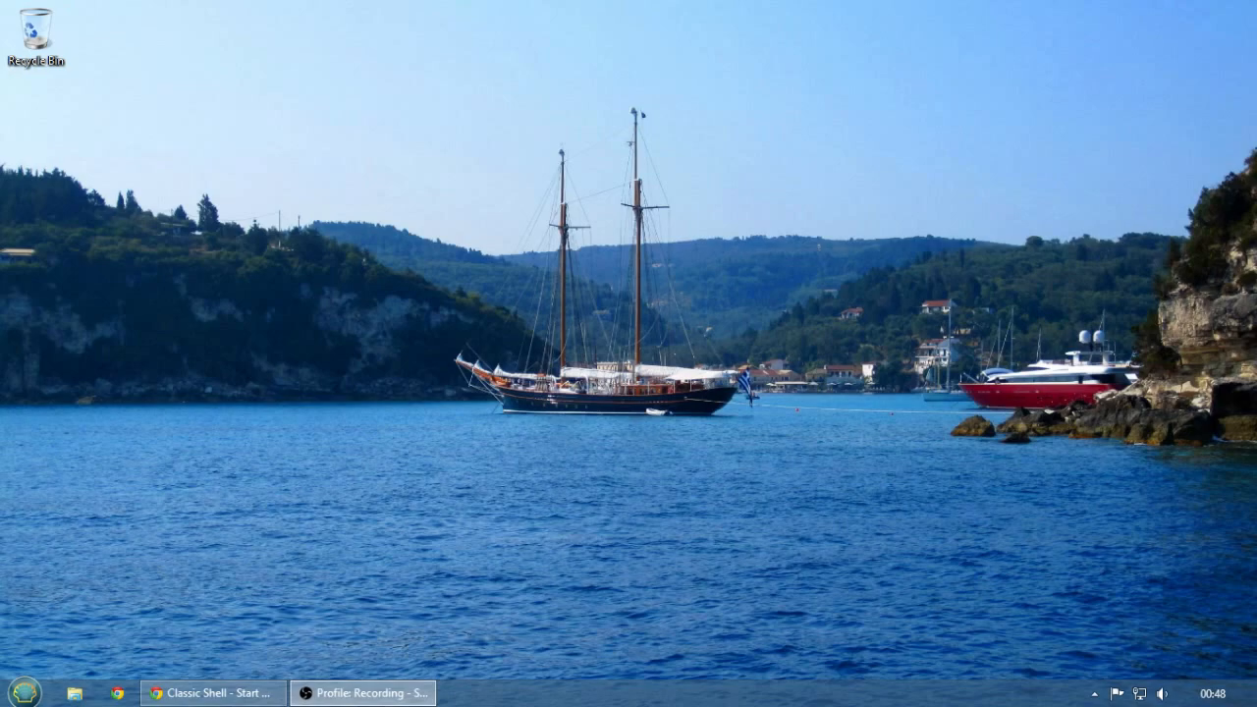
pyautogui.moveTo(834, 537)
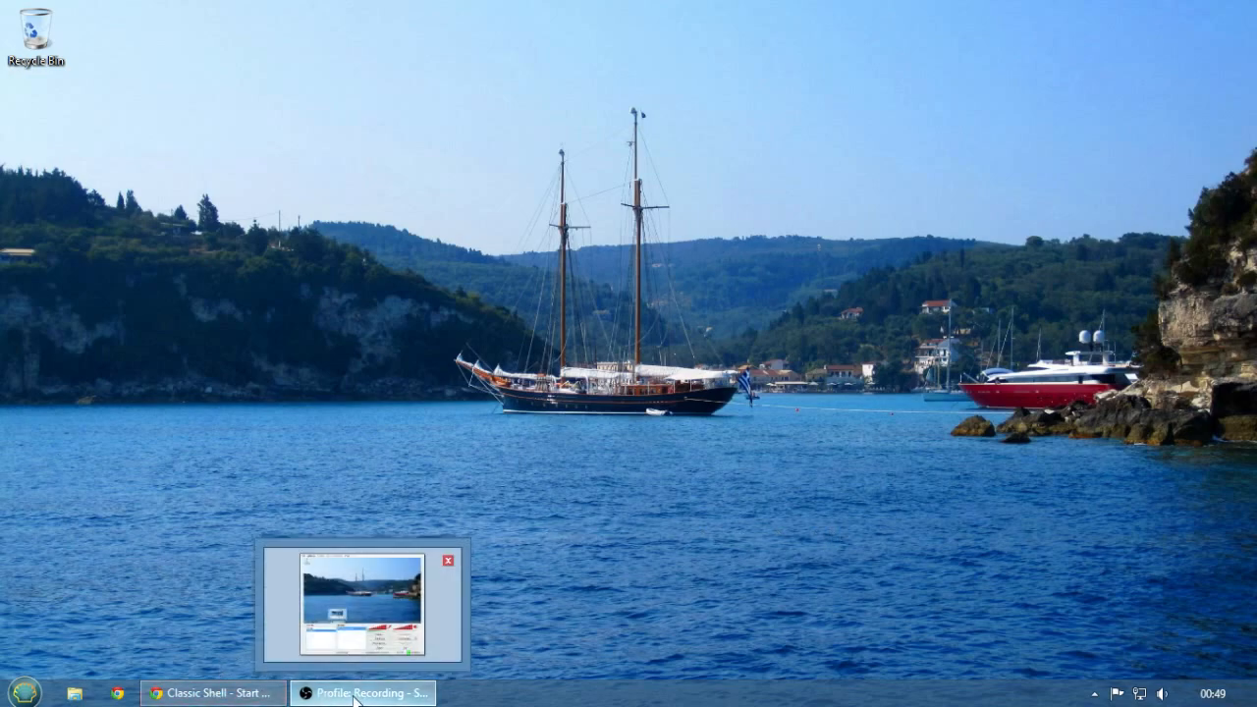
pyautogui.moveTo(363, 589)
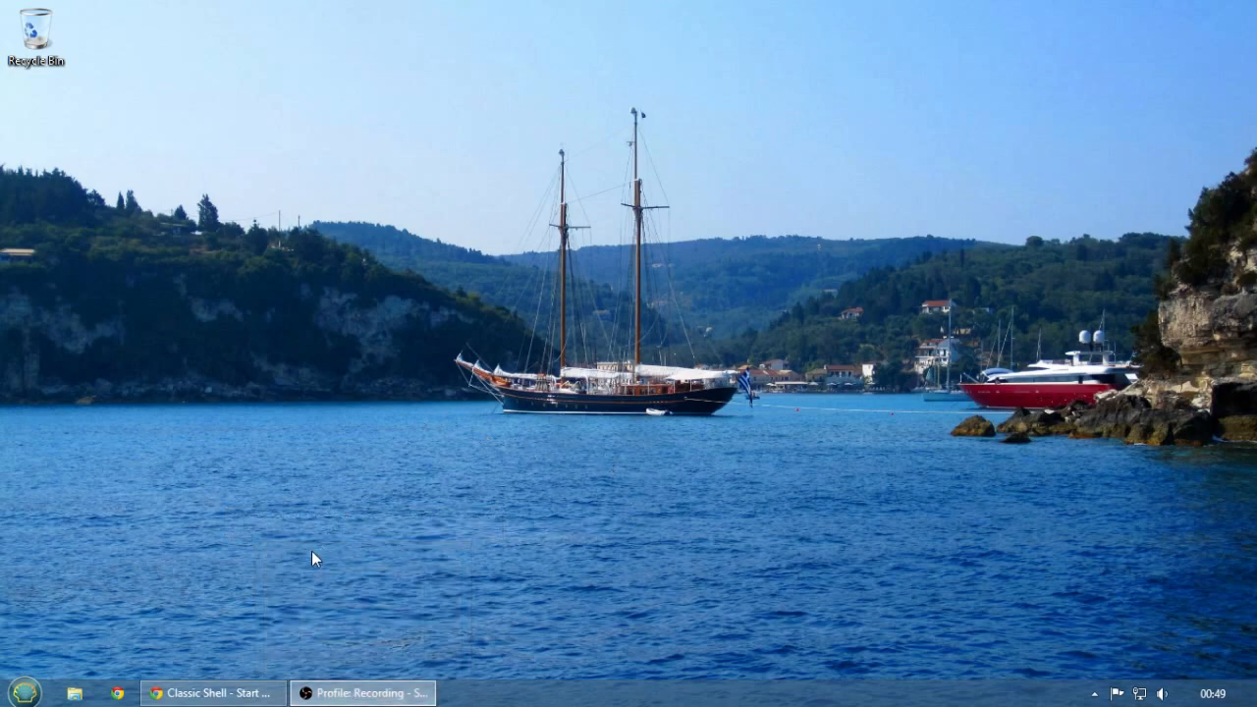
pyautogui.moveTo(236, 627)
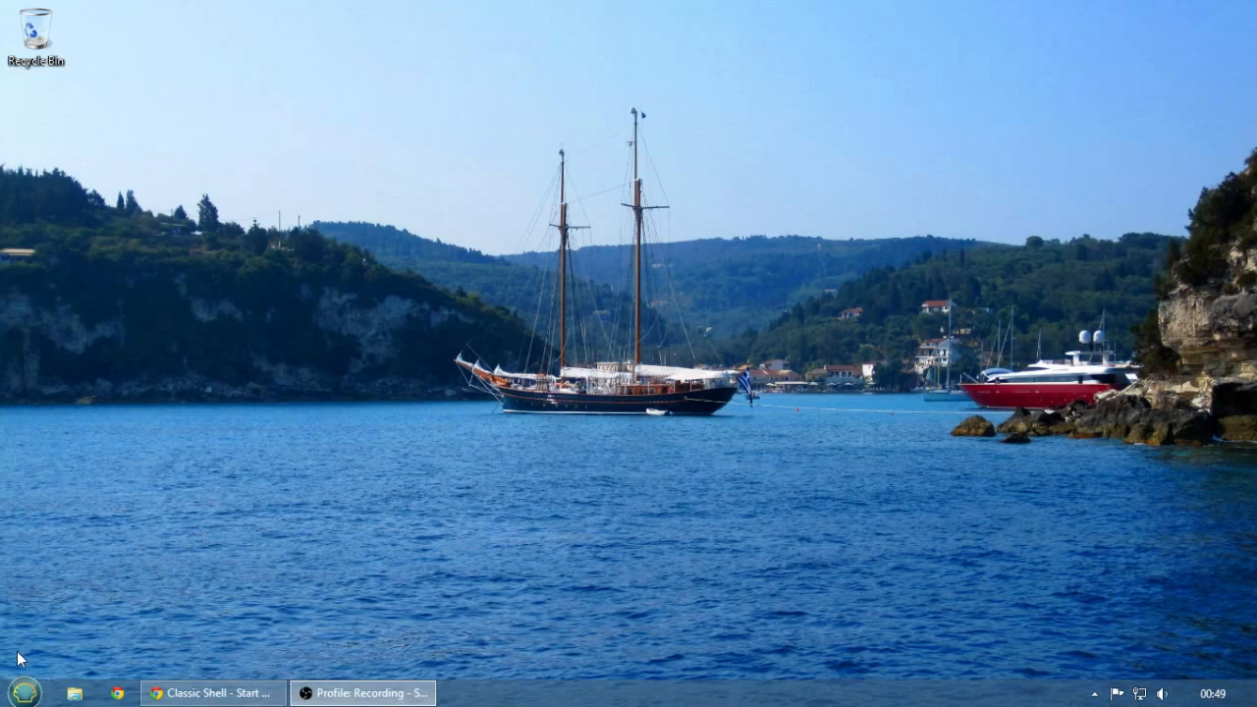
pyautogui.moveTo(14, 692)
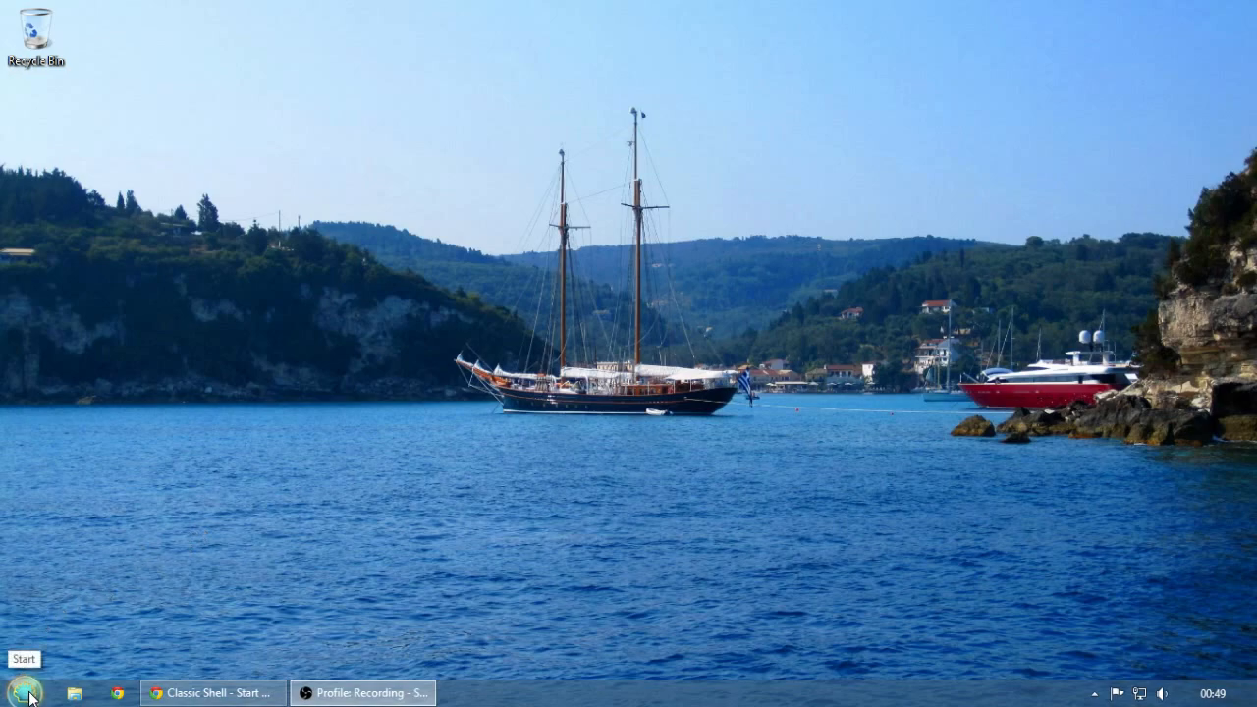
pyautogui.moveTo(329, 475)
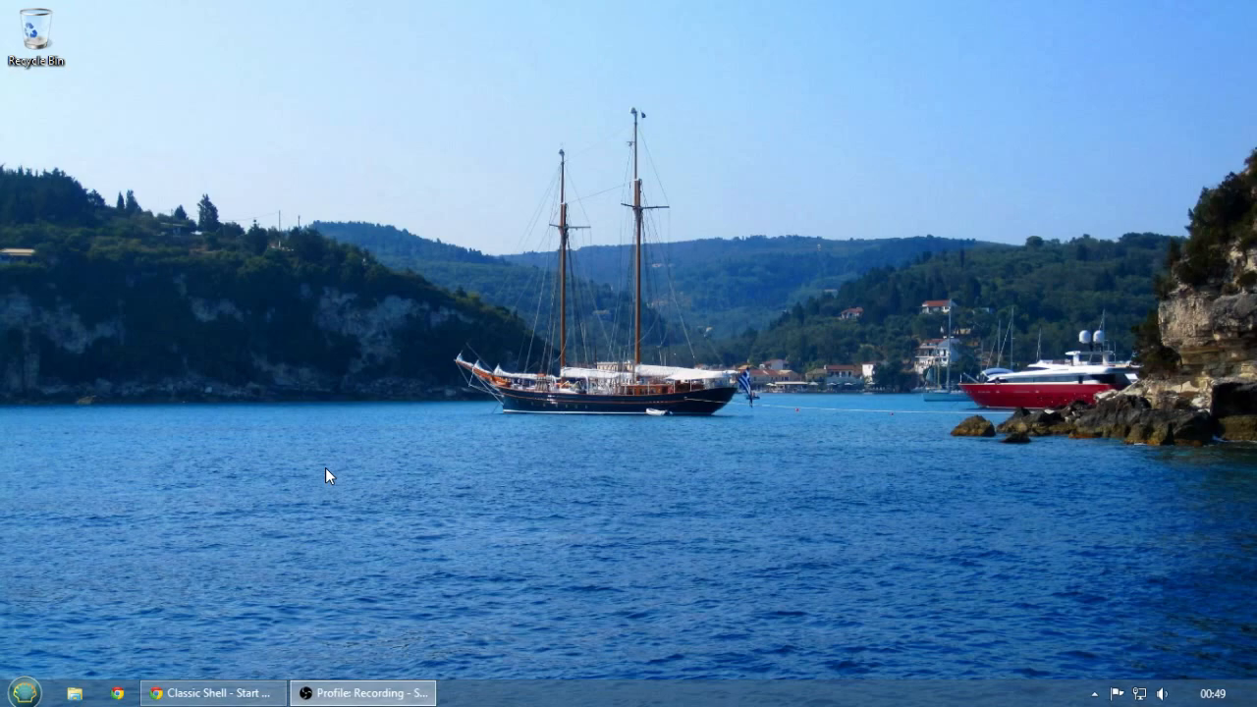
pyautogui.moveTo(41, 671)
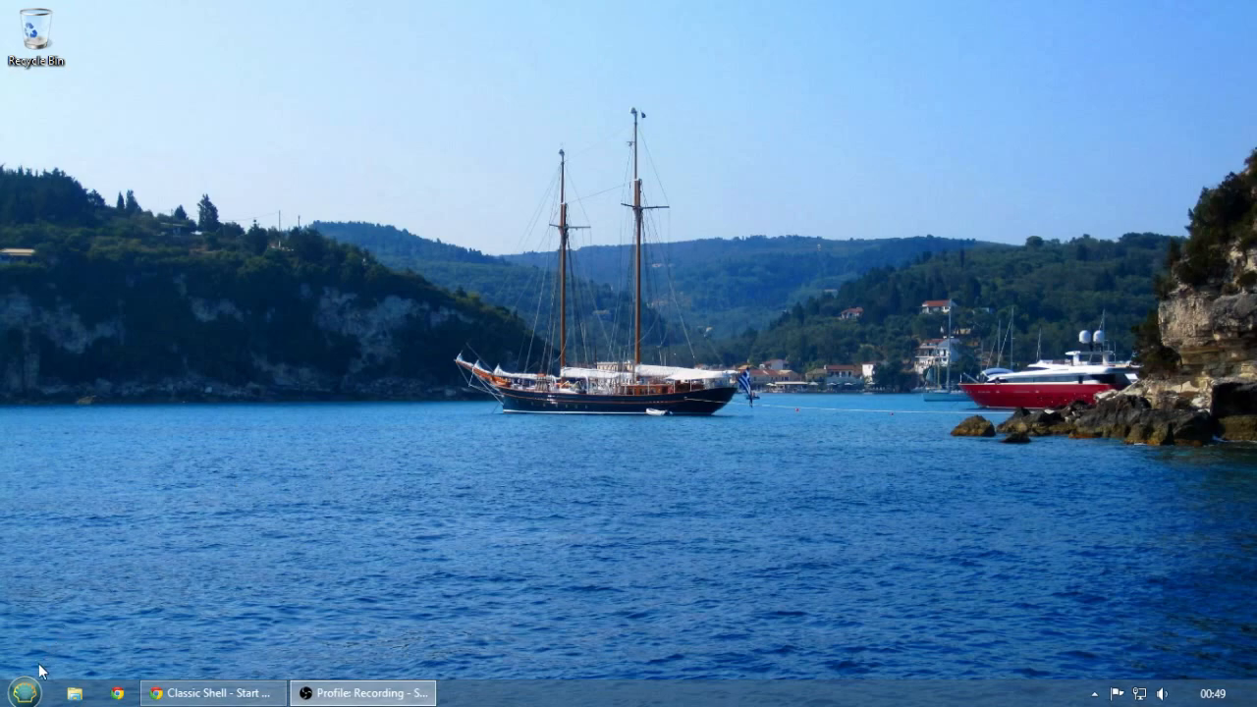
pyautogui.moveTo(129, 581)
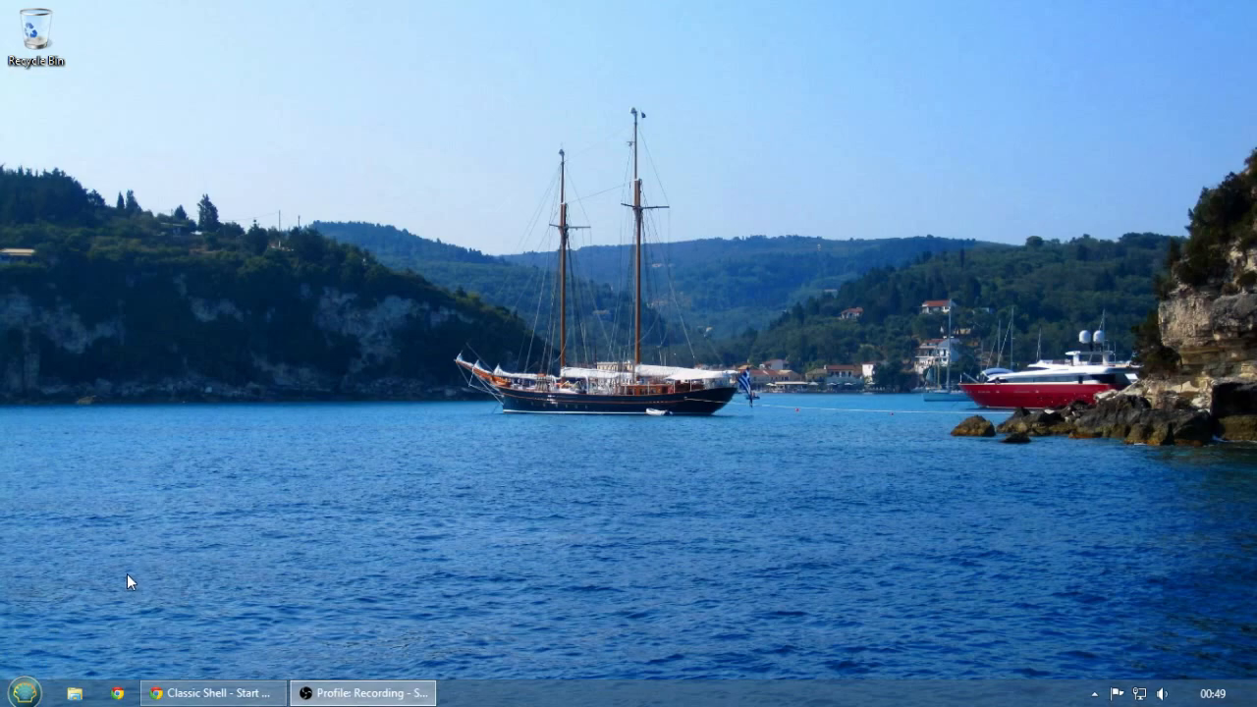
pyautogui.moveTo(42, 663)
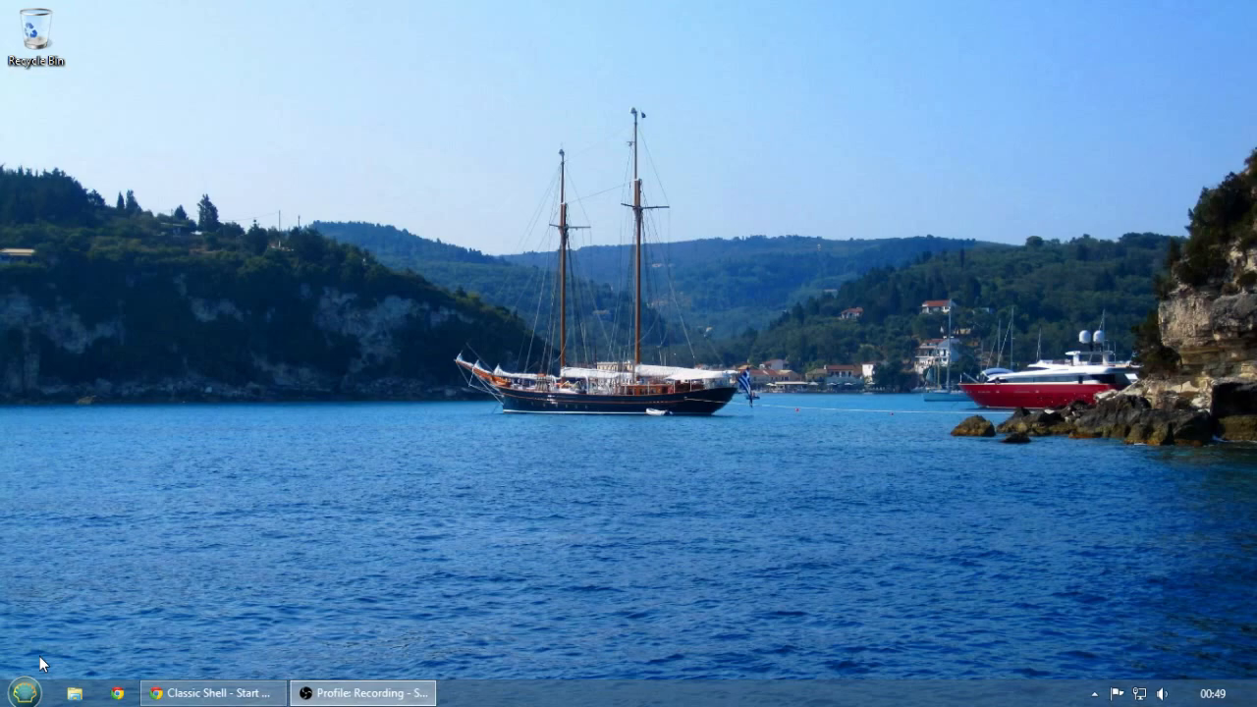
# Bring the Chrome window with the Classic Shell home page to the front
pyautogui.click(12, 693)
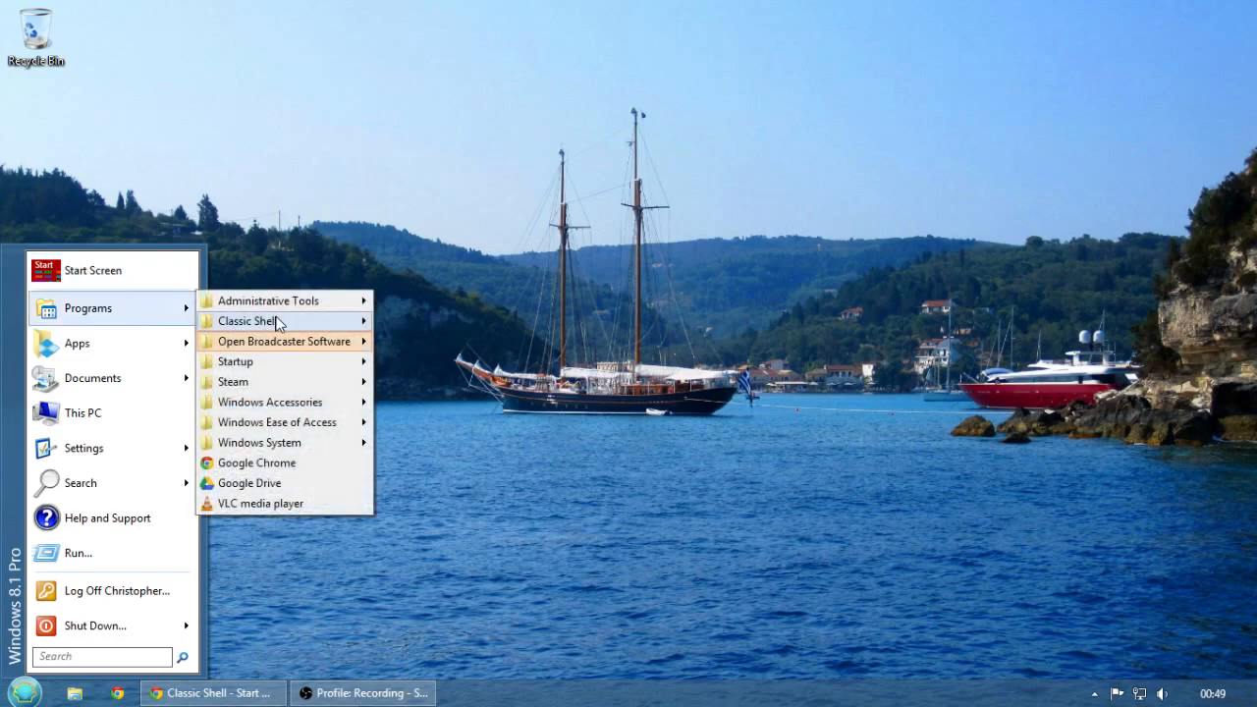
pyautogui.moveTo(275, 402)
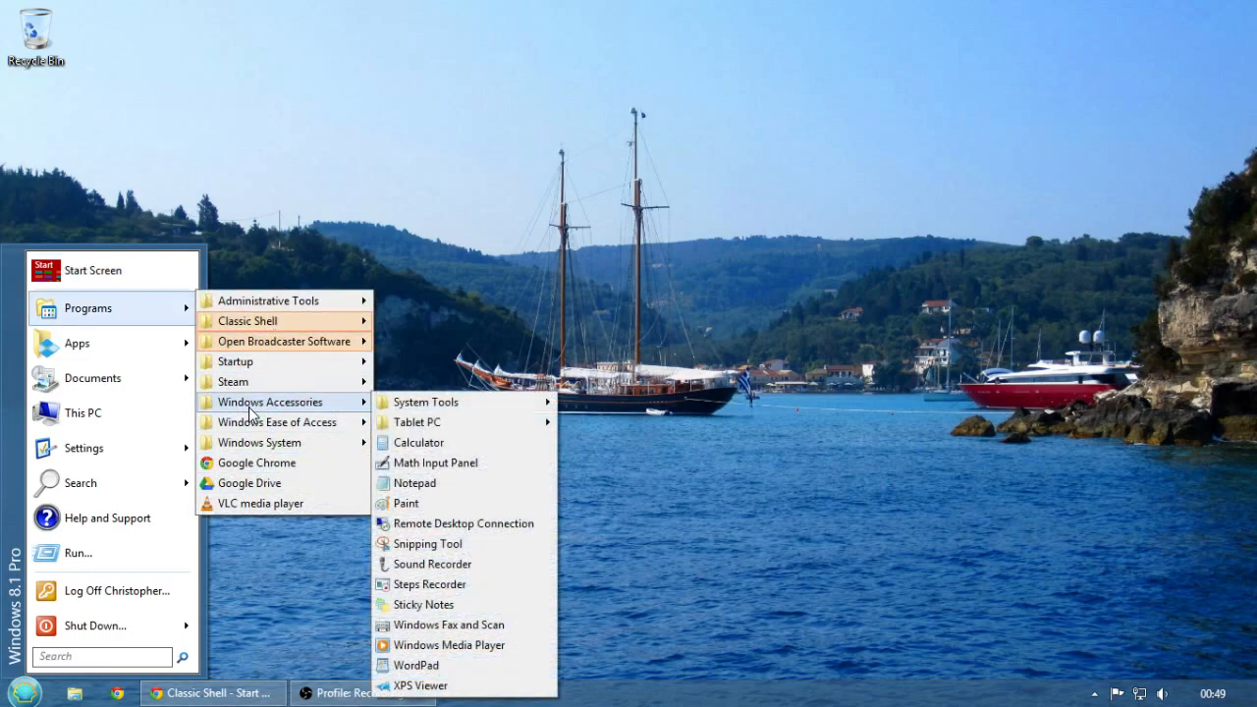
pyautogui.moveTo(278, 421)
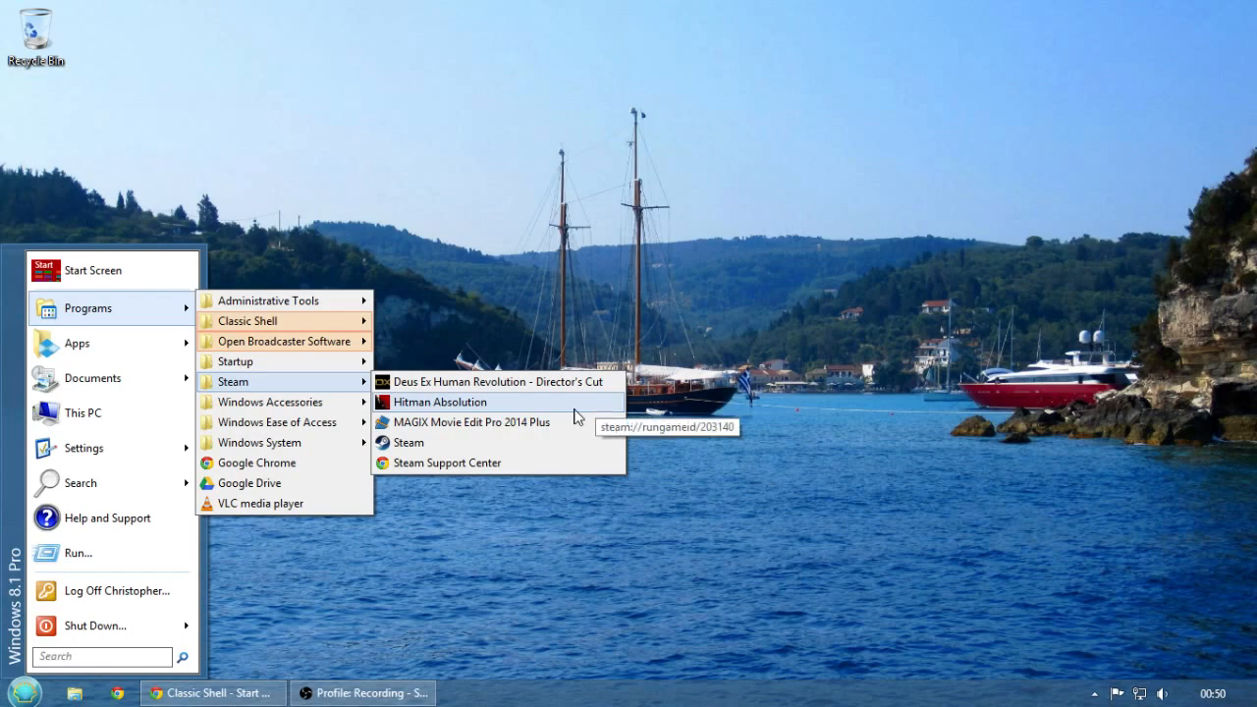
pyautogui.moveTo(455, 419)
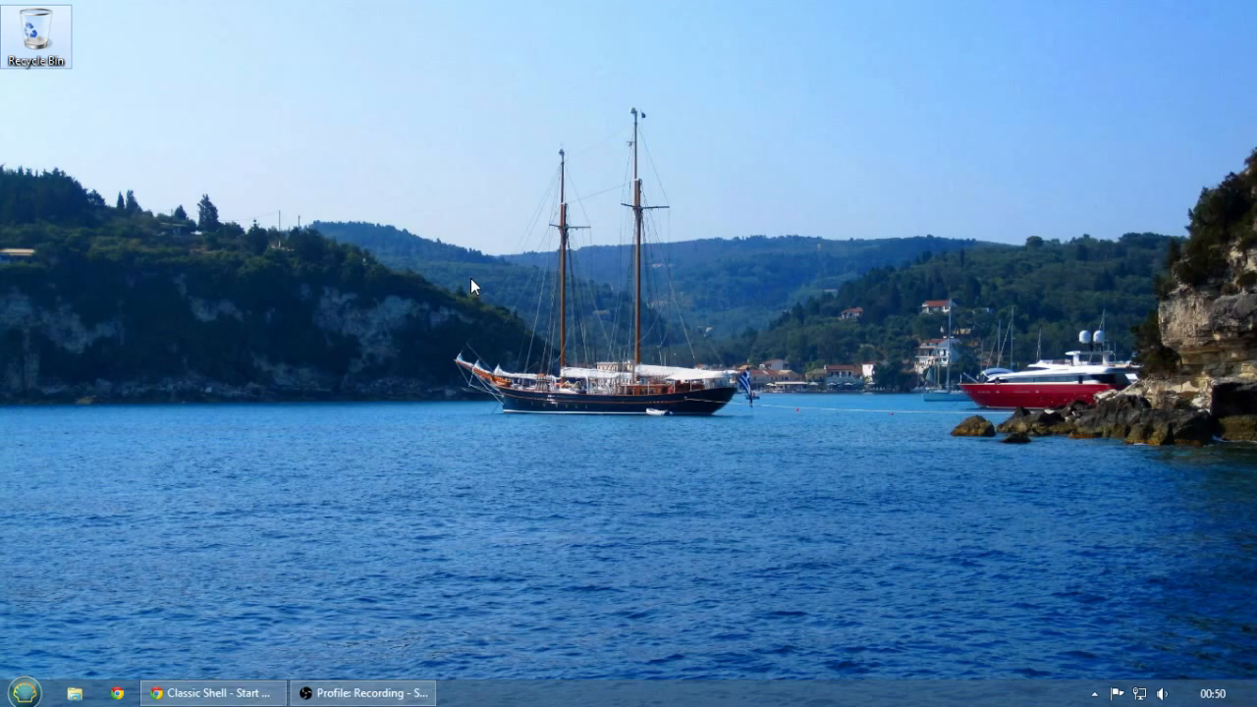
pyautogui.click(212, 693)
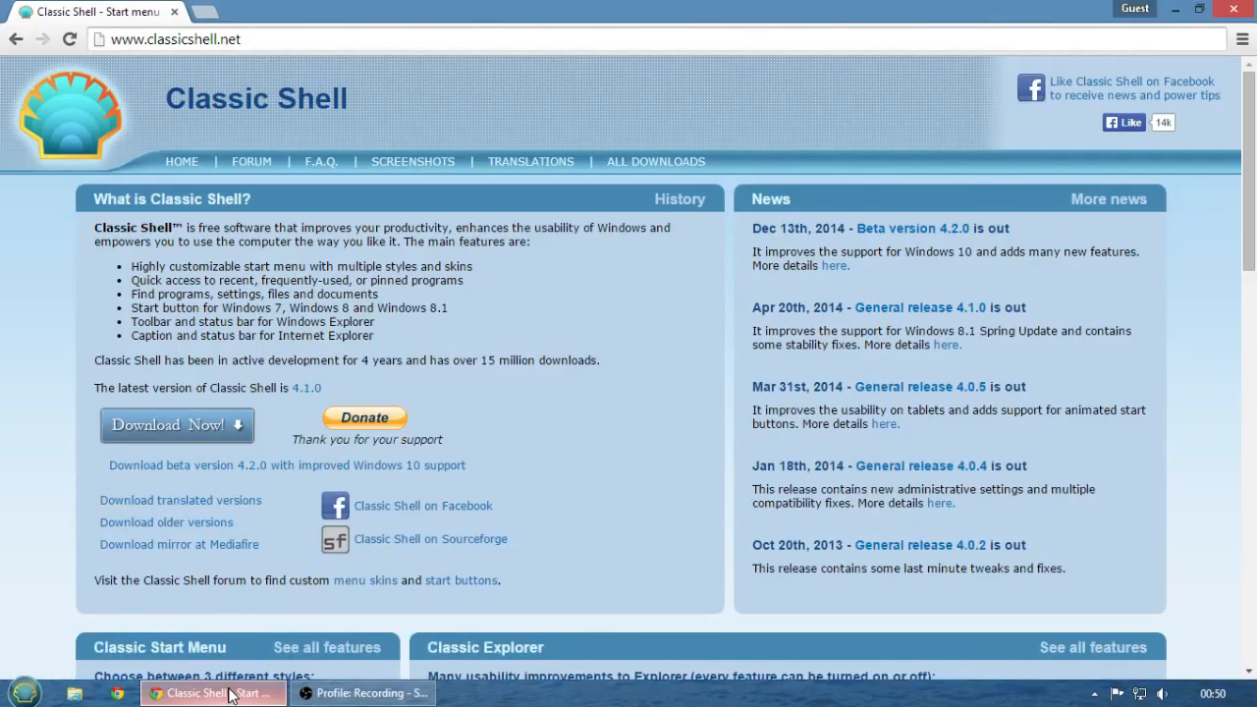
pyautogui.moveTo(263, 80)
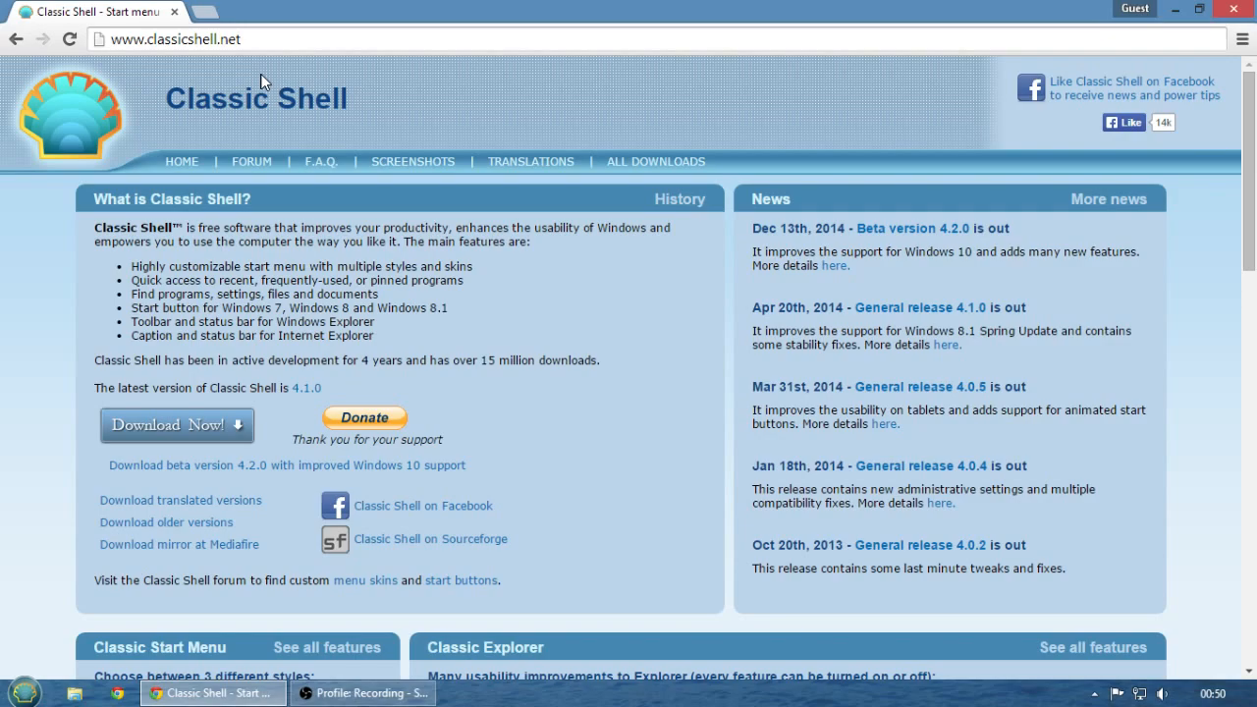
pyautogui.moveTo(421, 354)
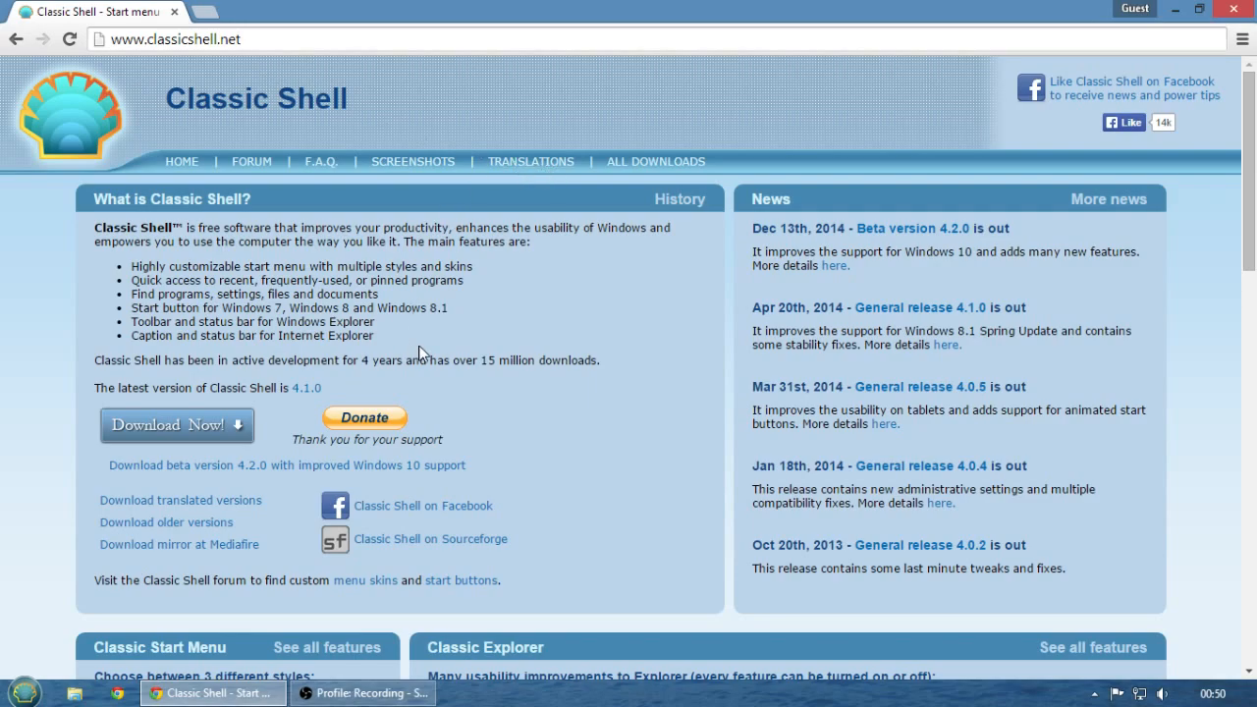
pyautogui.moveTo(608, 384)
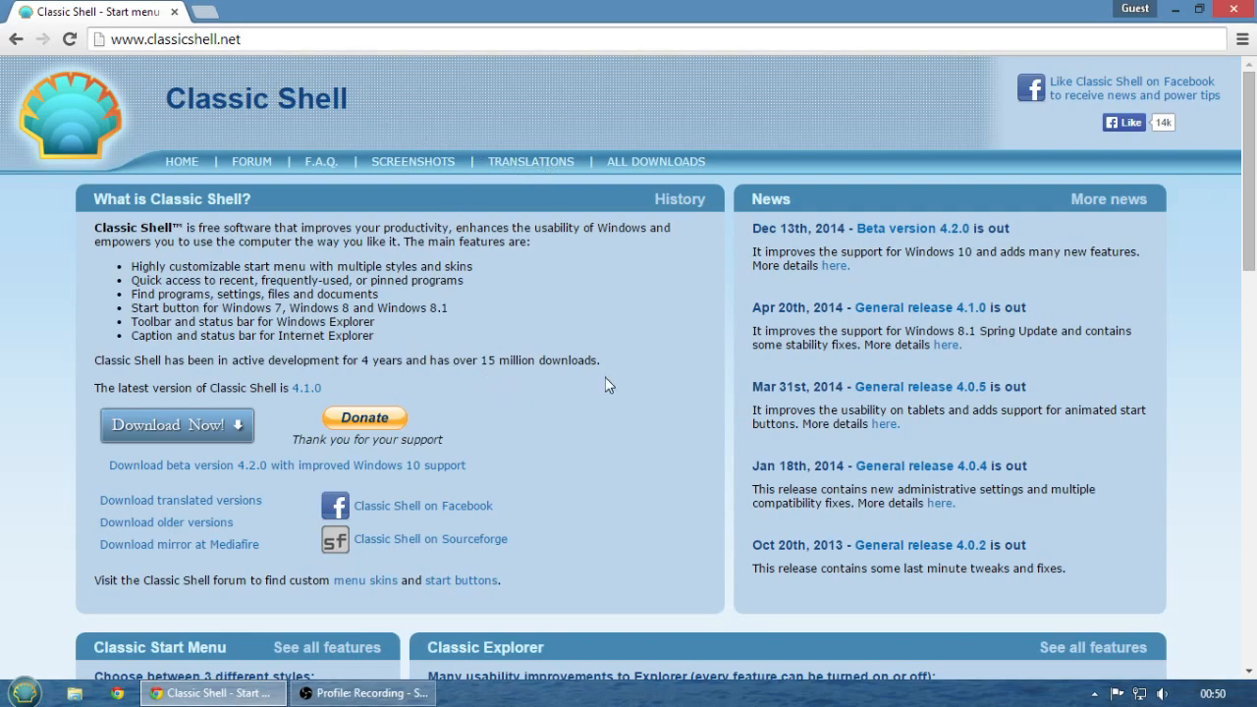
pyautogui.moveTo(518, 301)
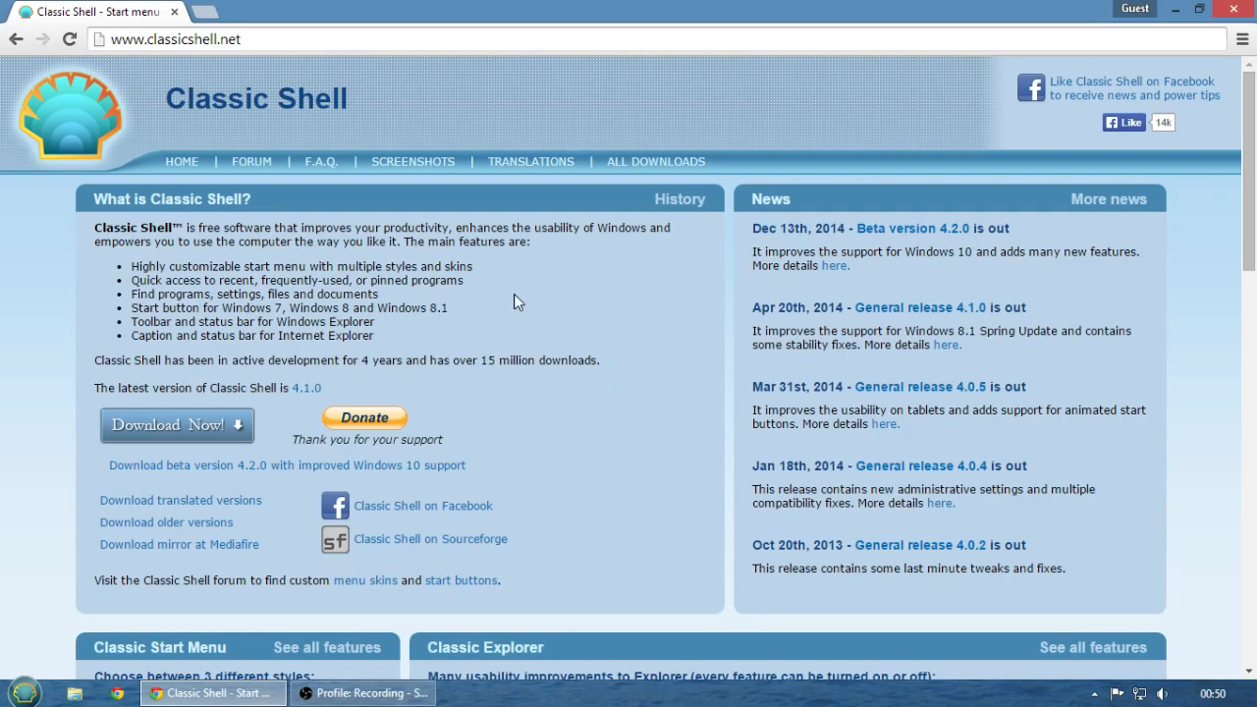
# Open the F.A.Q. page of the Classic Shell website
pyautogui.click(320, 161)
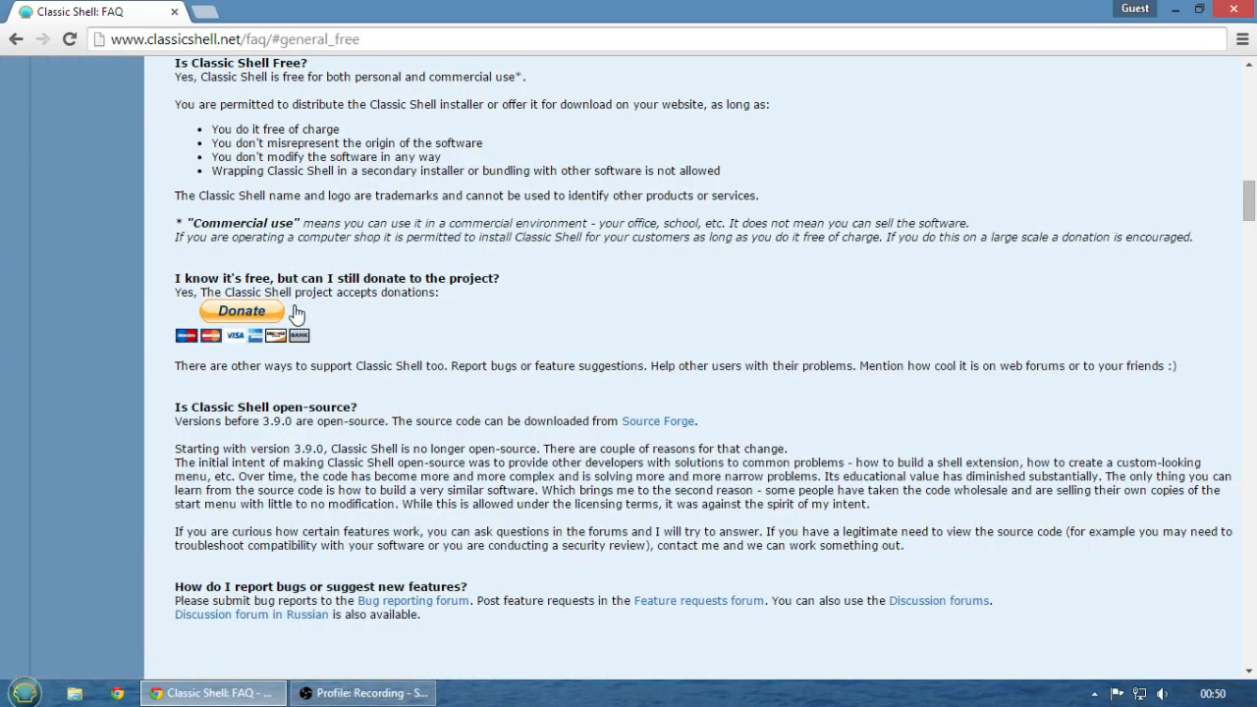
pyautogui.moveTo(692, 344)
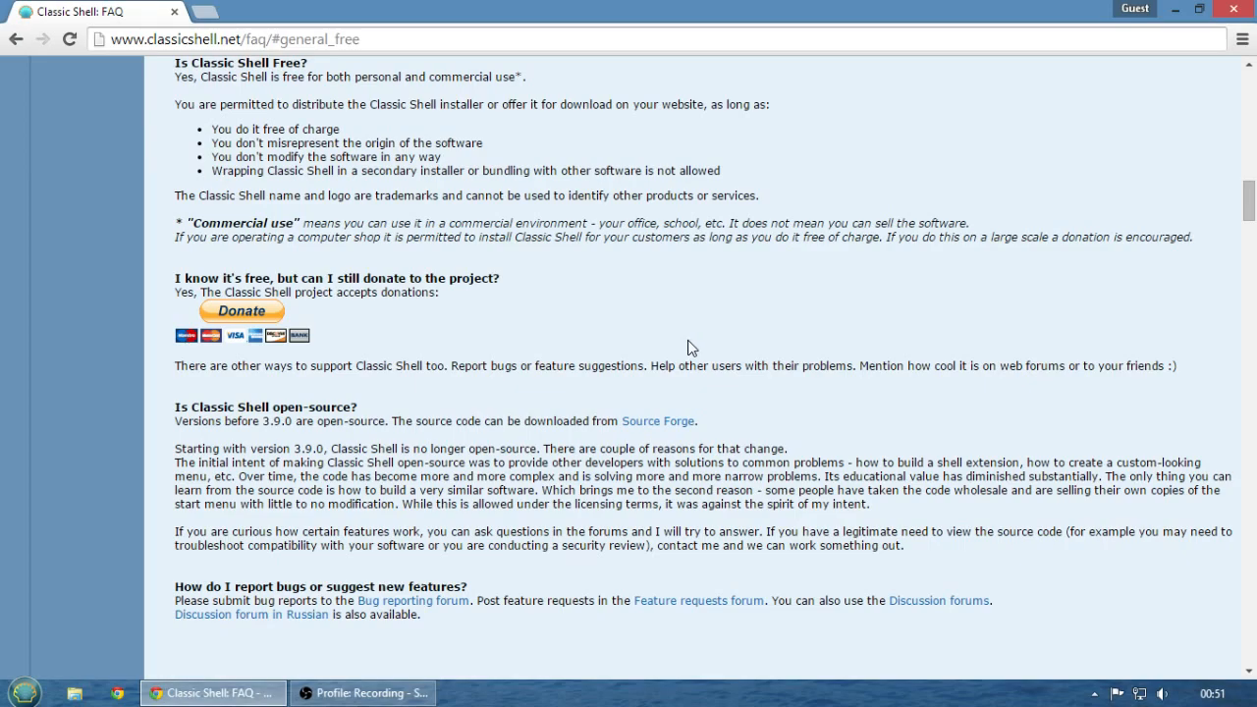
pyautogui.moveTo(333, 444)
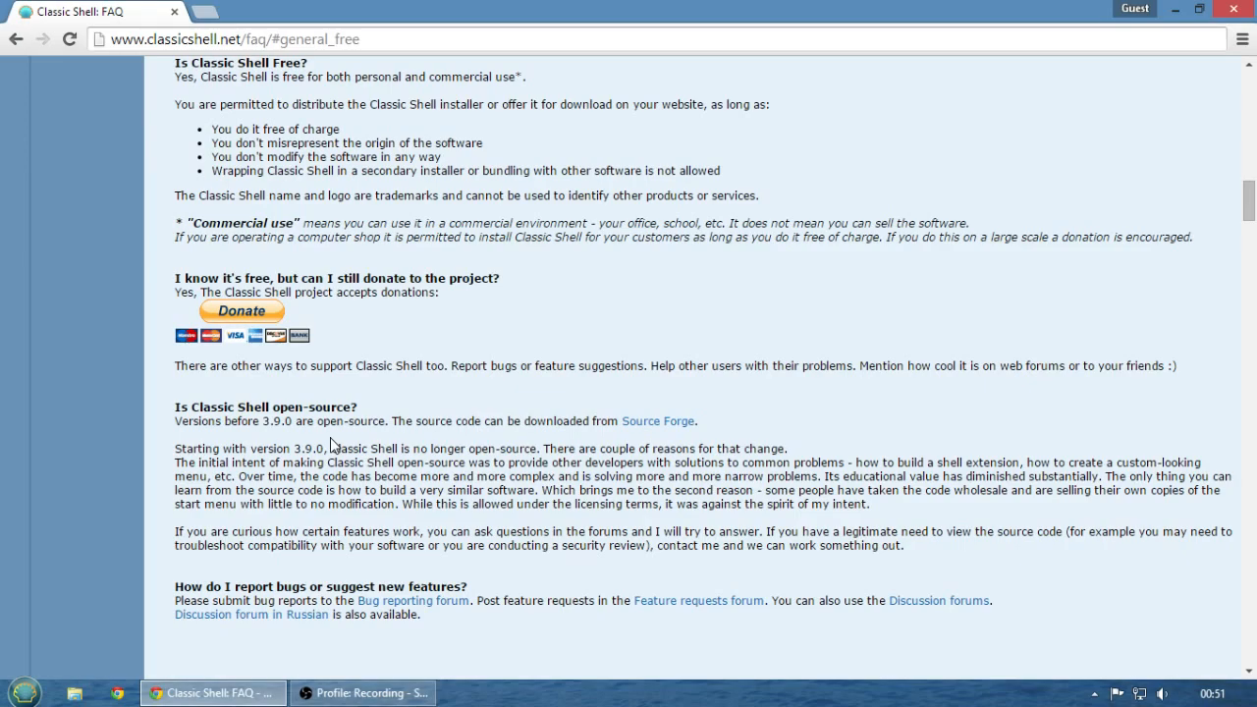
pyautogui.moveTo(796, 364)
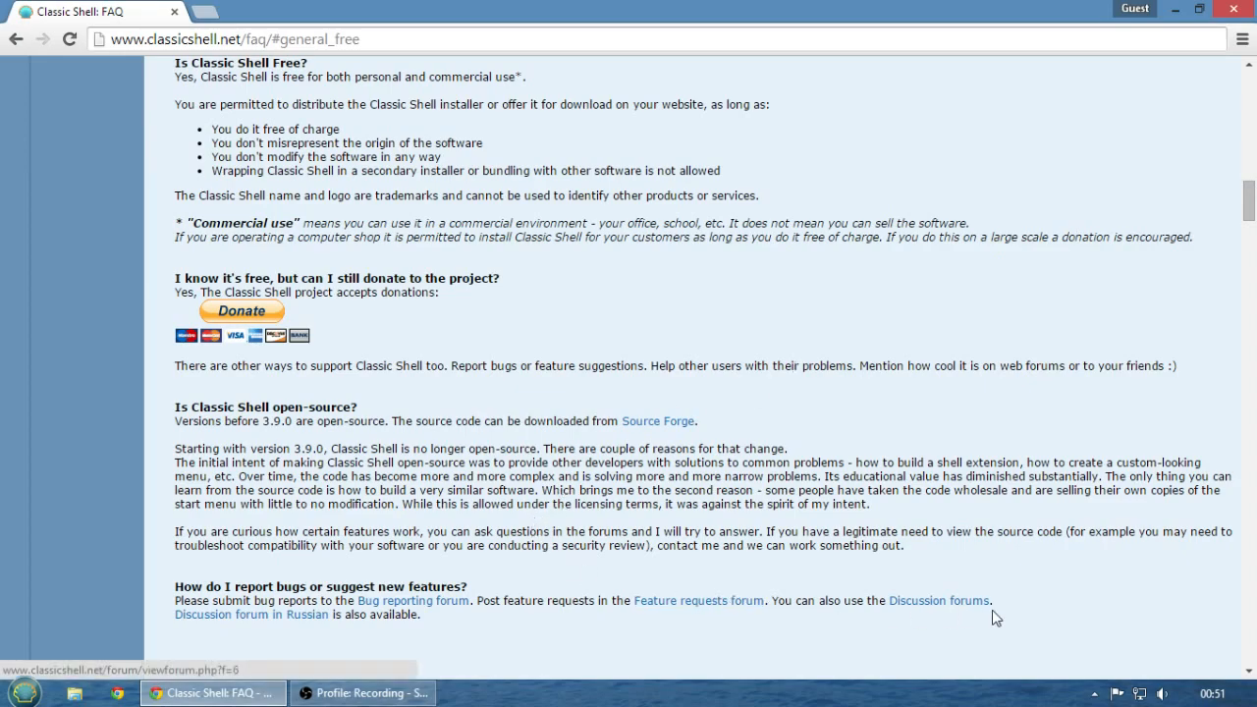
pyautogui.moveTo(1087, 594)
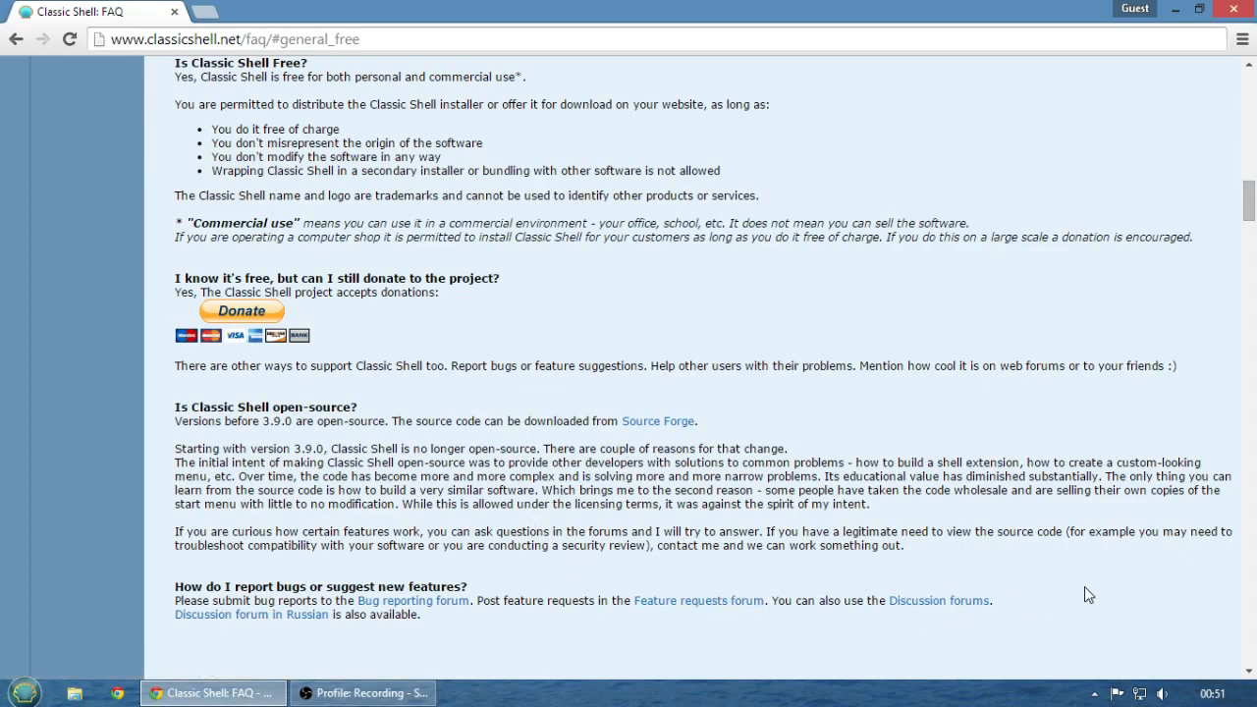
pyautogui.moveTo(1244, 255)
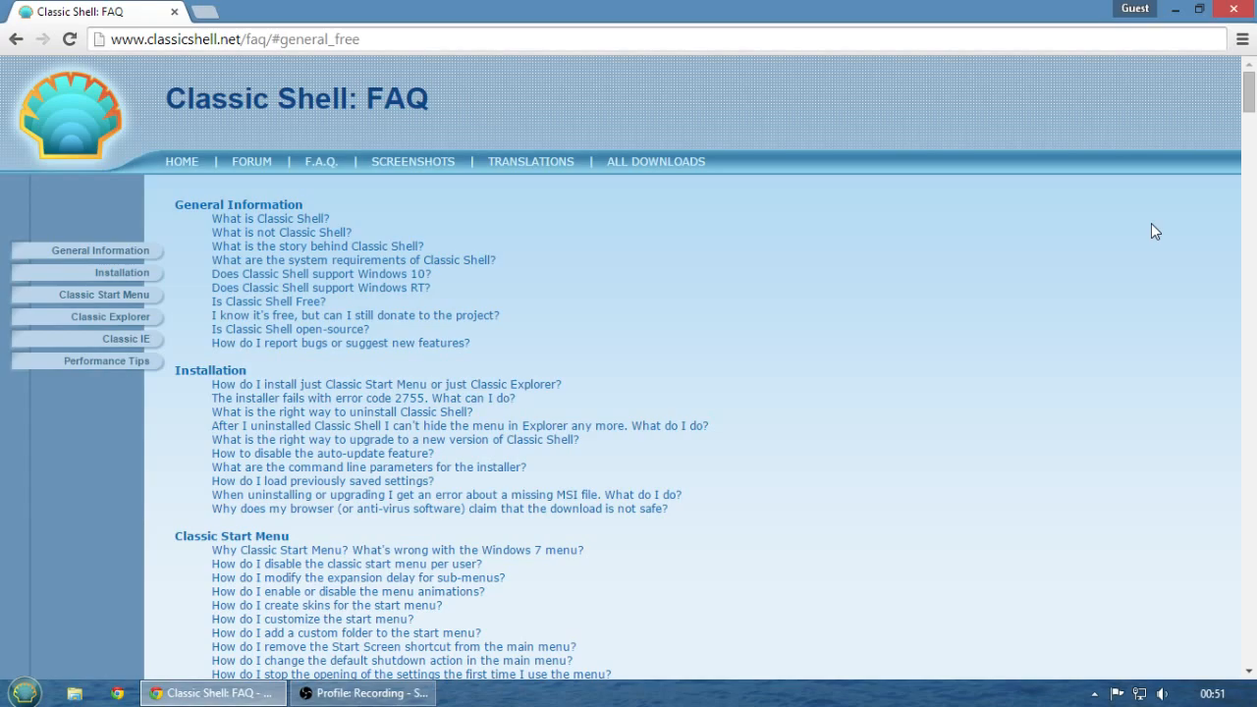
pyautogui.moveTo(816, 368)
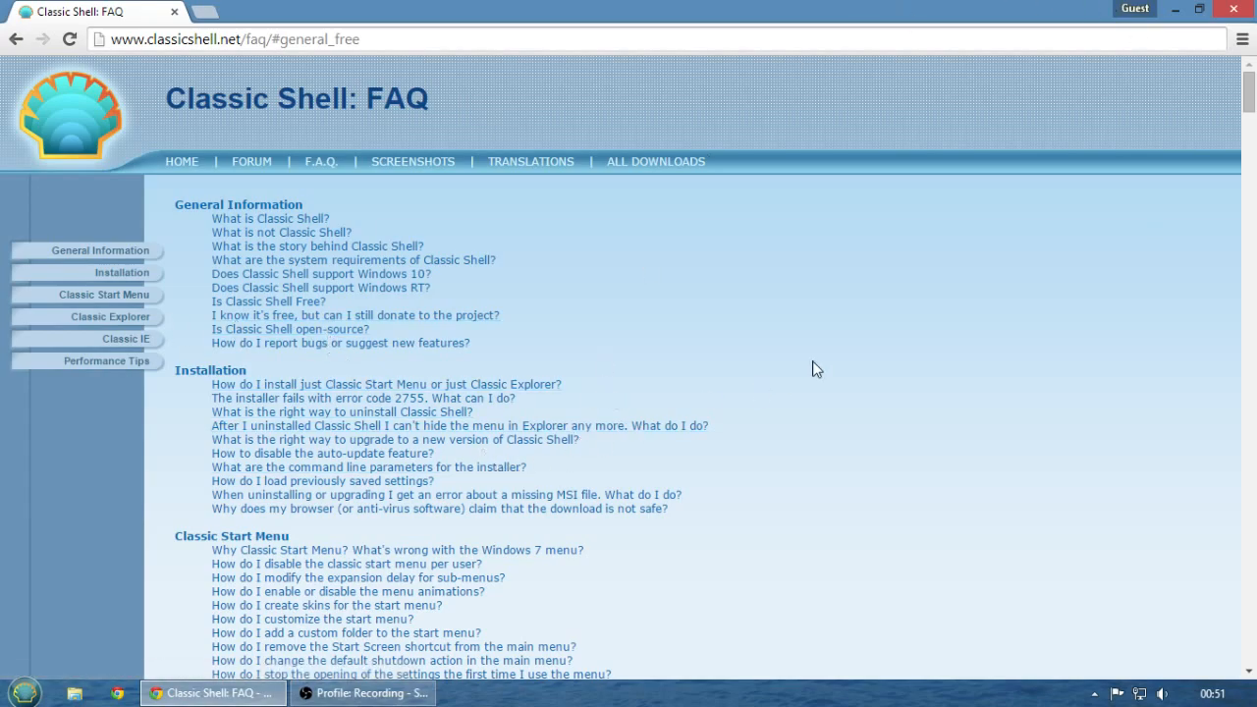
pyautogui.moveTo(87, 115)
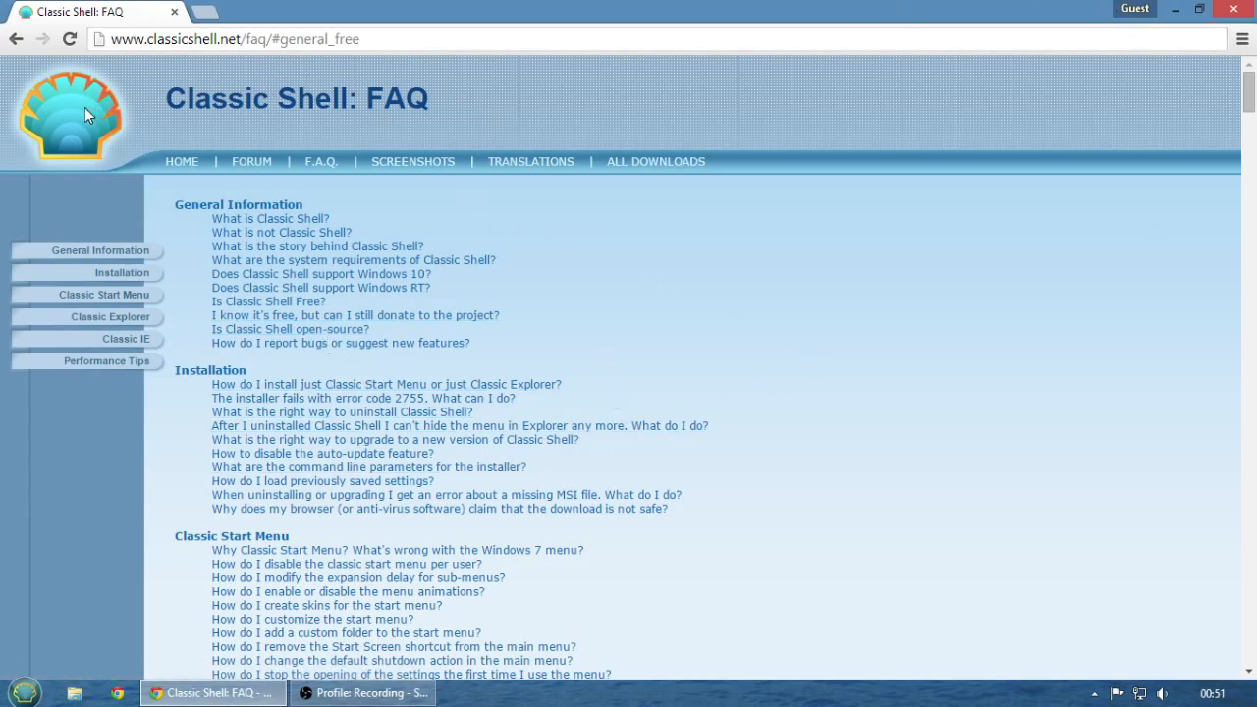
pyautogui.click(180, 161)
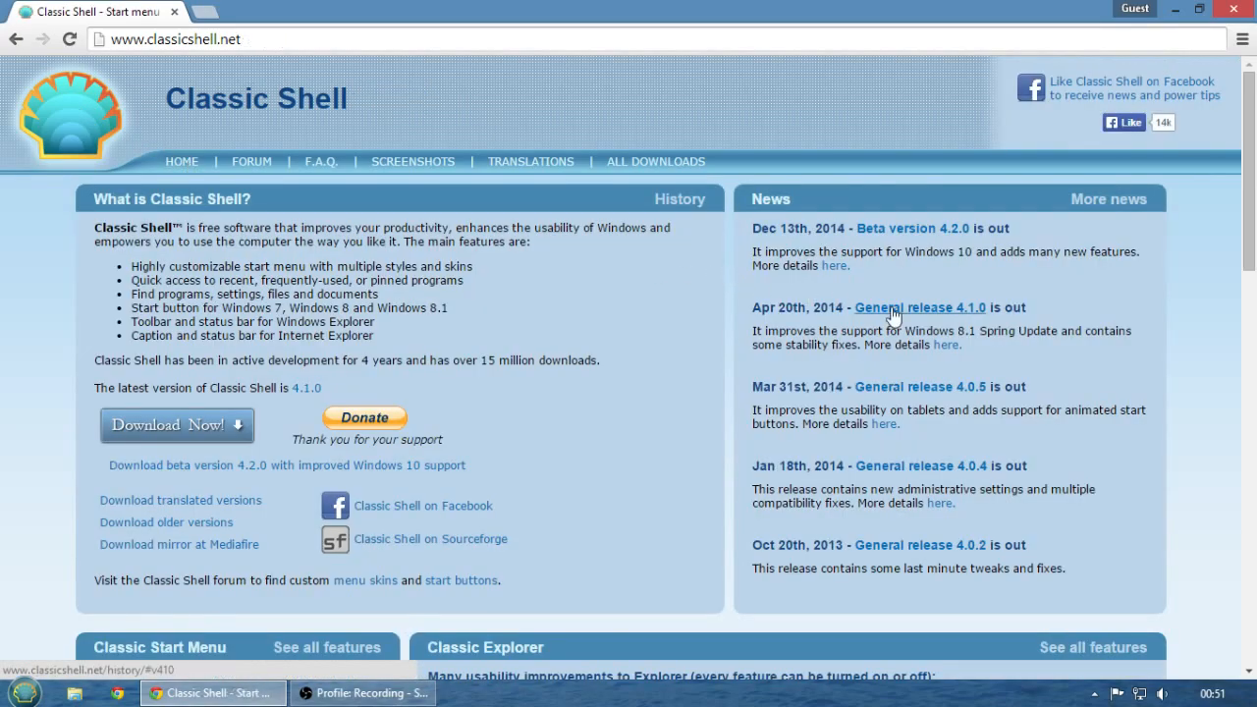
pyautogui.moveTo(1204, 263)
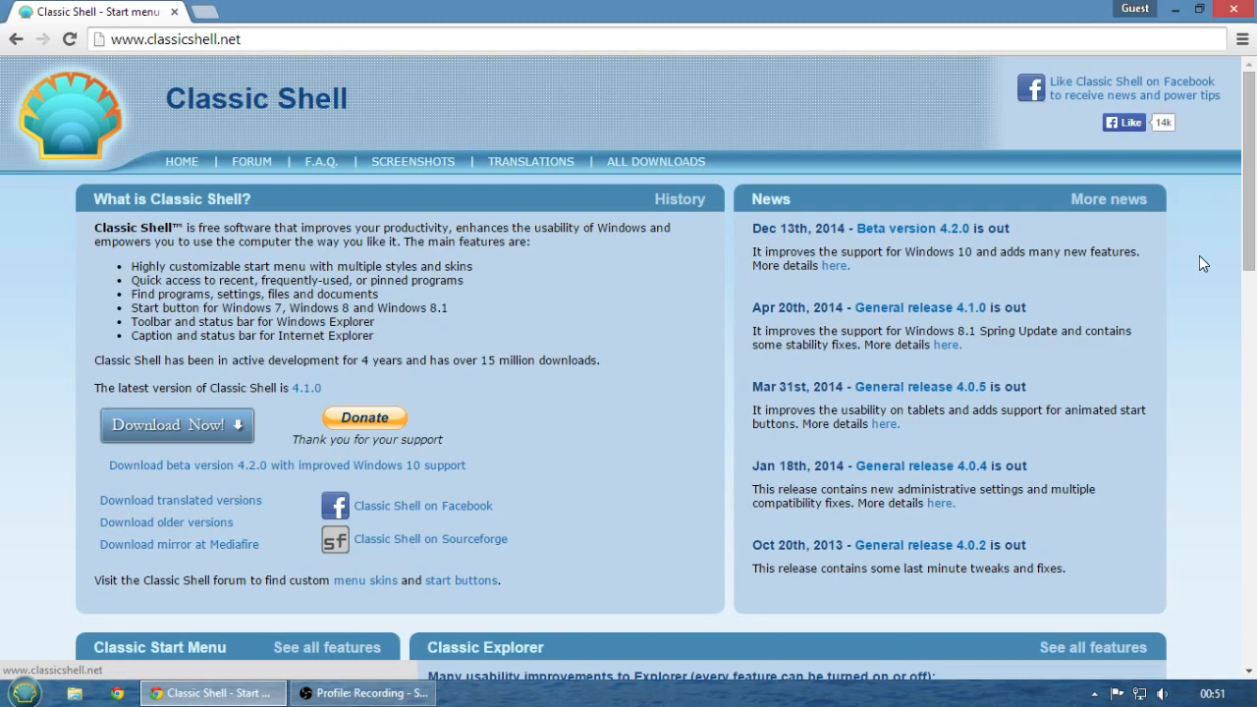
pyautogui.moveTo(887, 268)
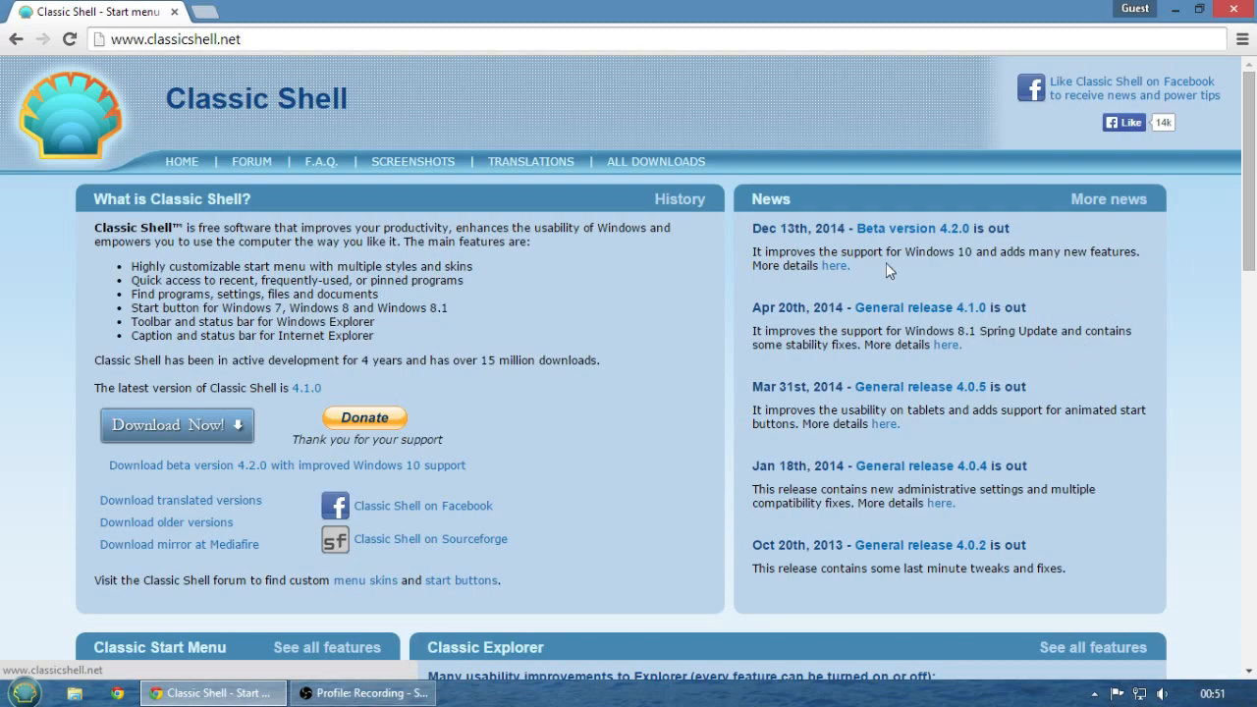
pyautogui.moveTo(284, 265)
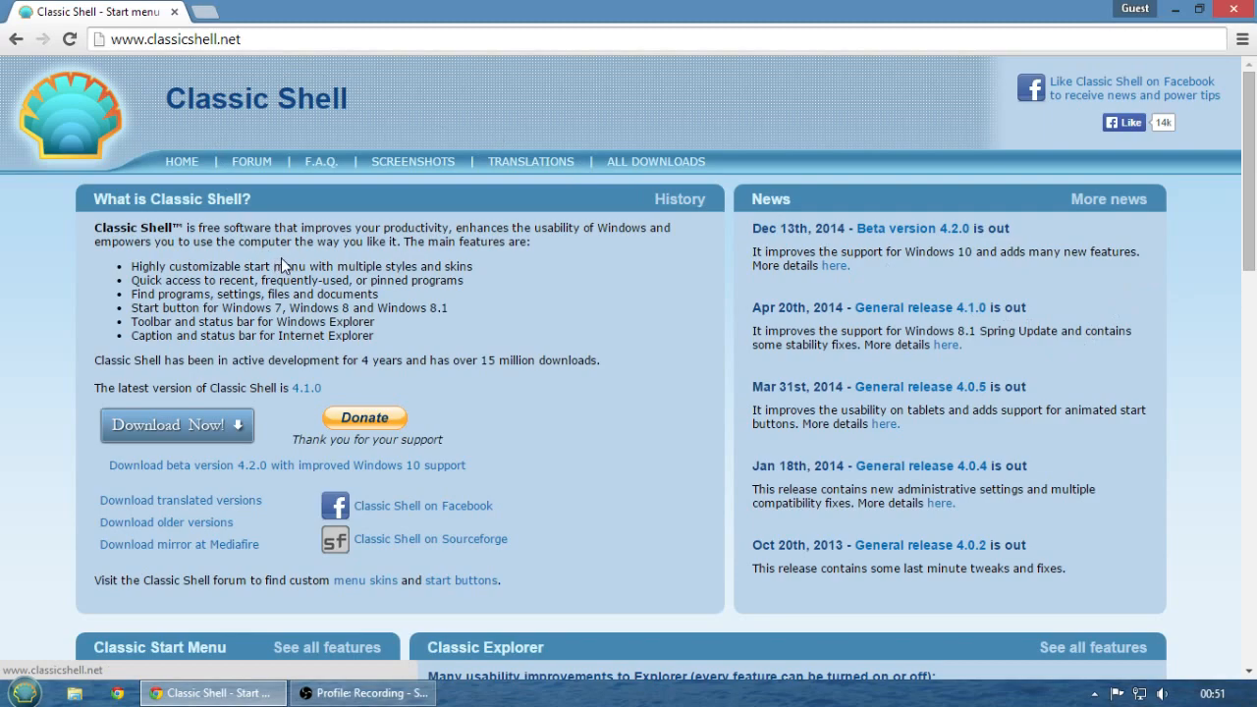
pyautogui.moveTo(292, 224)
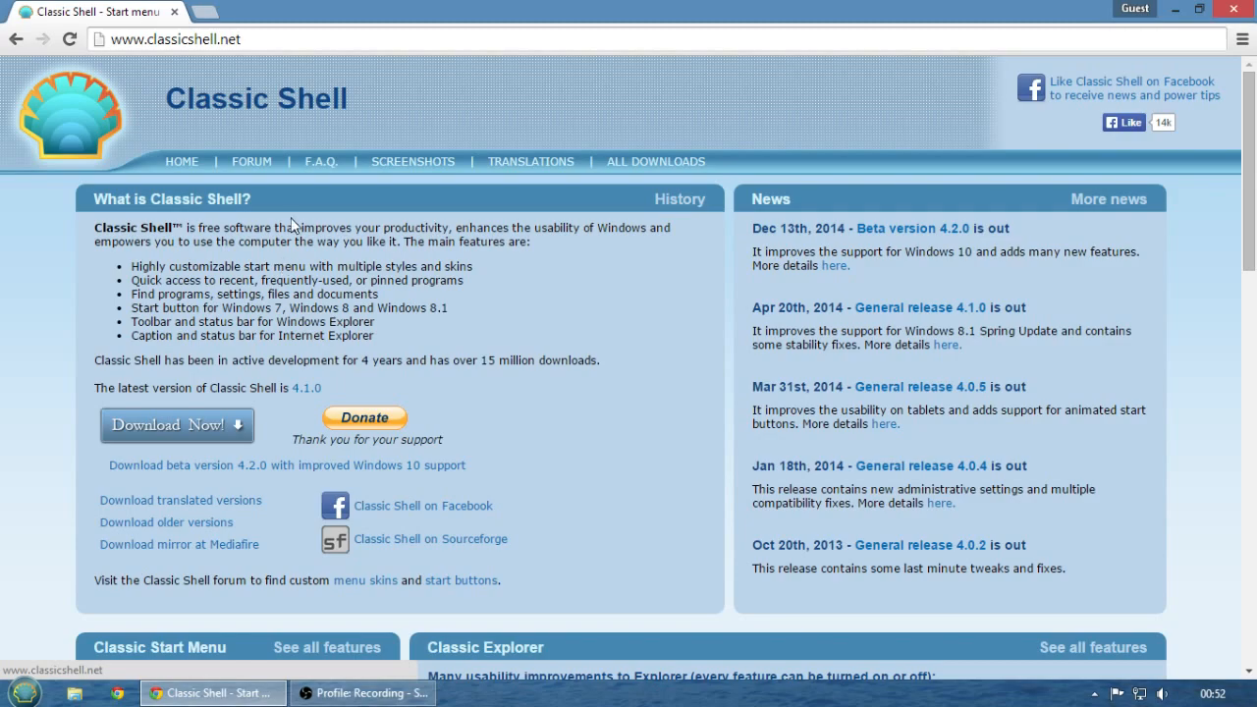
pyautogui.moveTo(587, 426)
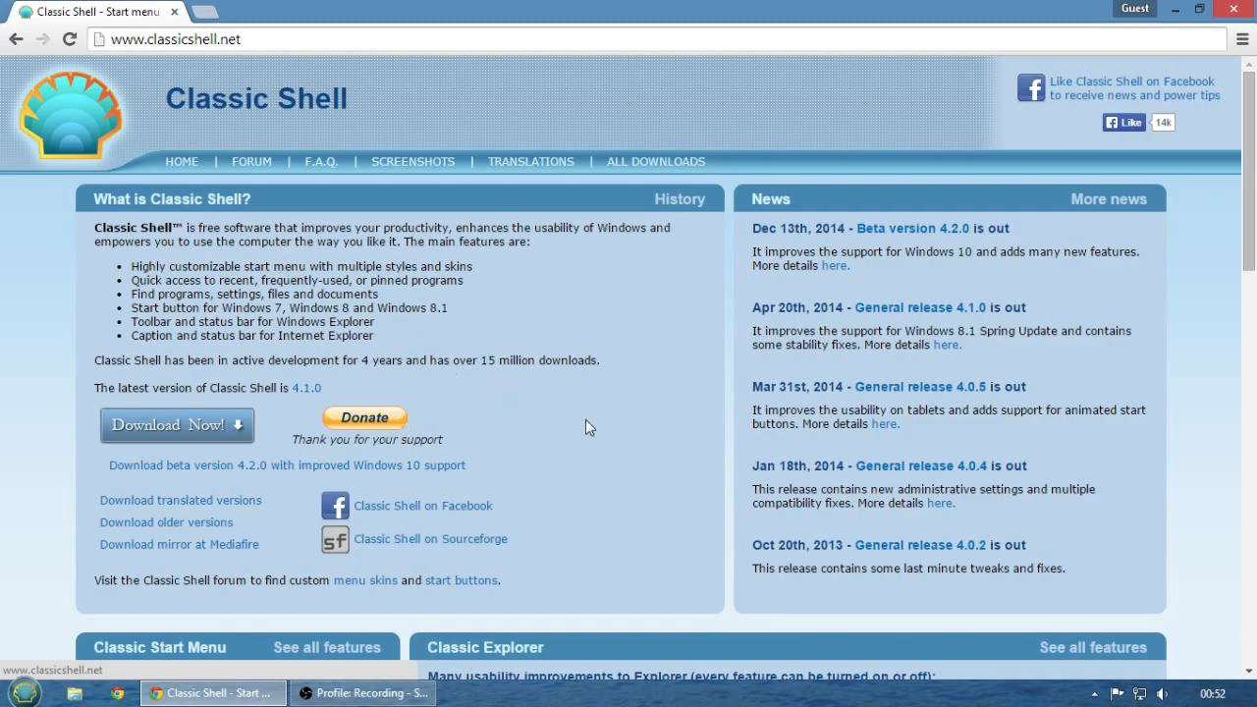
pyautogui.moveTo(638, 332)
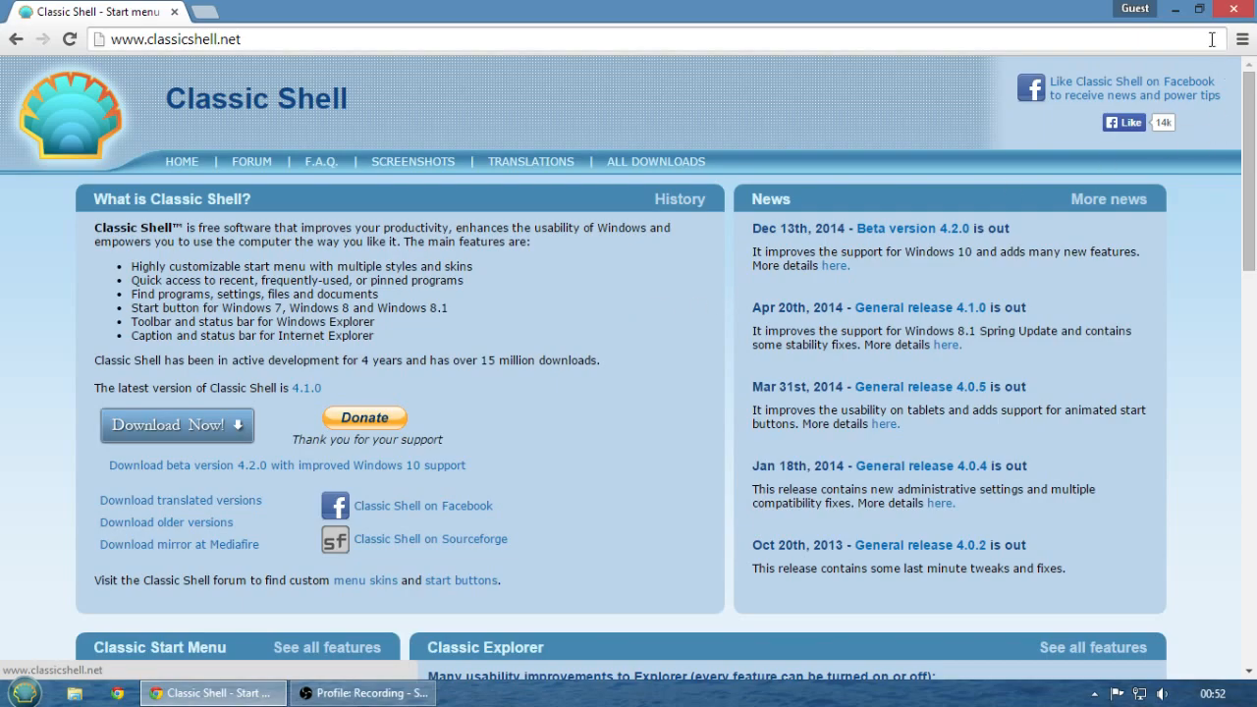
# Minimize Chrome to reveal the sailing-ship desktop
pyautogui.click(1161, 9)
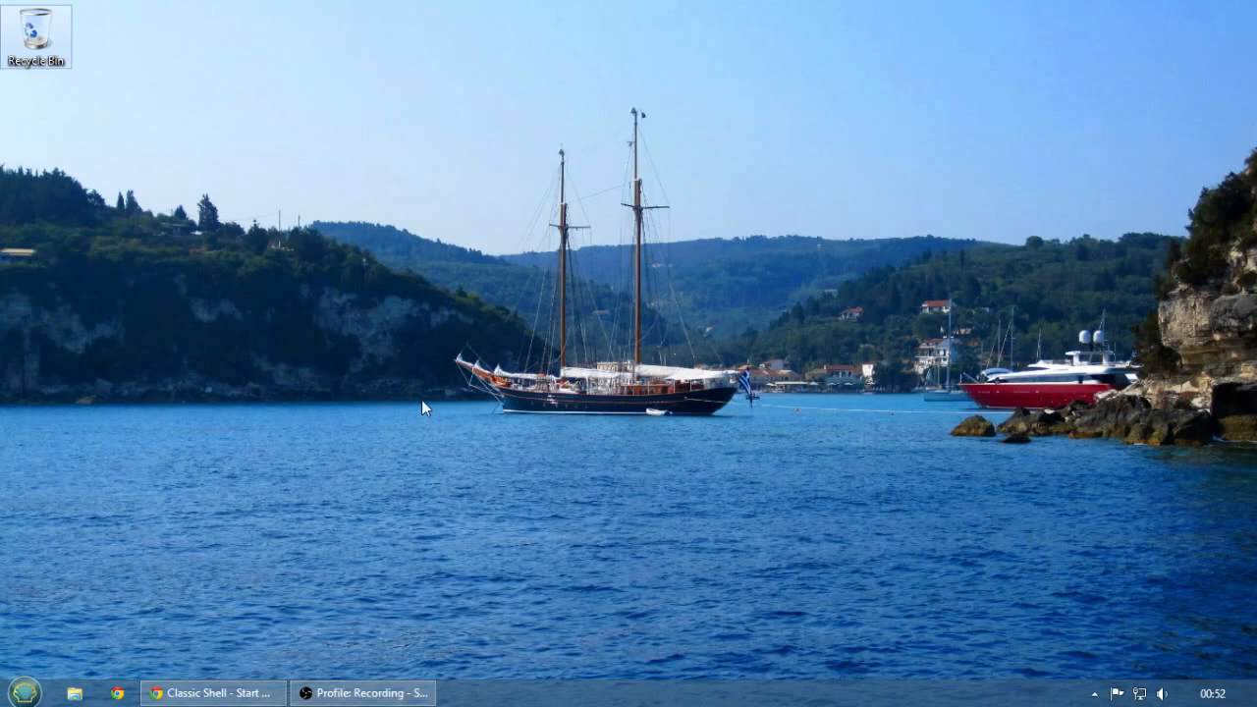
pyautogui.moveTo(246, 502)
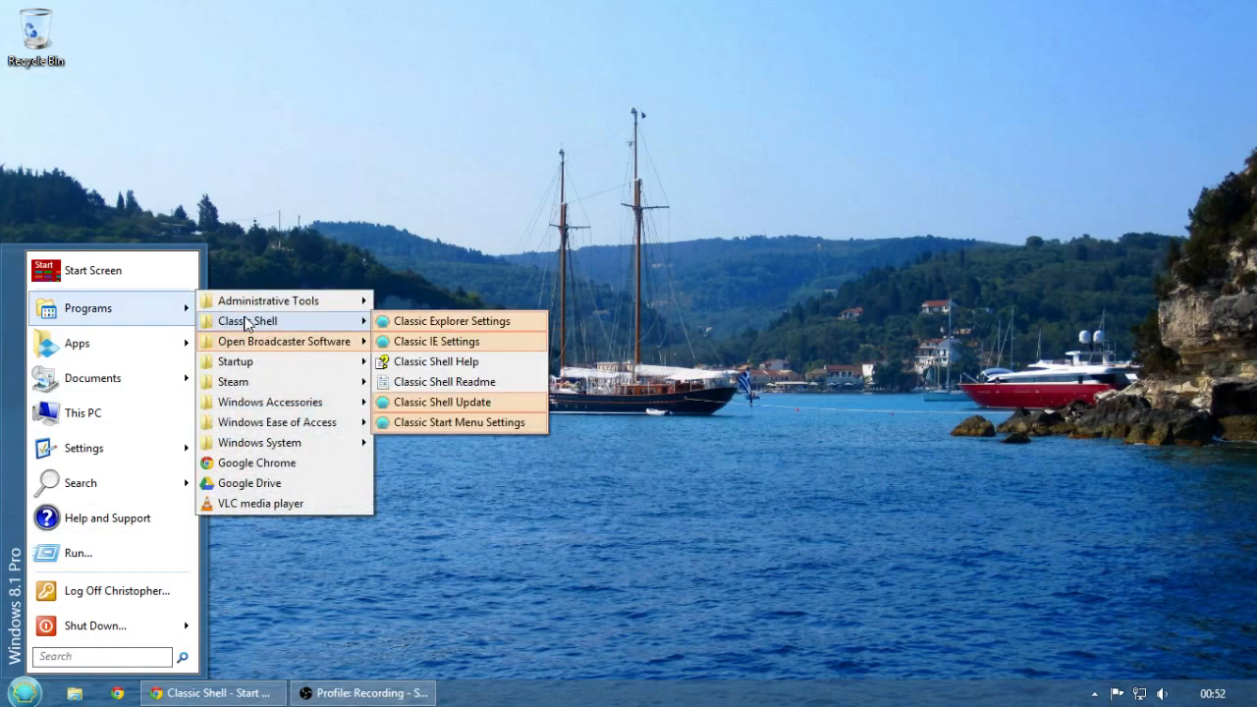
pyautogui.moveTo(316, 334)
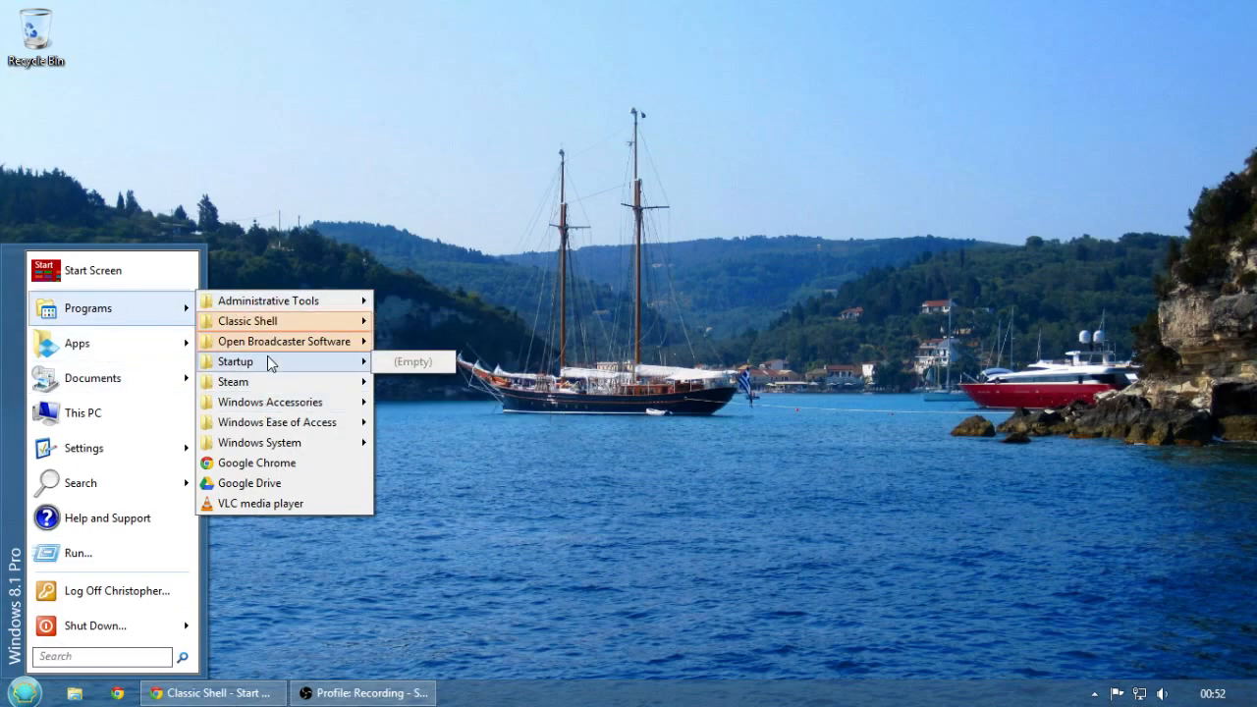
pyautogui.moveTo(270, 301)
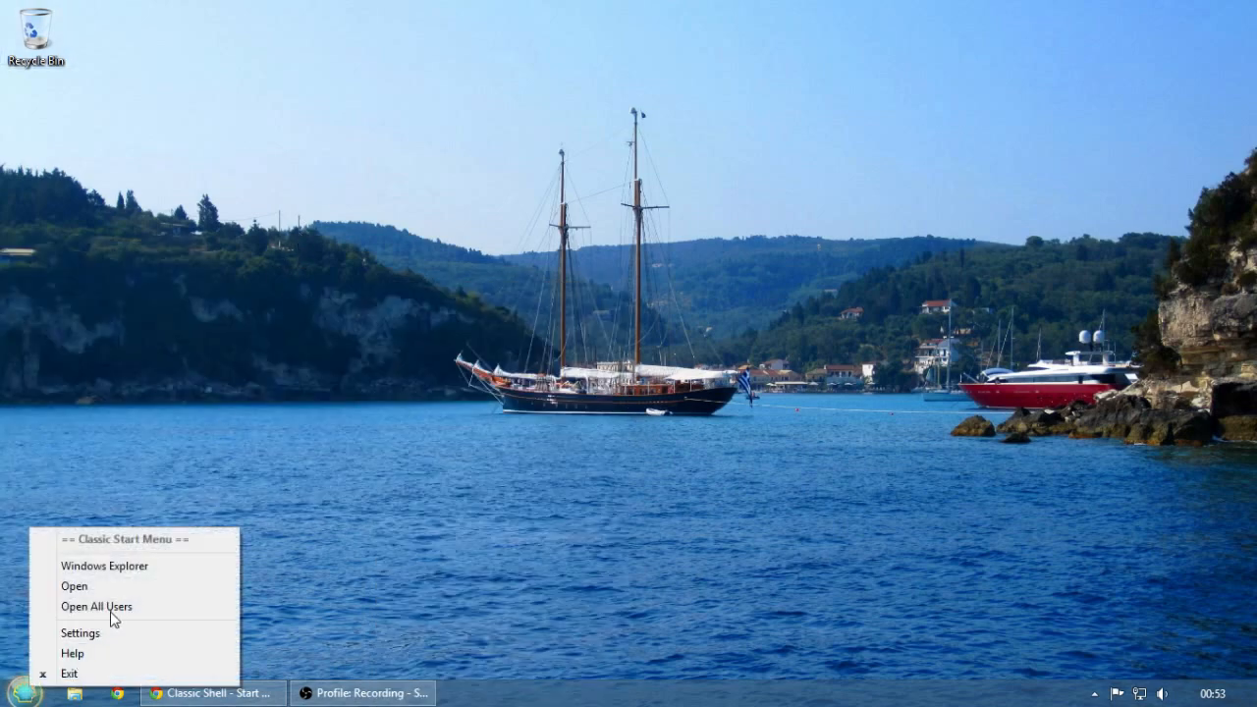
pyautogui.moveTo(132, 539)
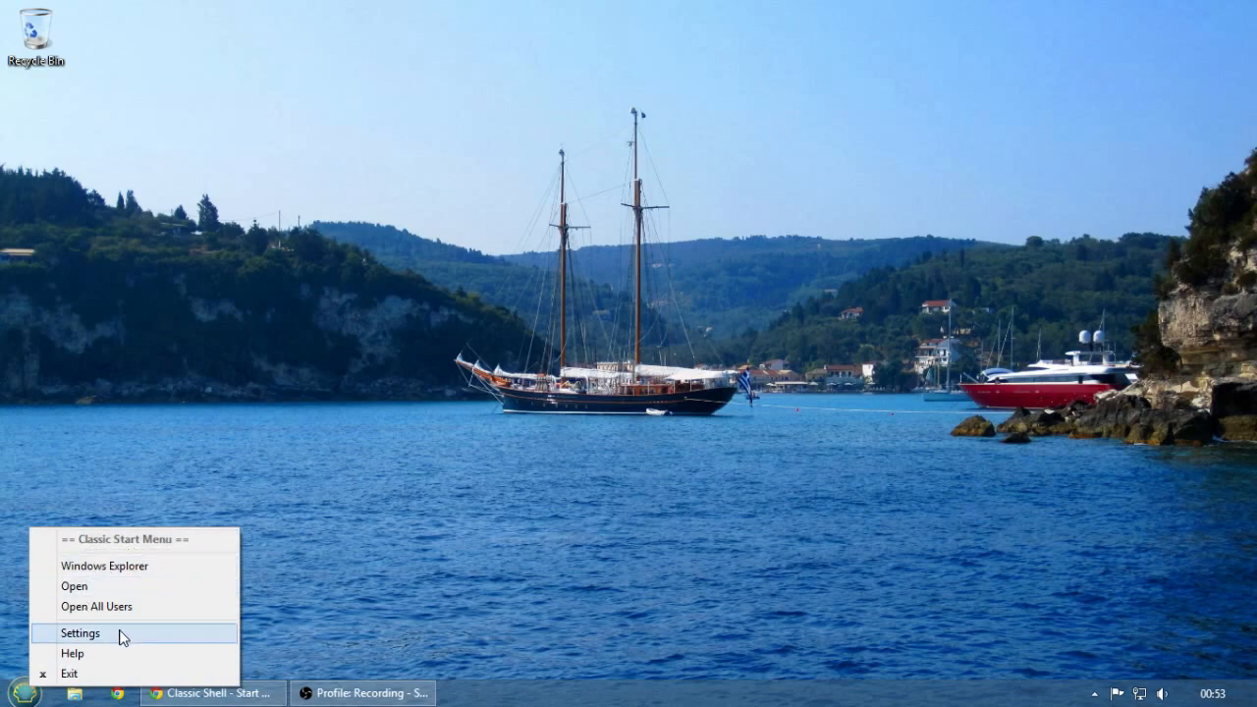
pyautogui.click(78, 632)
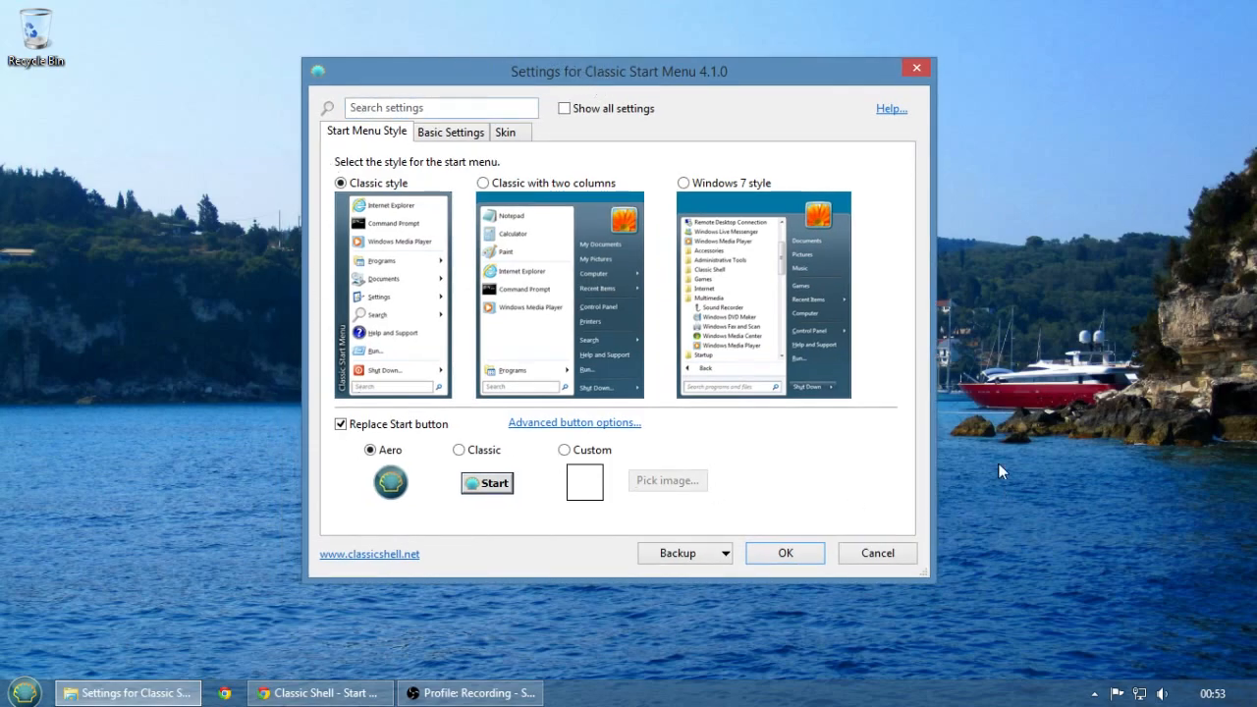
pyautogui.moveTo(931, 380)
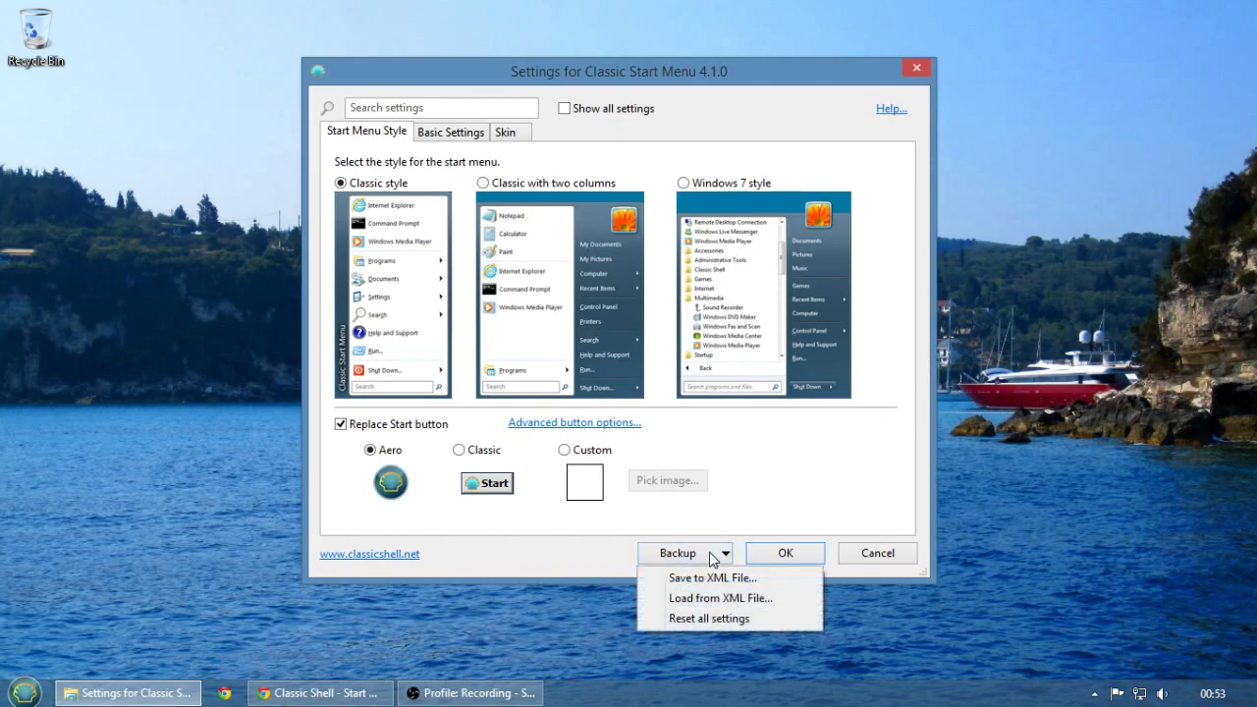
pyautogui.click(675, 553)
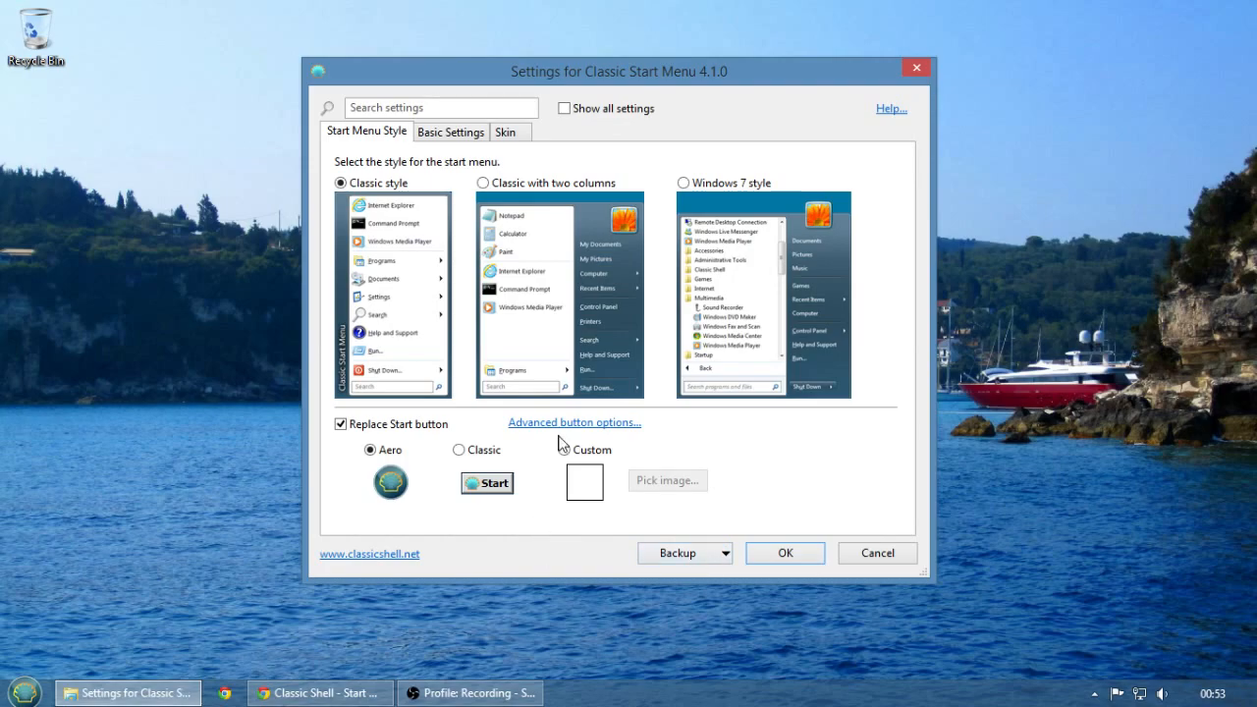
pyautogui.click(564, 108)
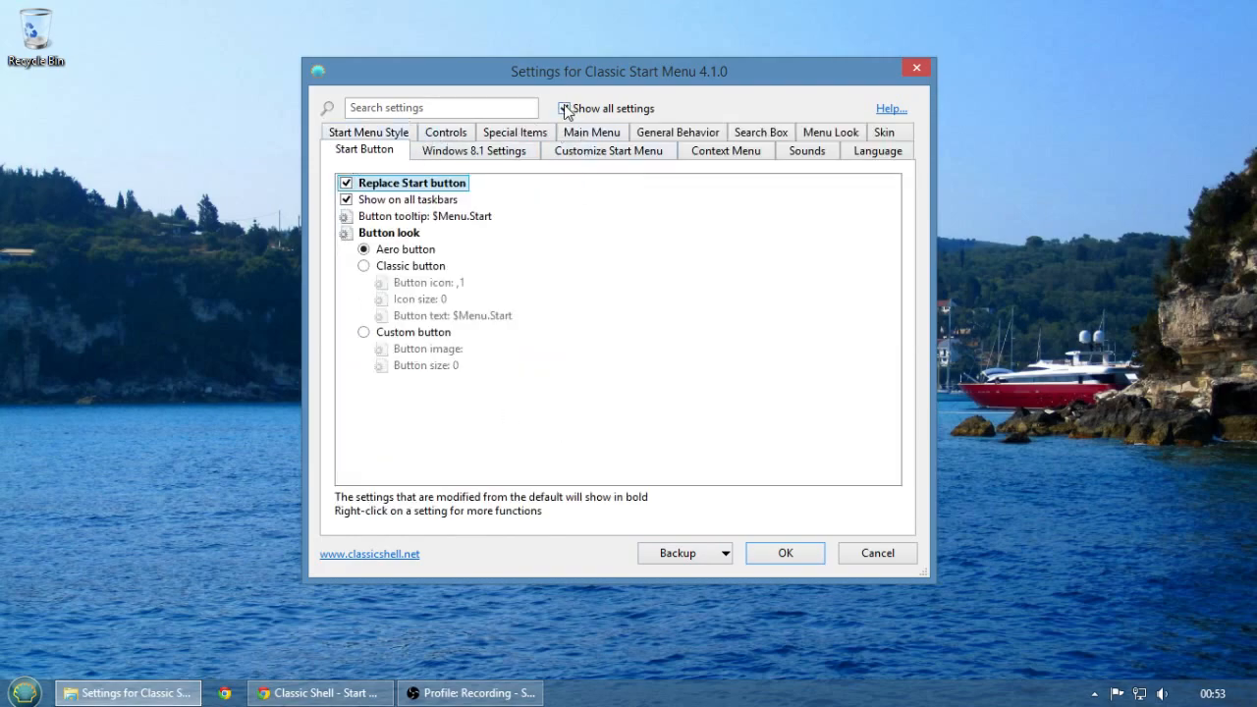
pyautogui.click(565, 108)
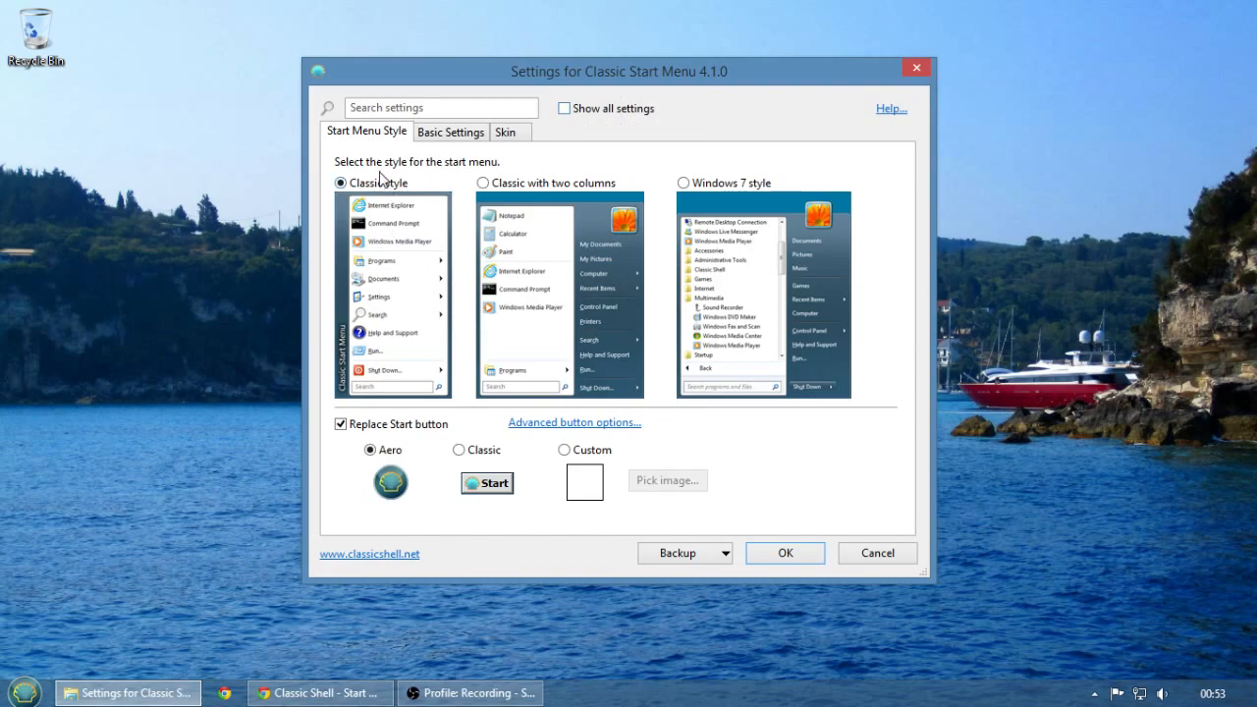
pyautogui.moveTo(786, 257)
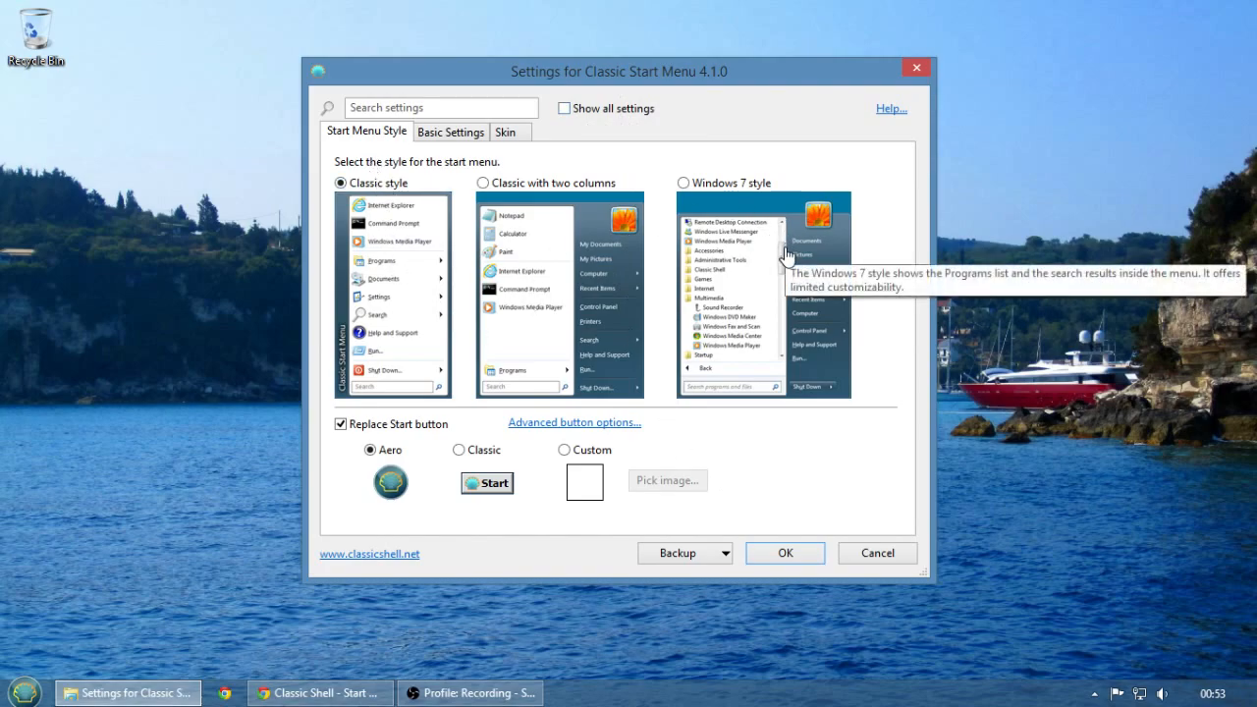
pyautogui.moveTo(409, 266)
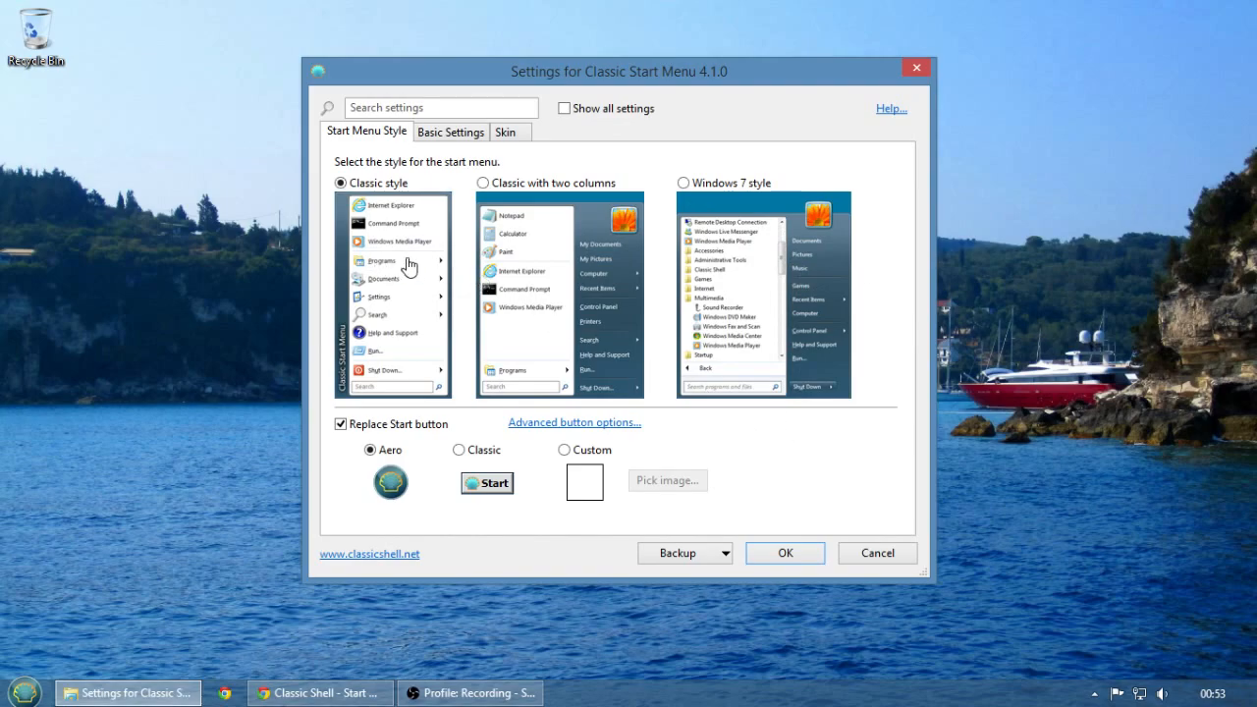
pyautogui.moveTo(381, 261)
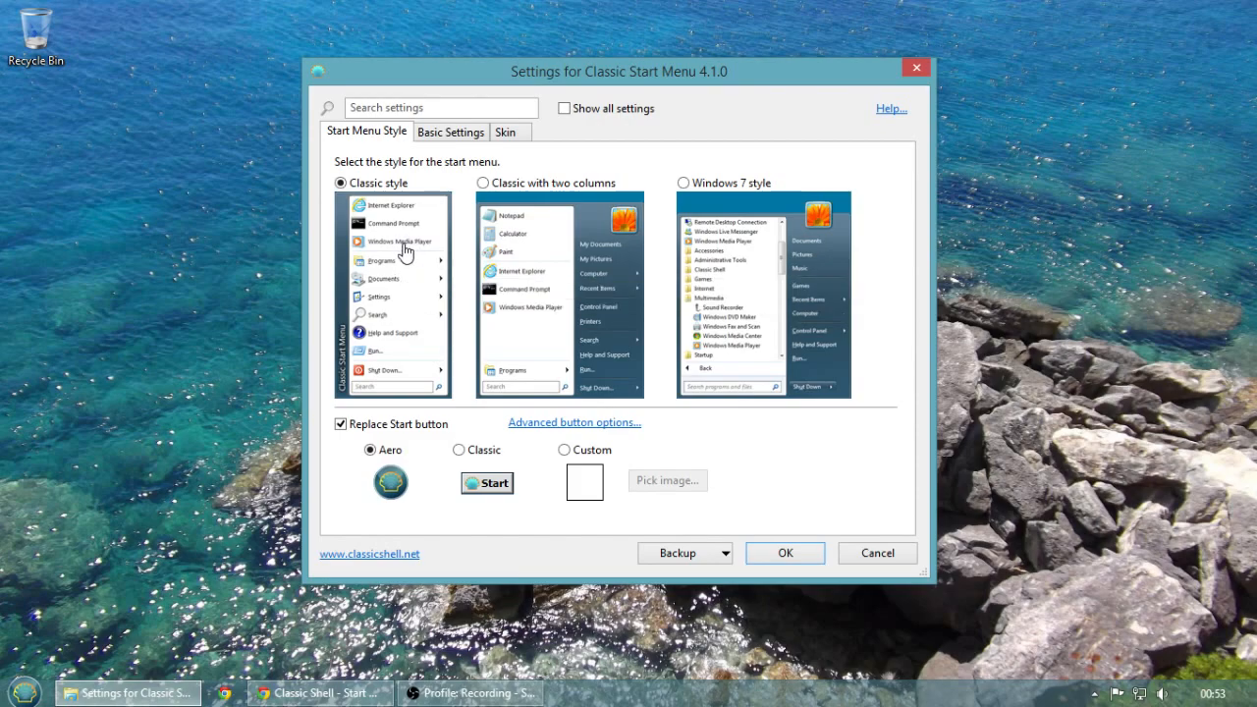
pyautogui.moveTo(412, 254)
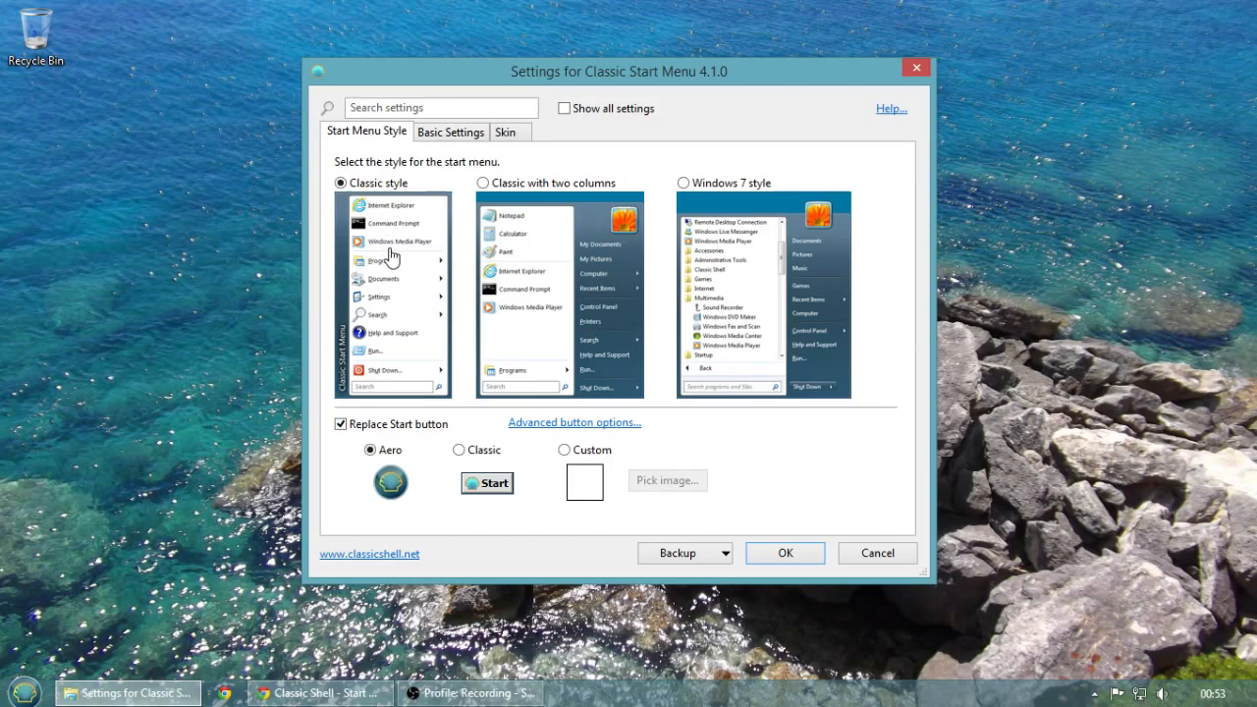
pyautogui.moveTo(545, 306)
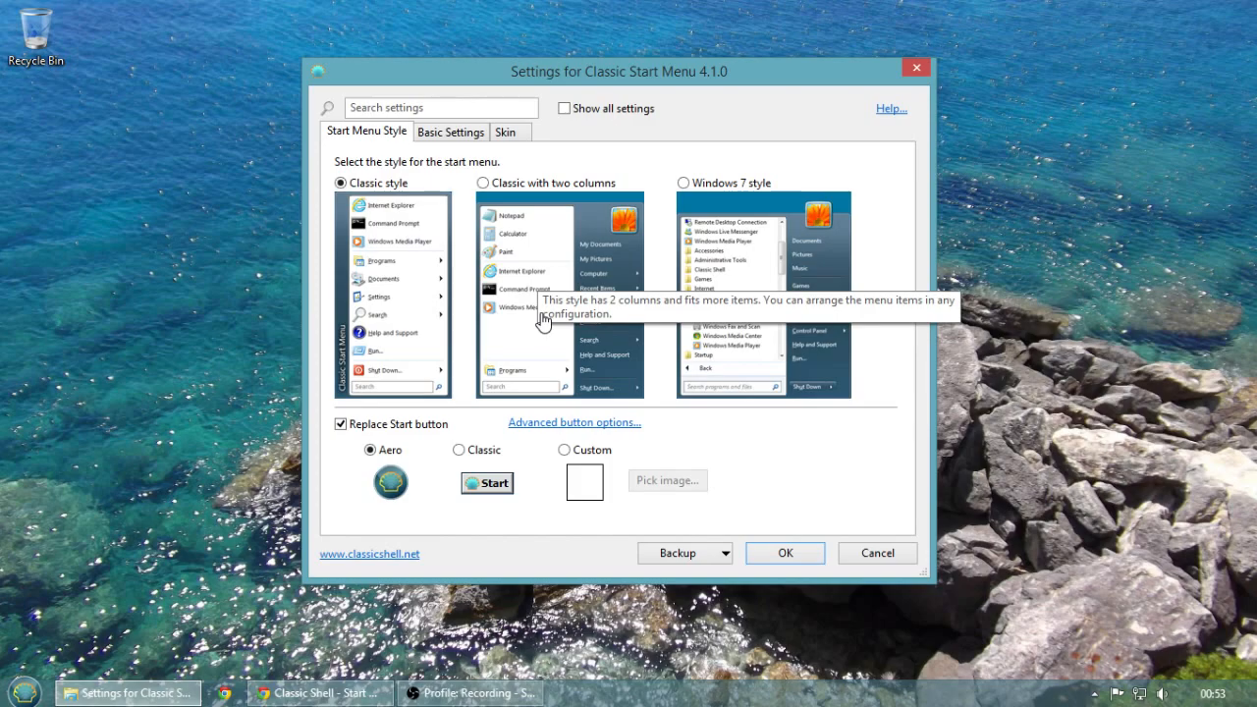
pyautogui.moveTo(776, 241)
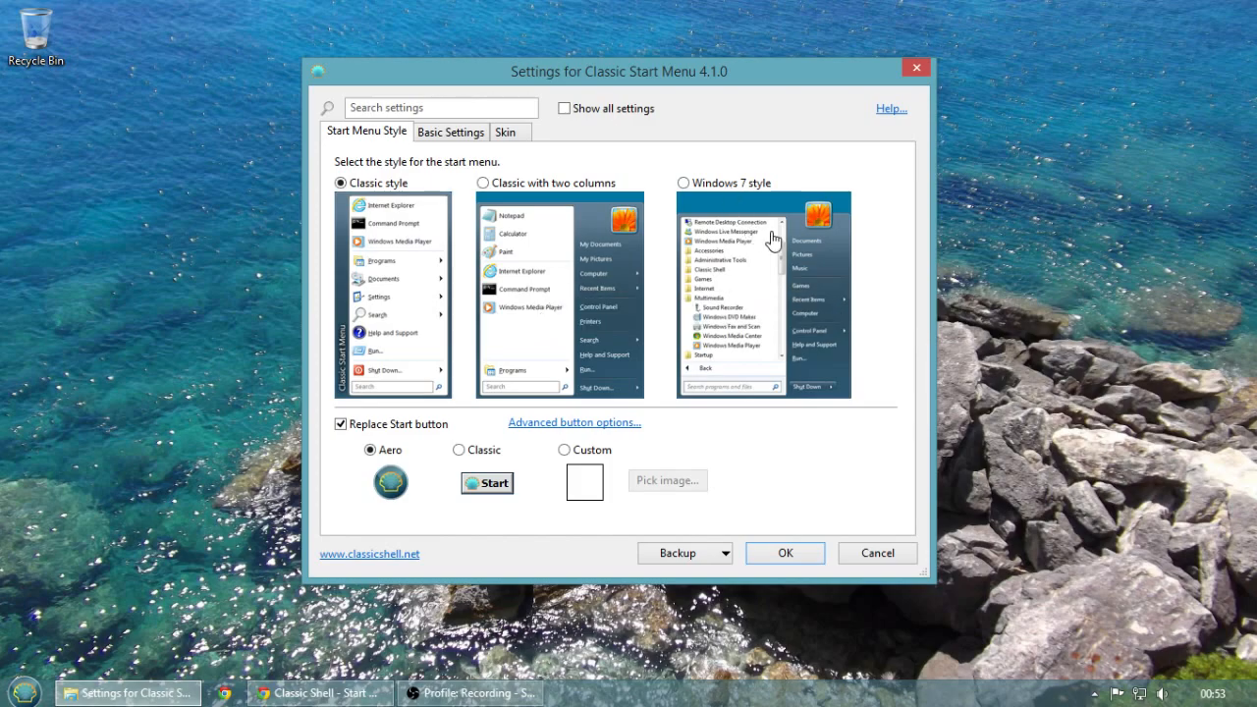
pyautogui.moveTo(581, 296)
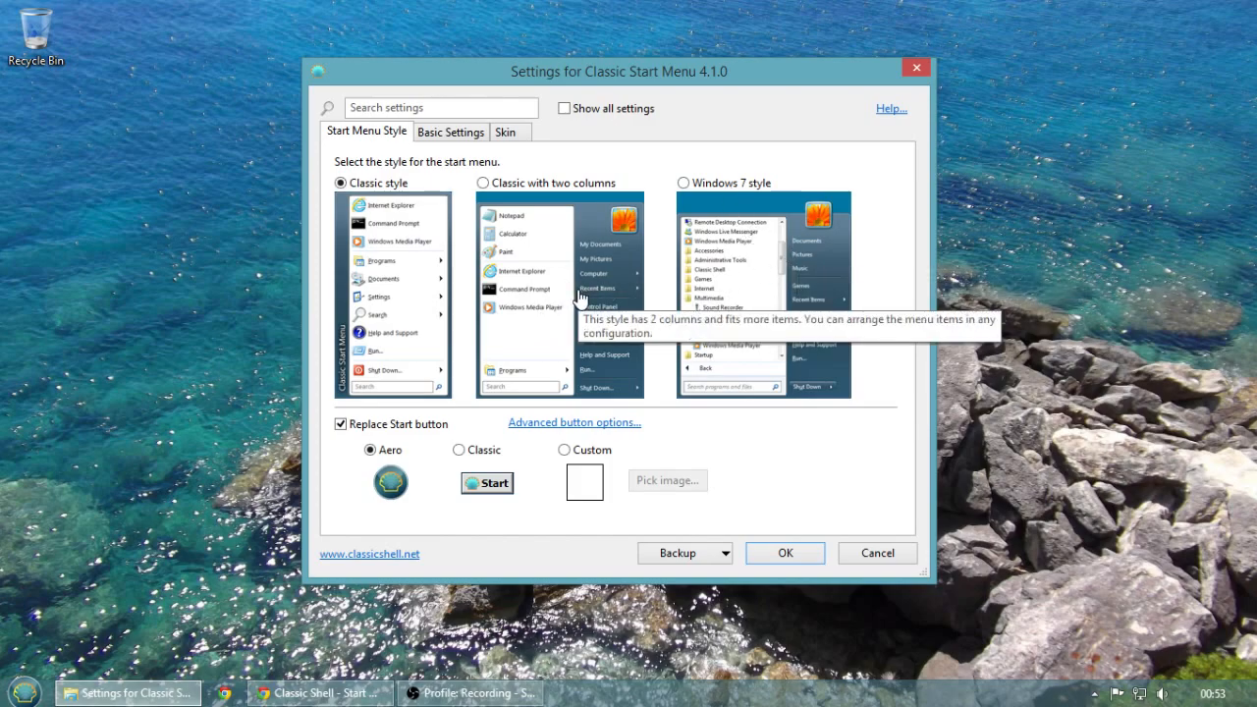
pyautogui.click(21, 692)
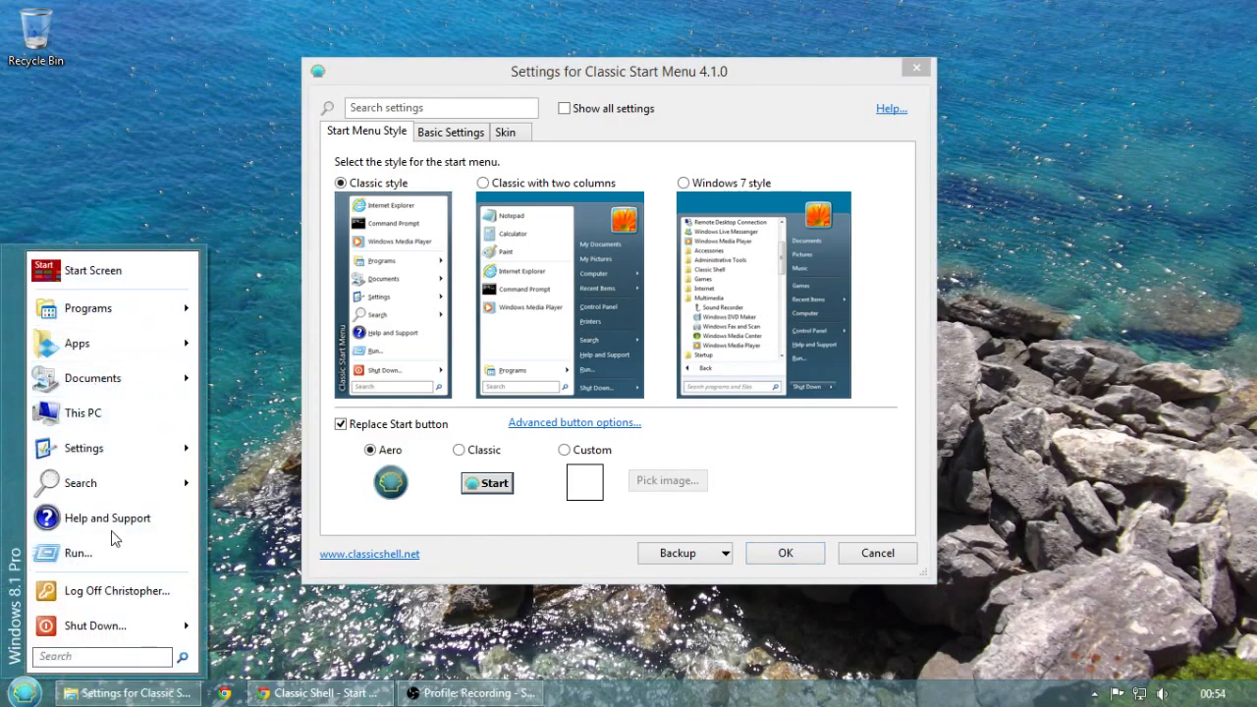
pyautogui.click(145, 157)
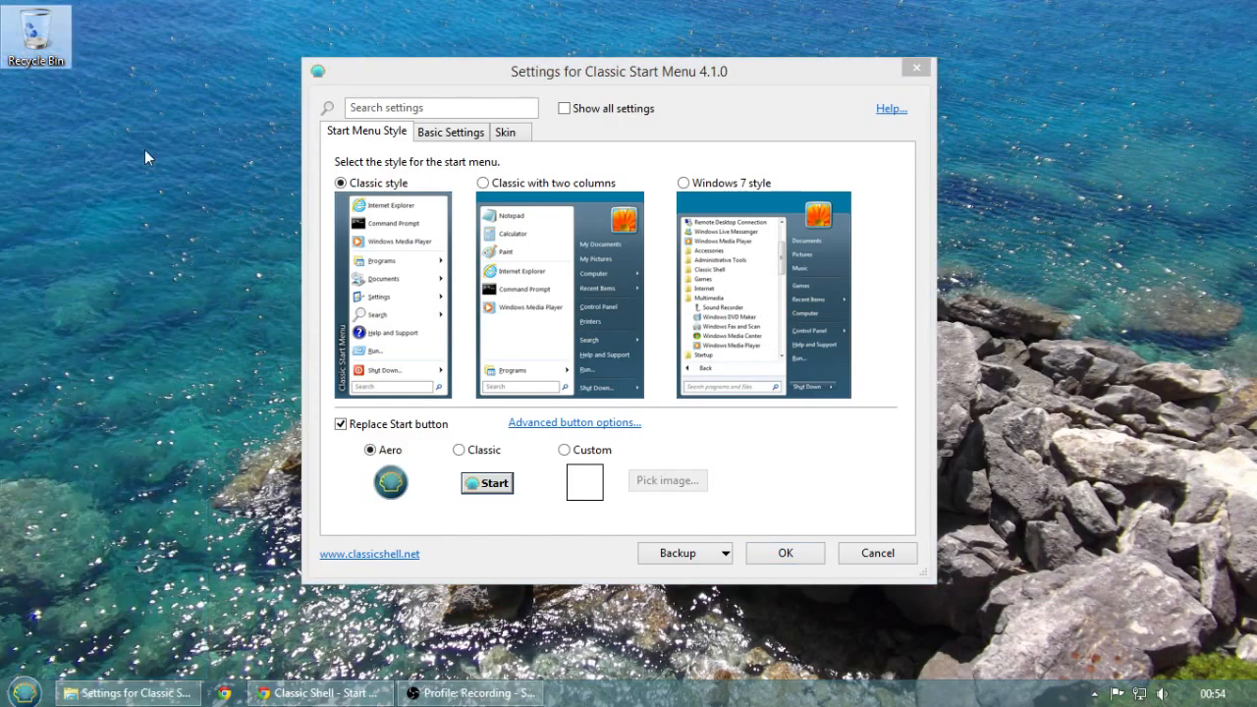
pyautogui.moveTo(467, 347)
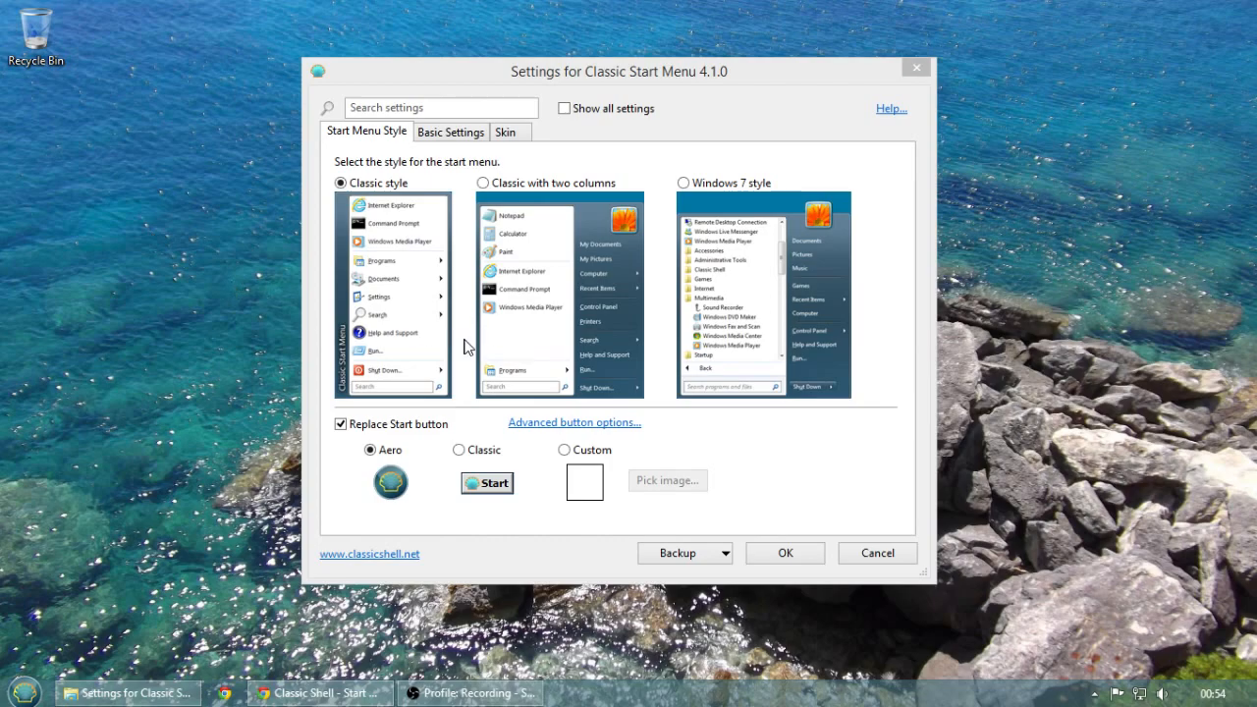
pyautogui.moveTo(248, 334)
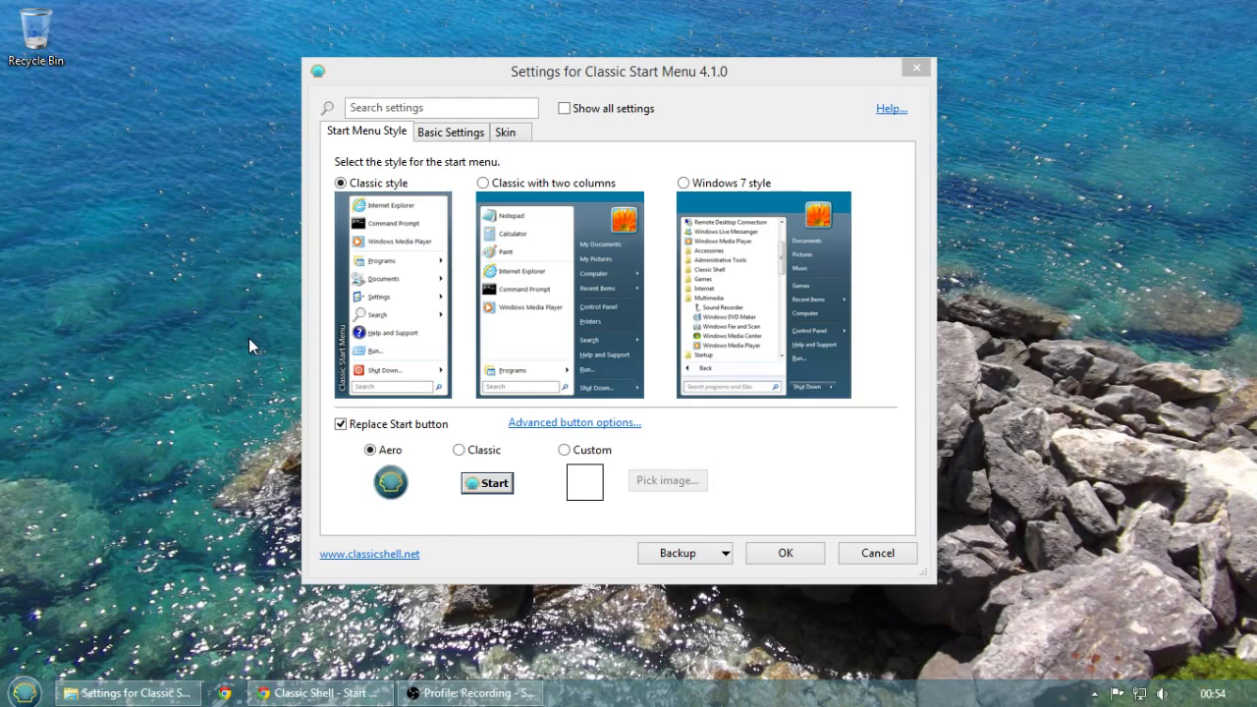
pyautogui.moveTo(236, 343)
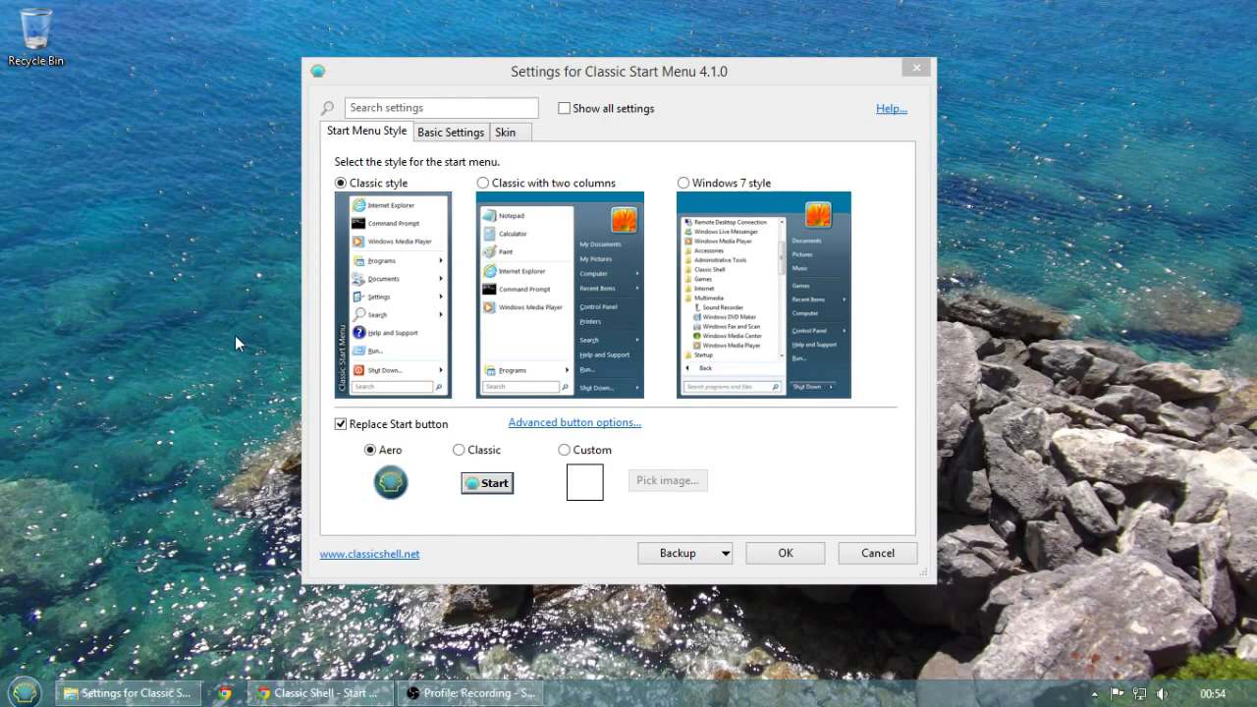
pyautogui.moveTo(214, 356)
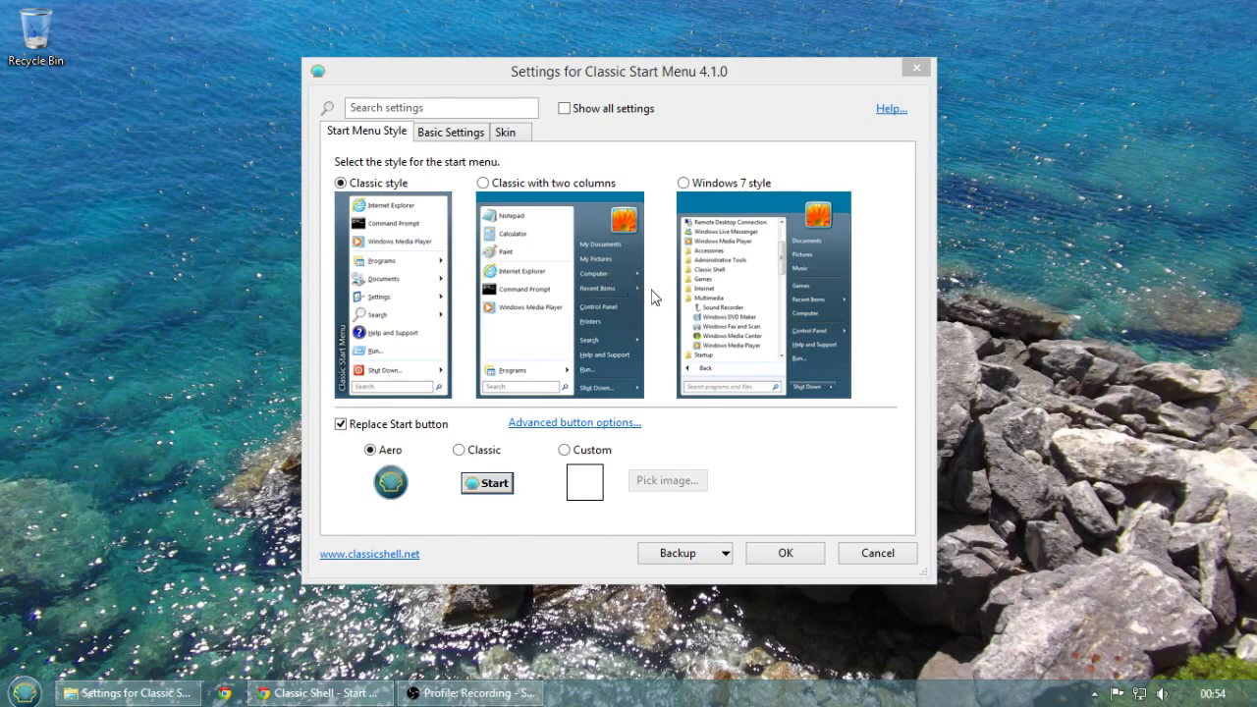
pyautogui.moveTo(655, 302)
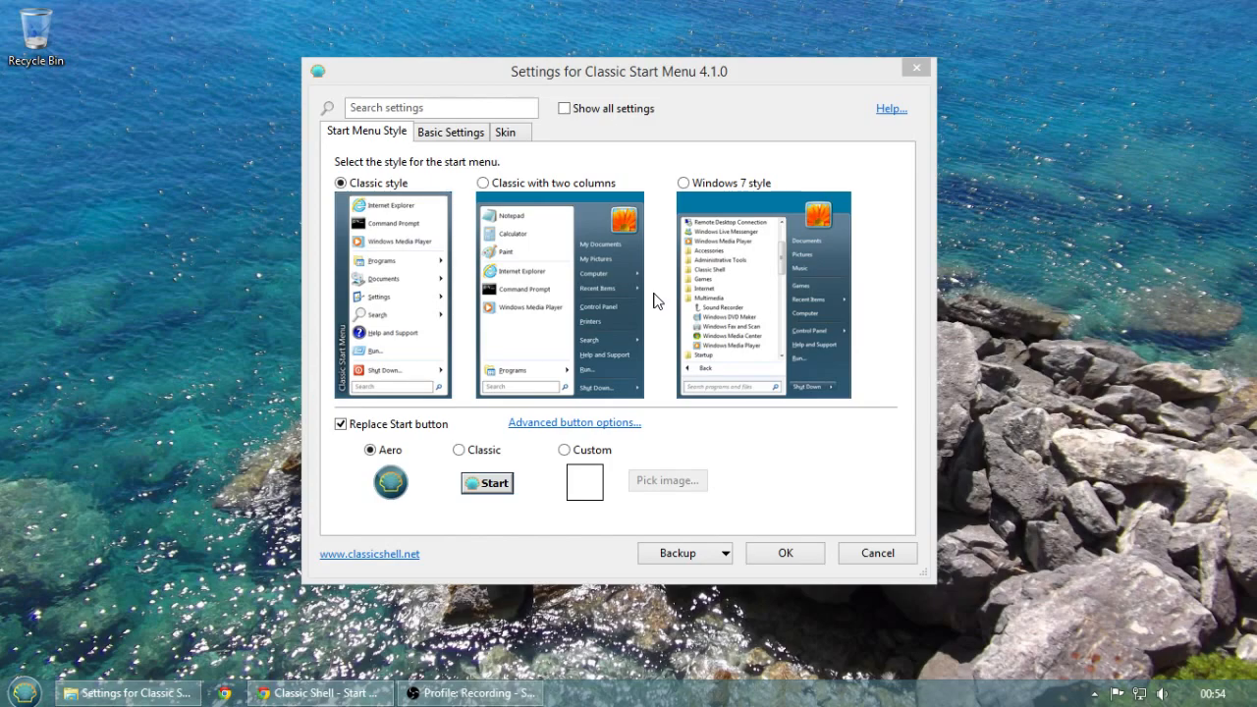
pyautogui.moveTo(638, 294)
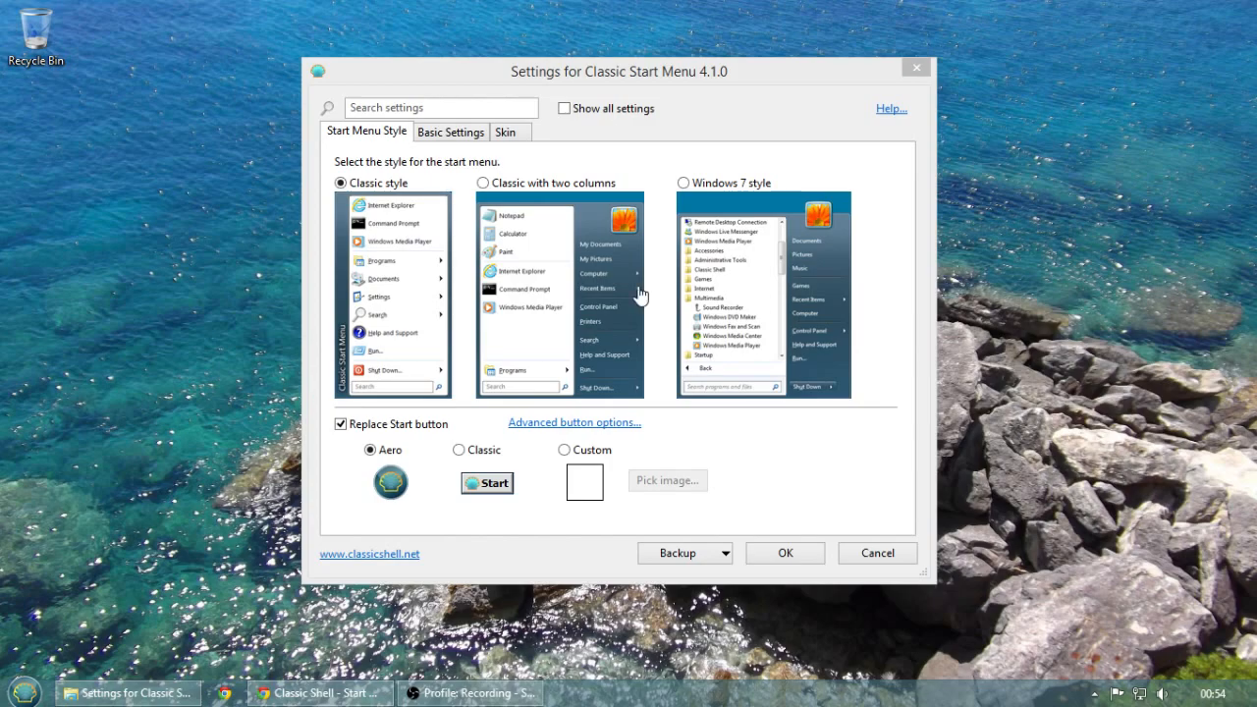
pyautogui.moveTo(236, 374)
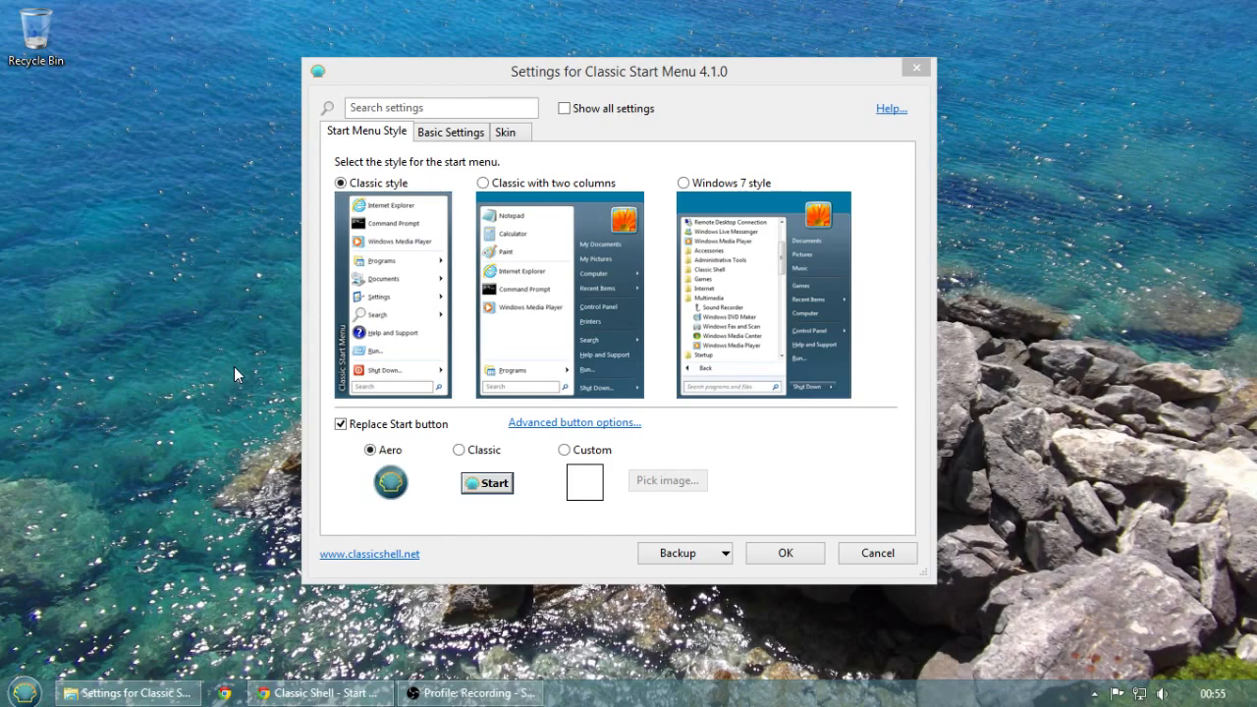
pyautogui.moveTo(240, 464)
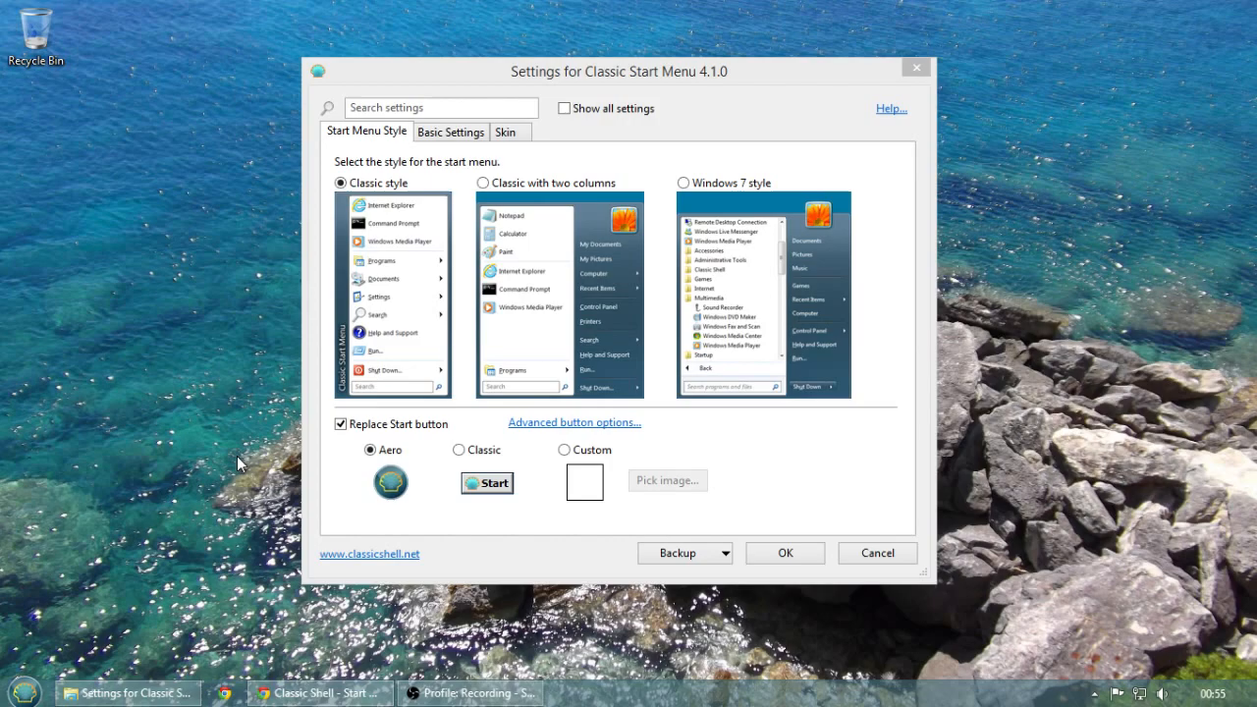
pyautogui.moveTo(95, 388)
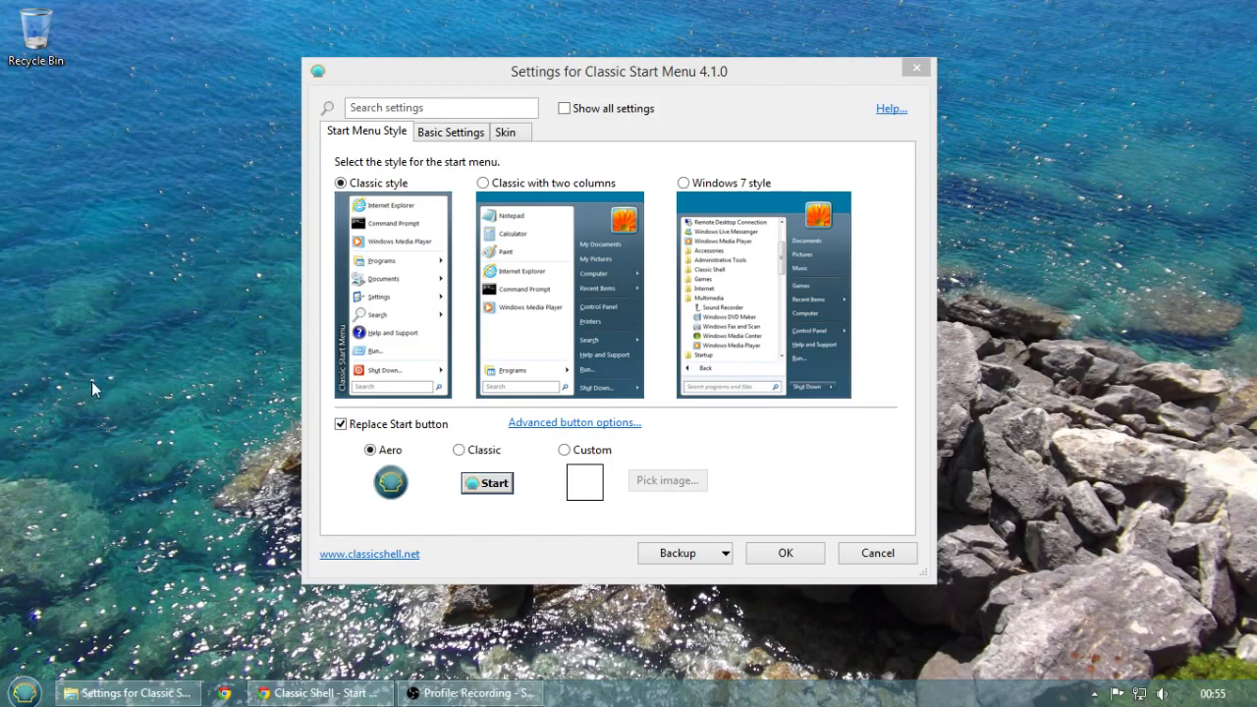
pyautogui.moveTo(246, 353)
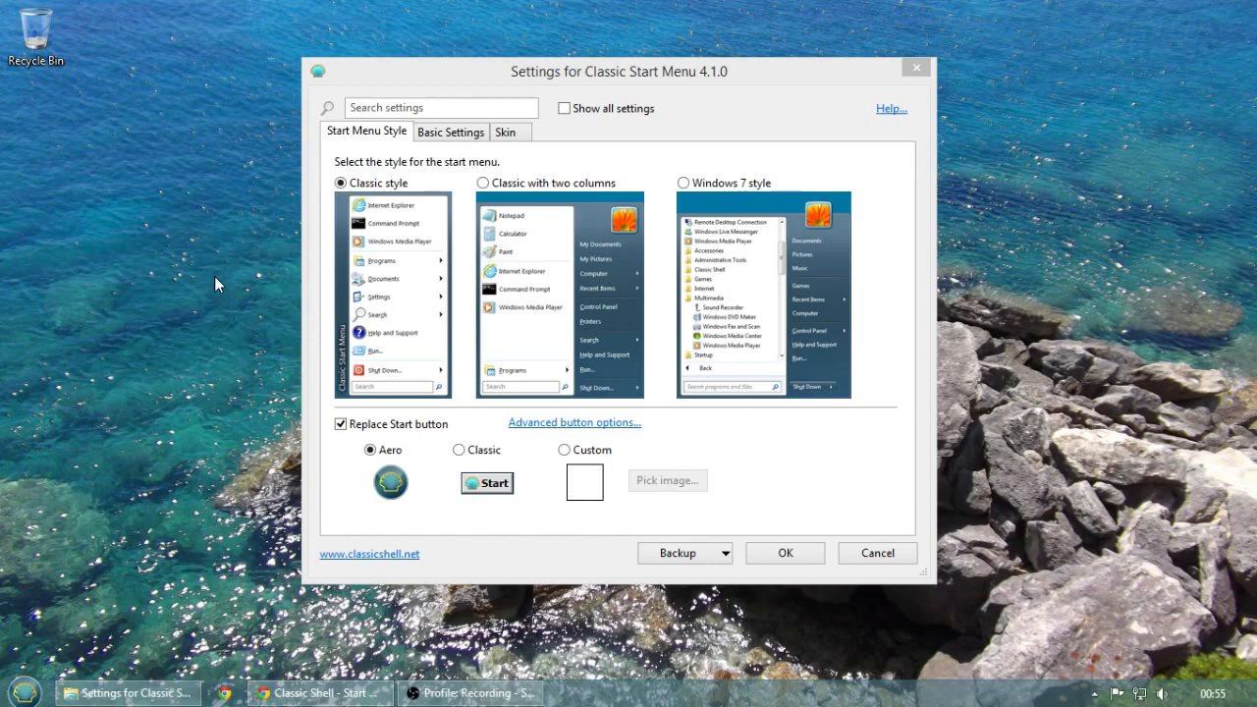
pyautogui.moveTo(194, 216)
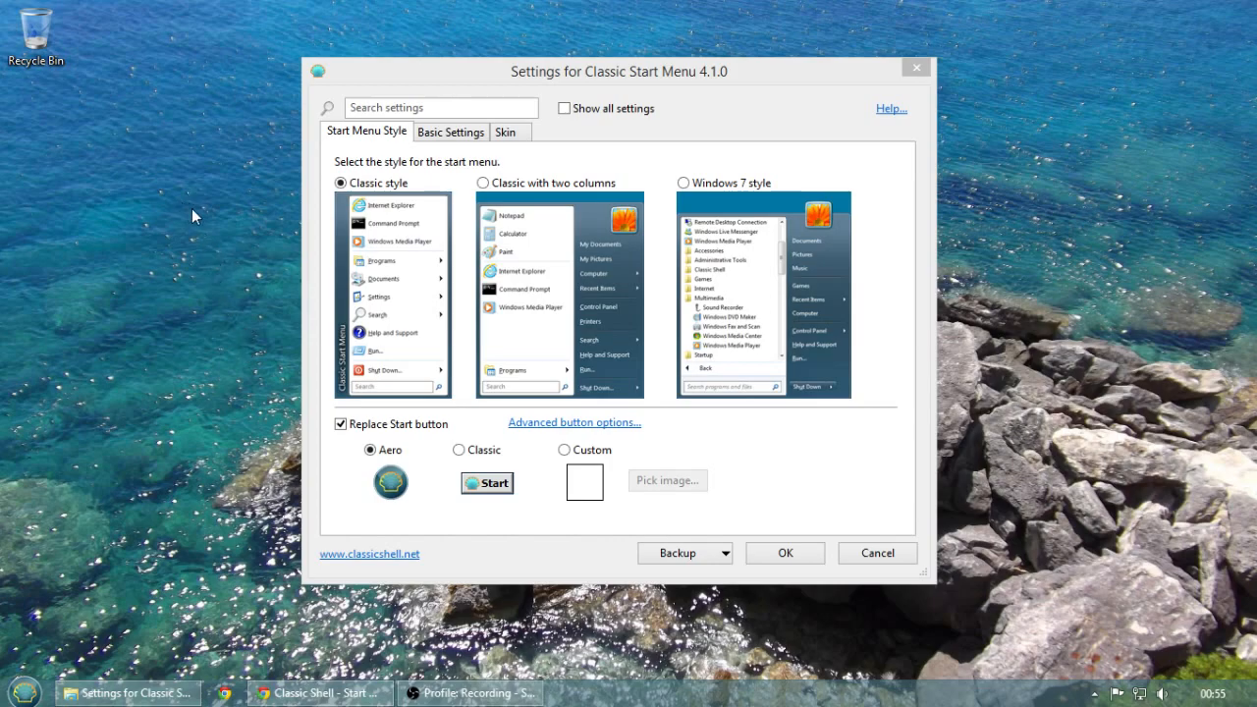
pyautogui.moveTo(383, 135)
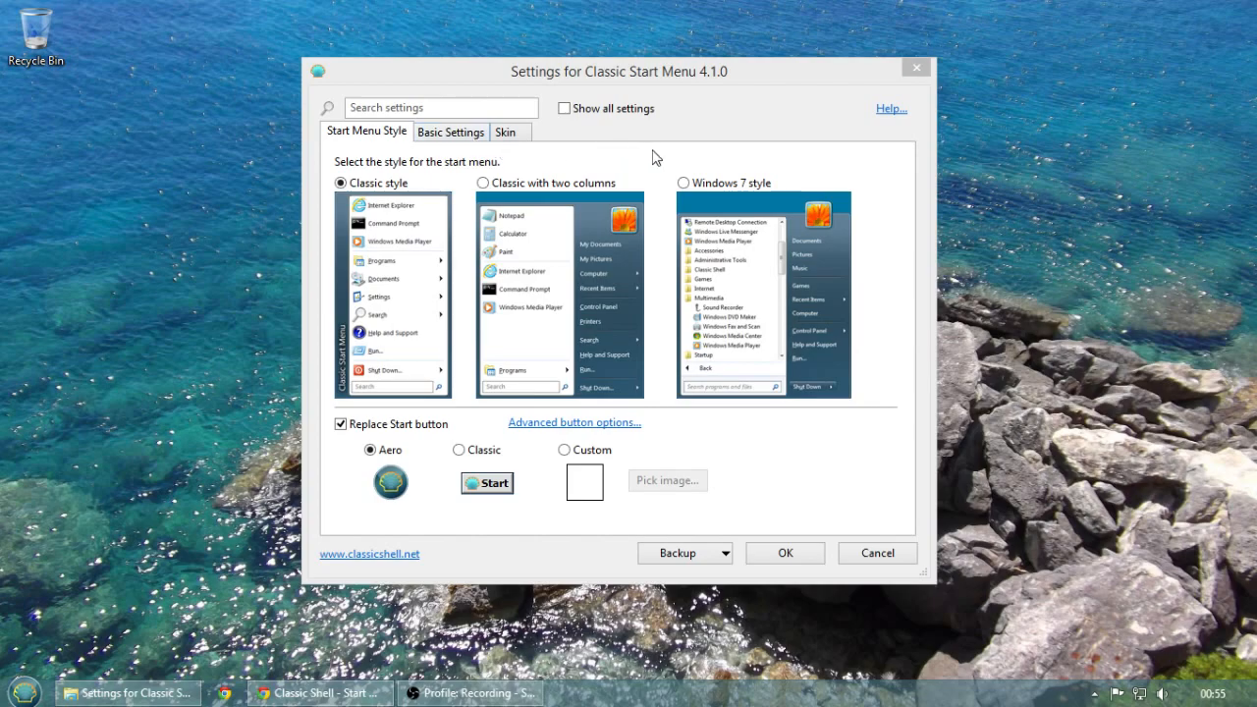
pyautogui.moveTo(574, 299)
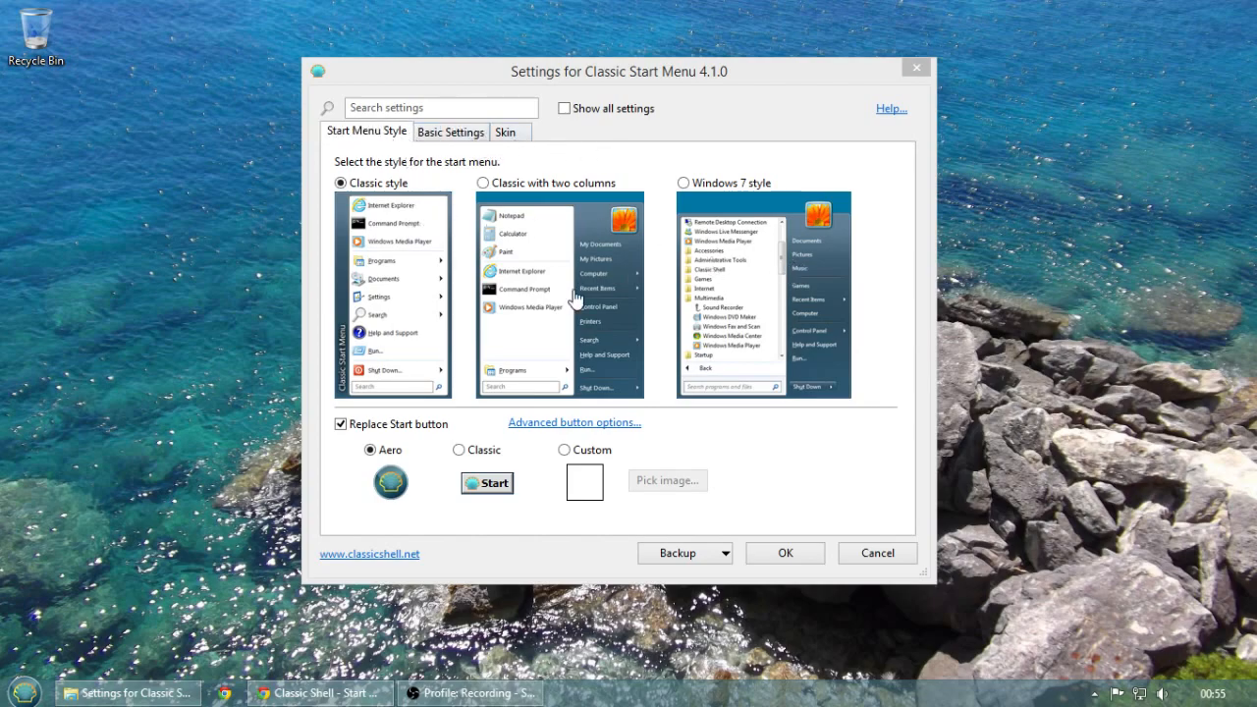
pyautogui.moveTo(451, 503)
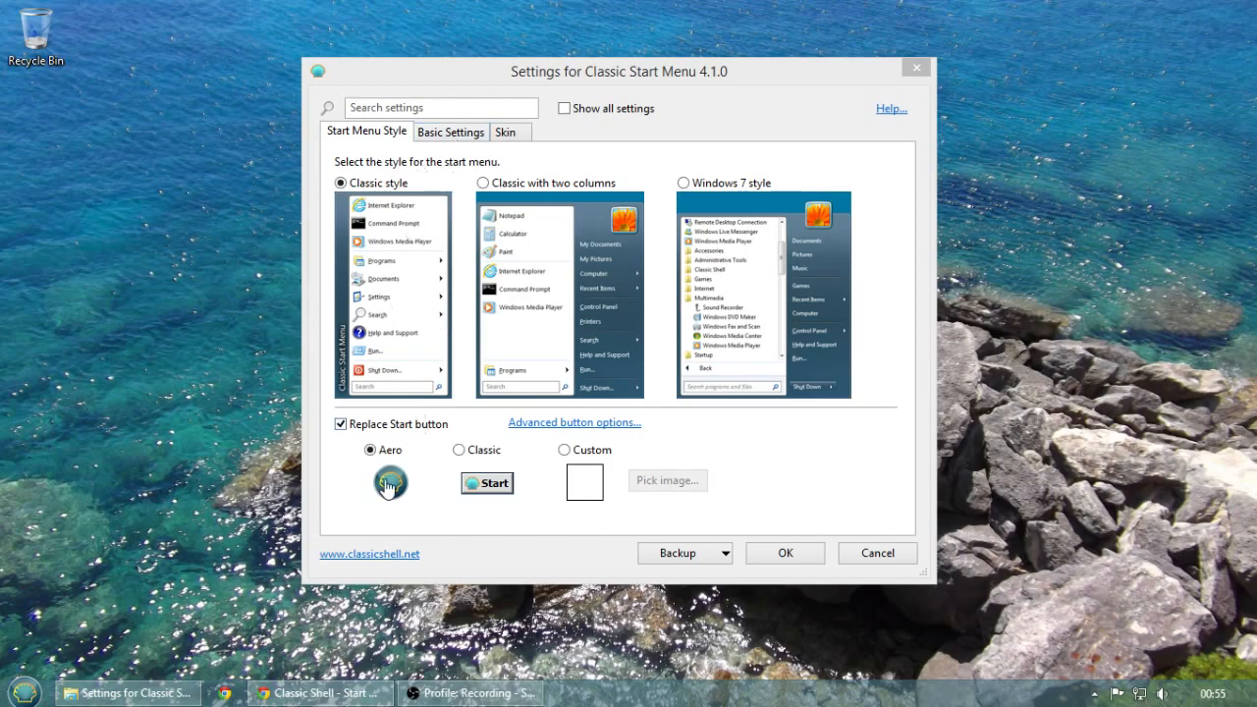
# Scroll through every Basic Settings option to the bottom, then view the Skin options
pyautogui.click(451, 131)
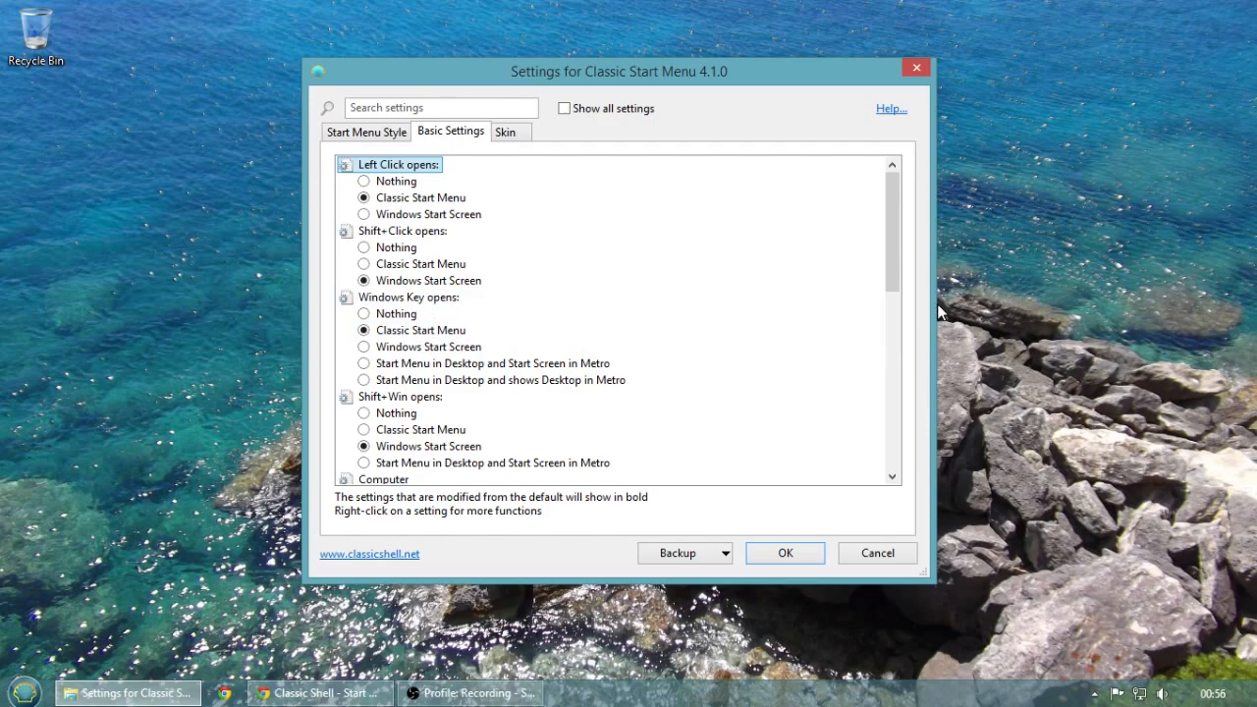
pyautogui.scroll(-3)
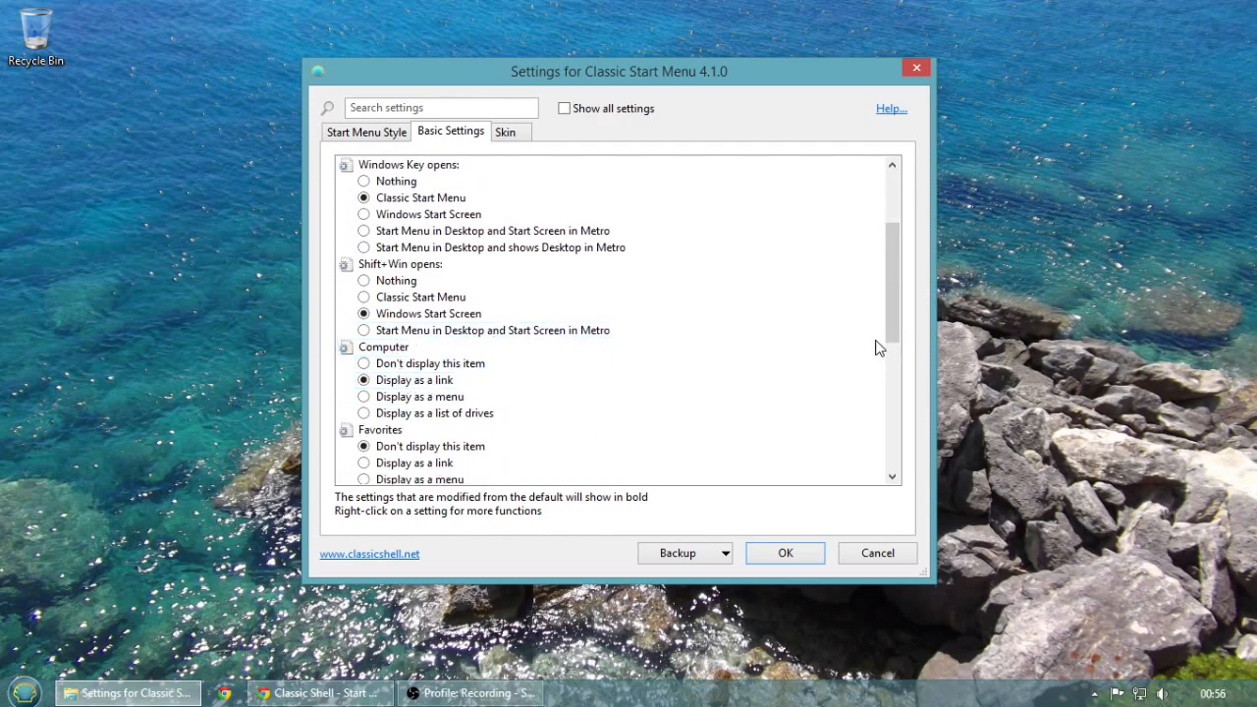
pyautogui.scroll(-3)
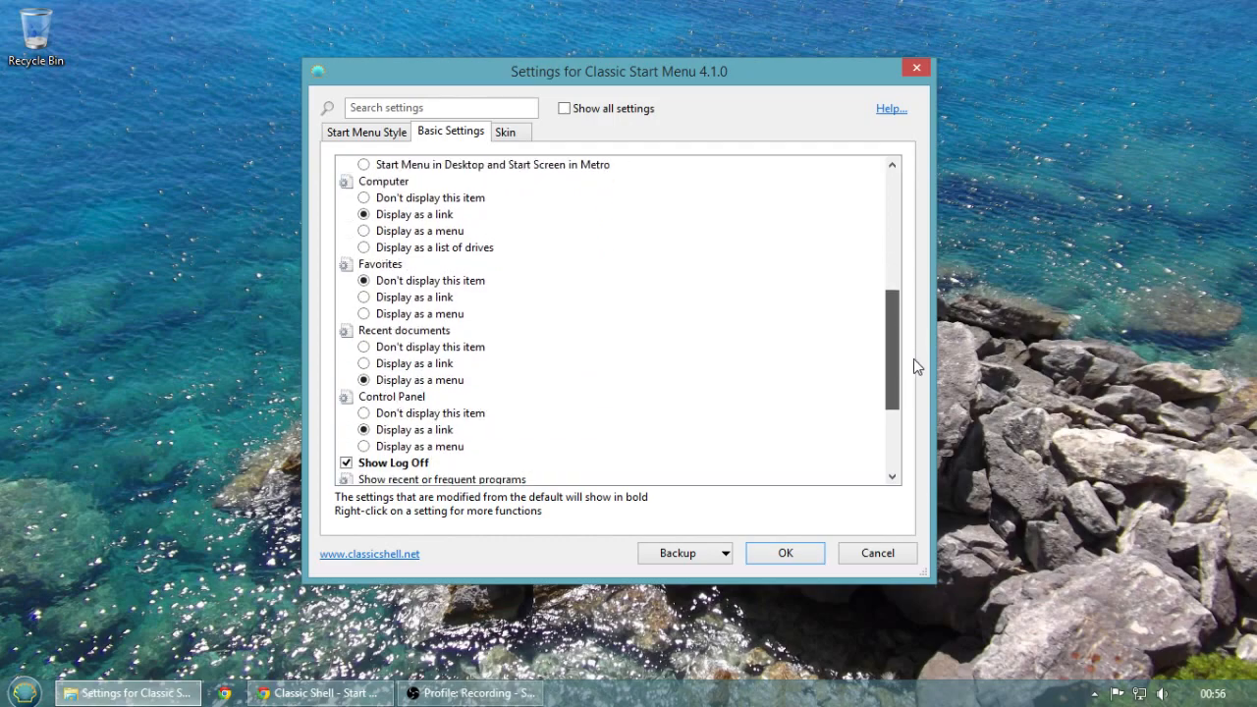
pyautogui.scroll(-3)
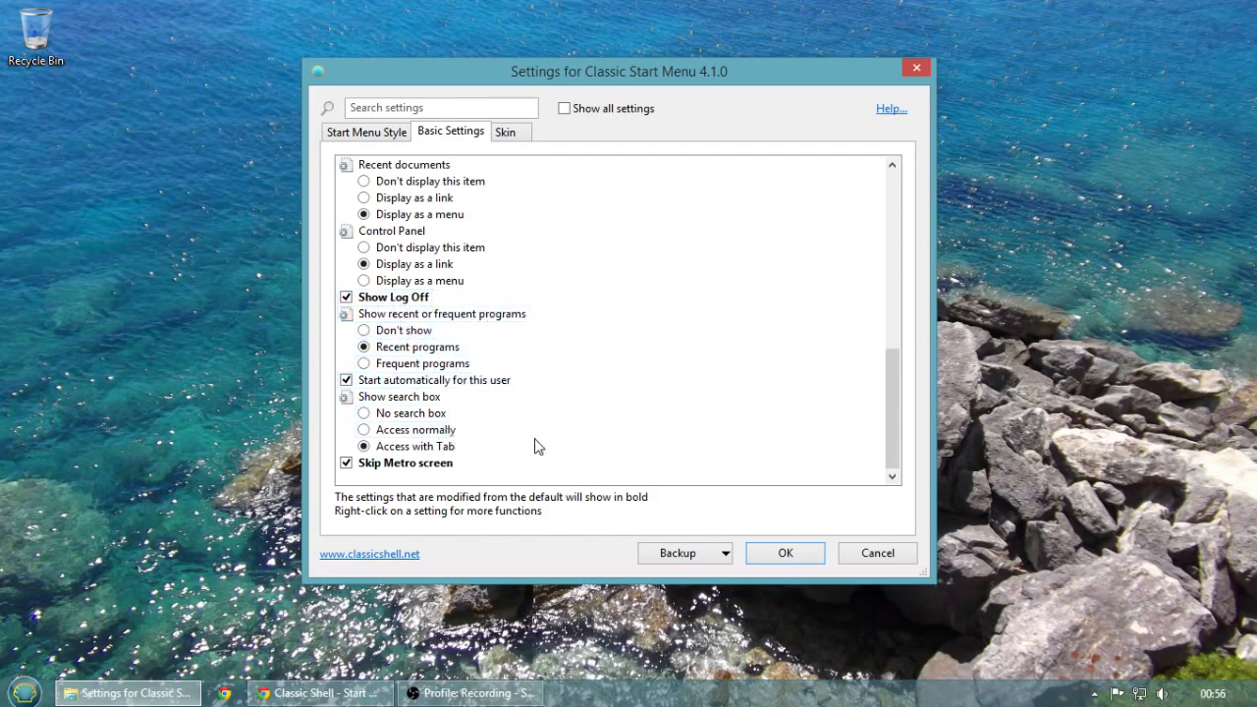
pyautogui.moveTo(730, 460)
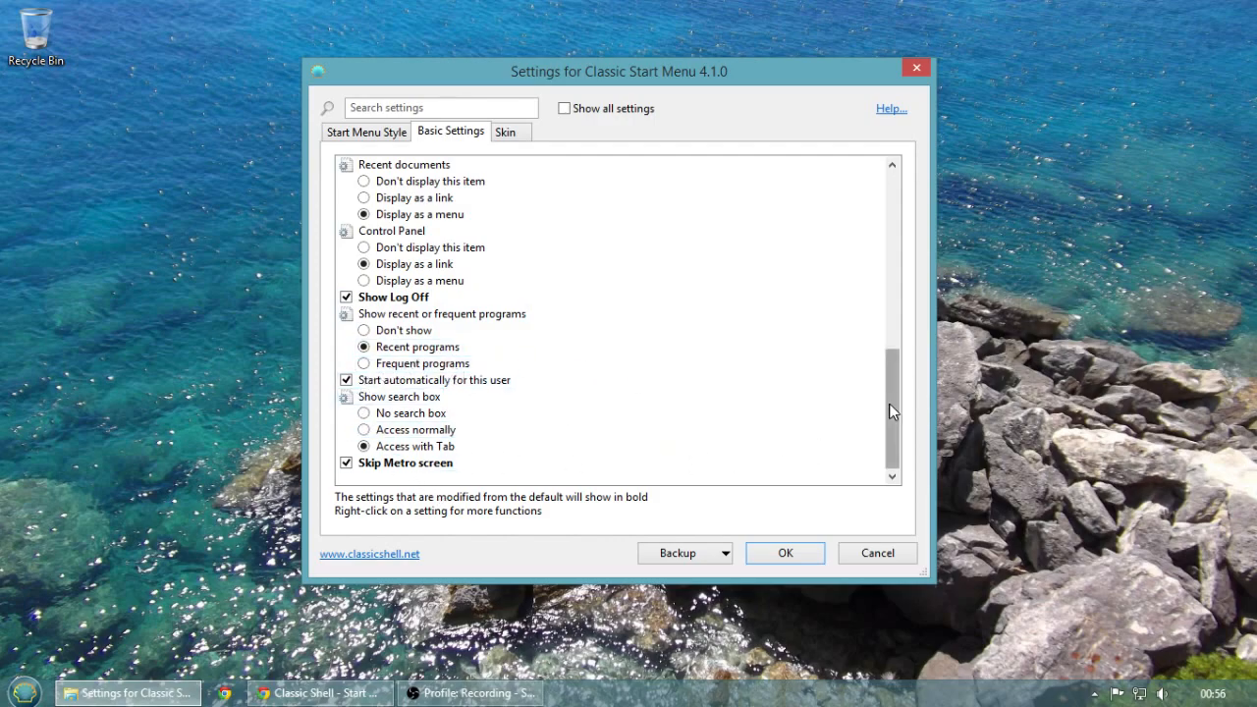
pyautogui.click(506, 132)
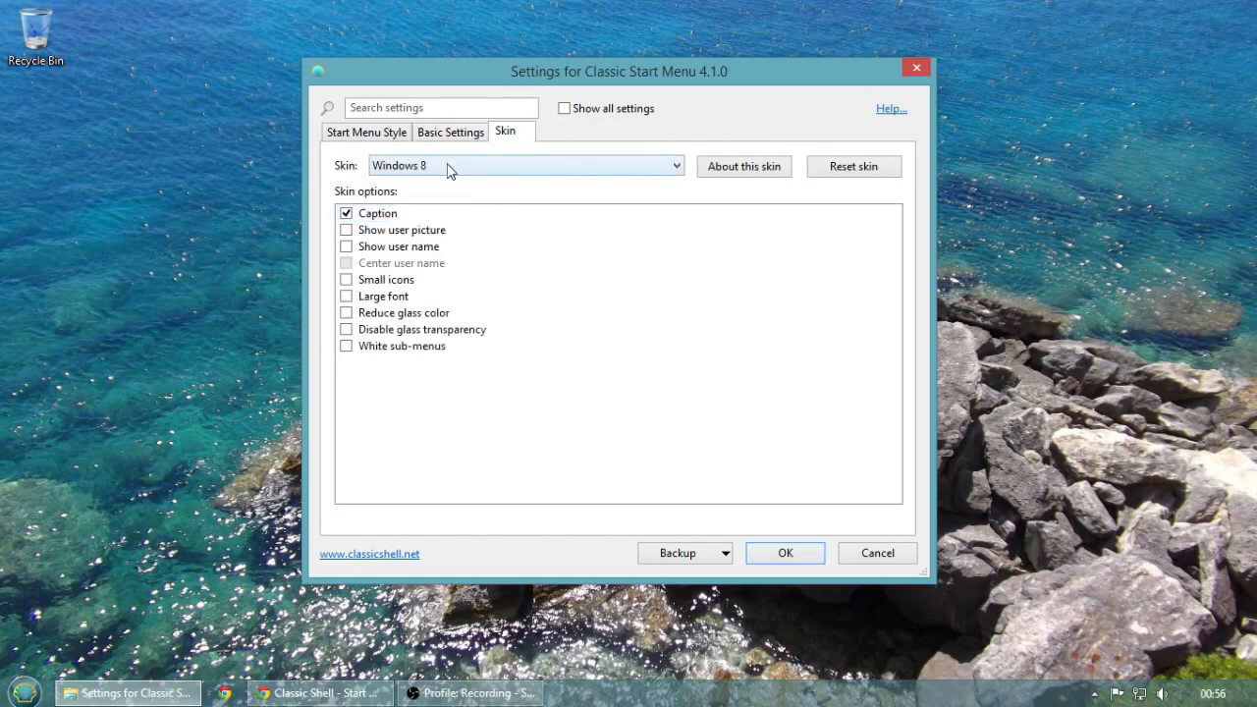
pyautogui.moveTo(430, 317)
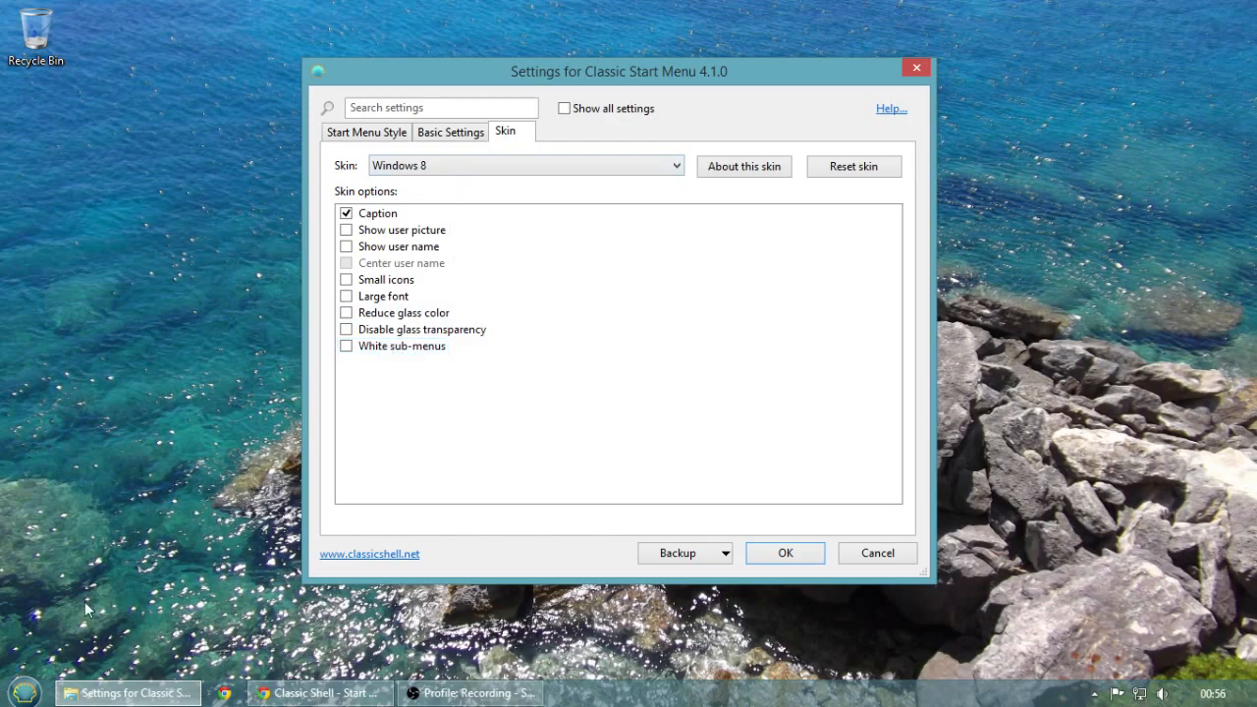
# Choose Classic Skin as the start menu skin and confirm
pyautogui.click(22, 691)
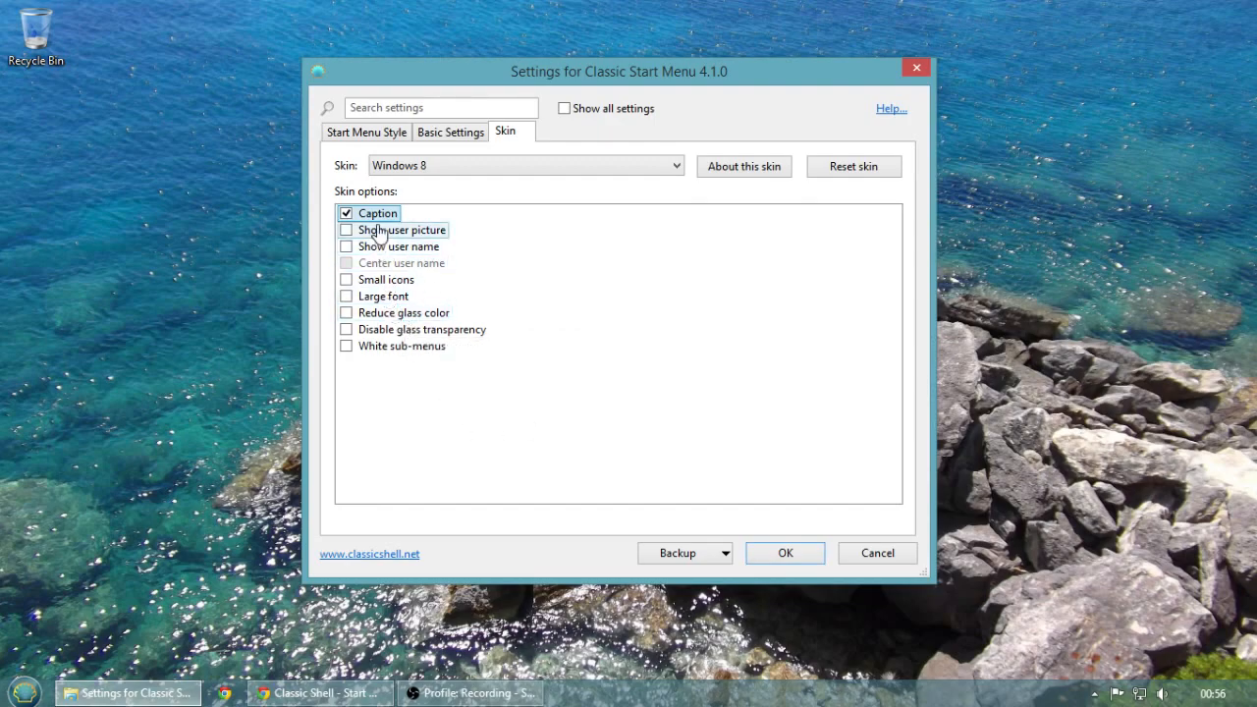
pyautogui.moveTo(410, 346)
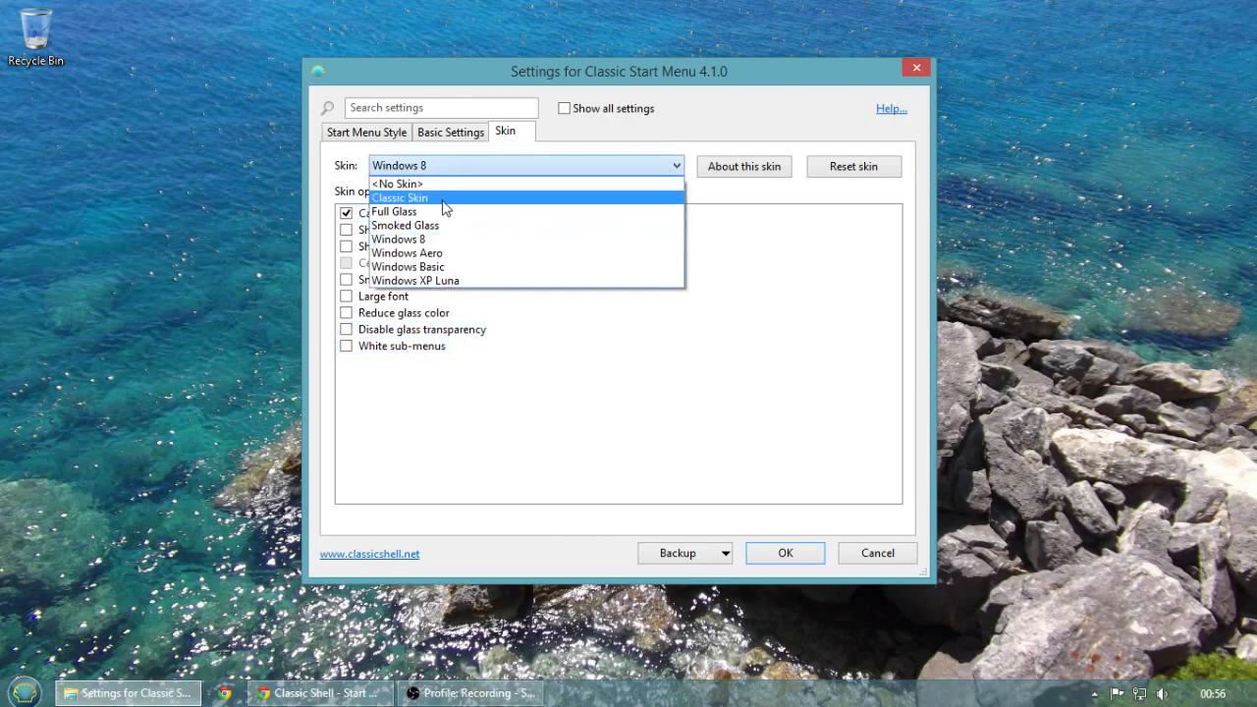
pyautogui.click(784, 552)
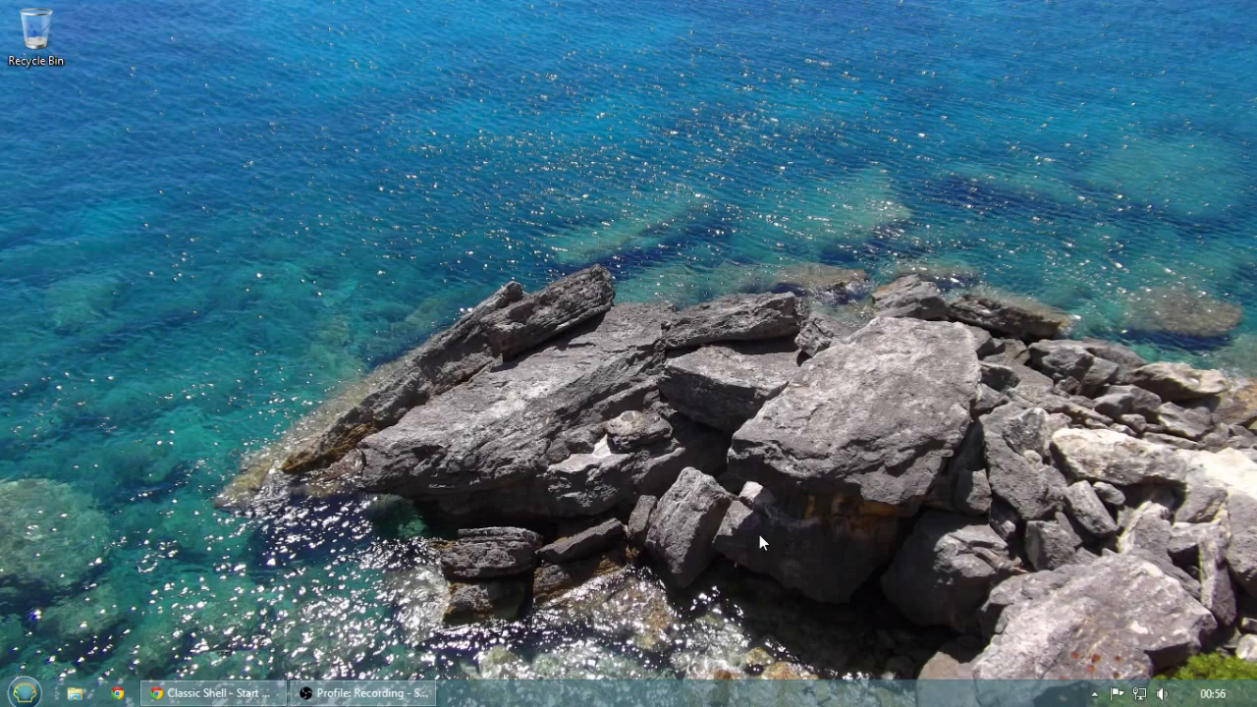
pyautogui.moveTo(471, 579)
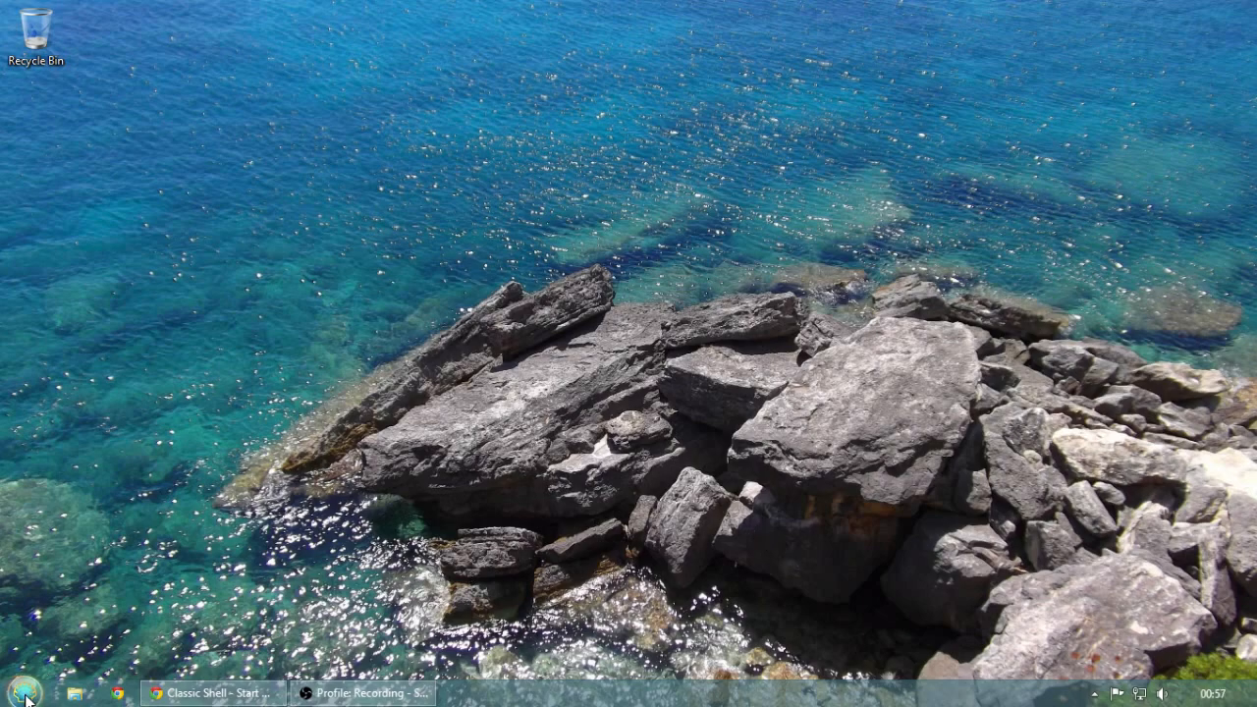
# Try the Classic Skin start menu, then bring the settings back
pyautogui.click(10, 693)
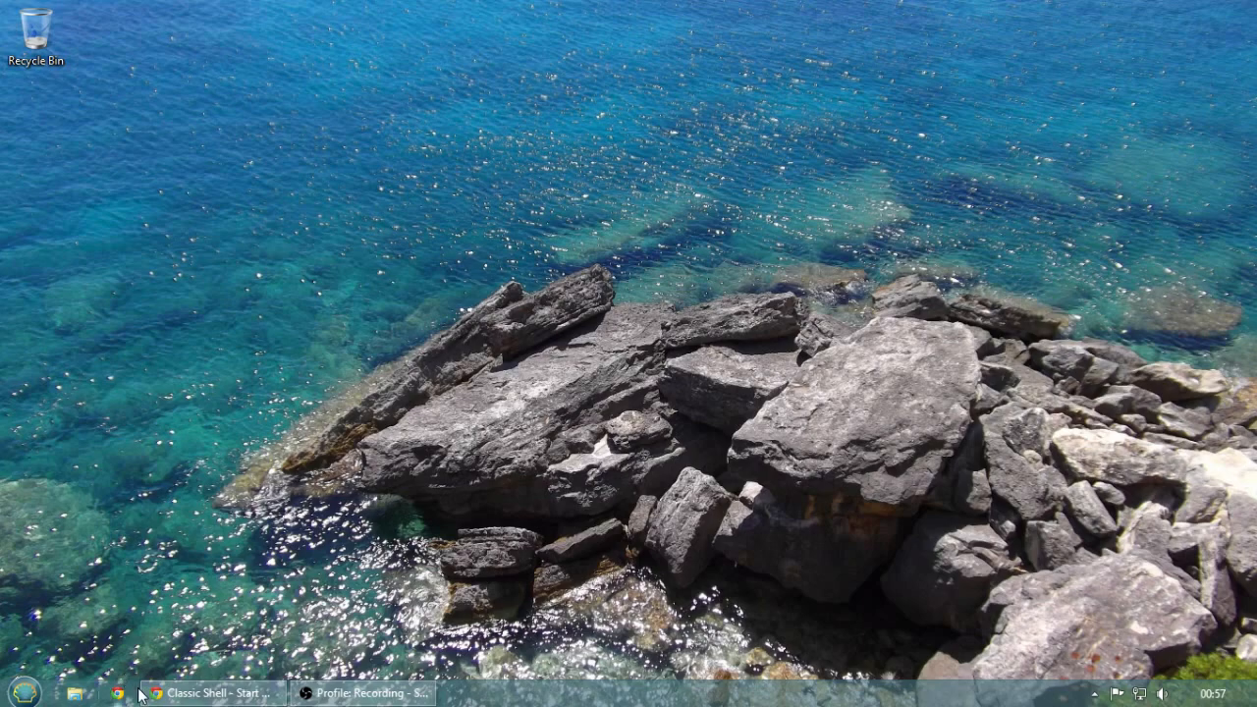
pyautogui.click(13, 693)
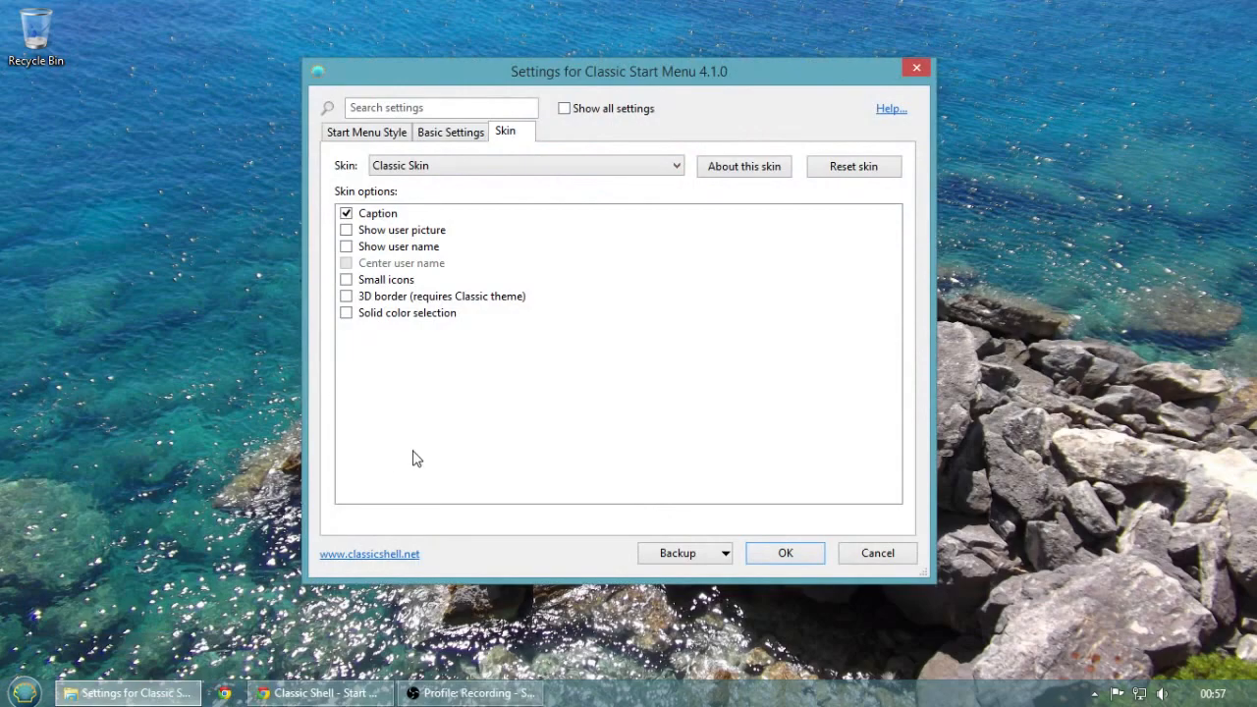
pyautogui.moveTo(609, 285)
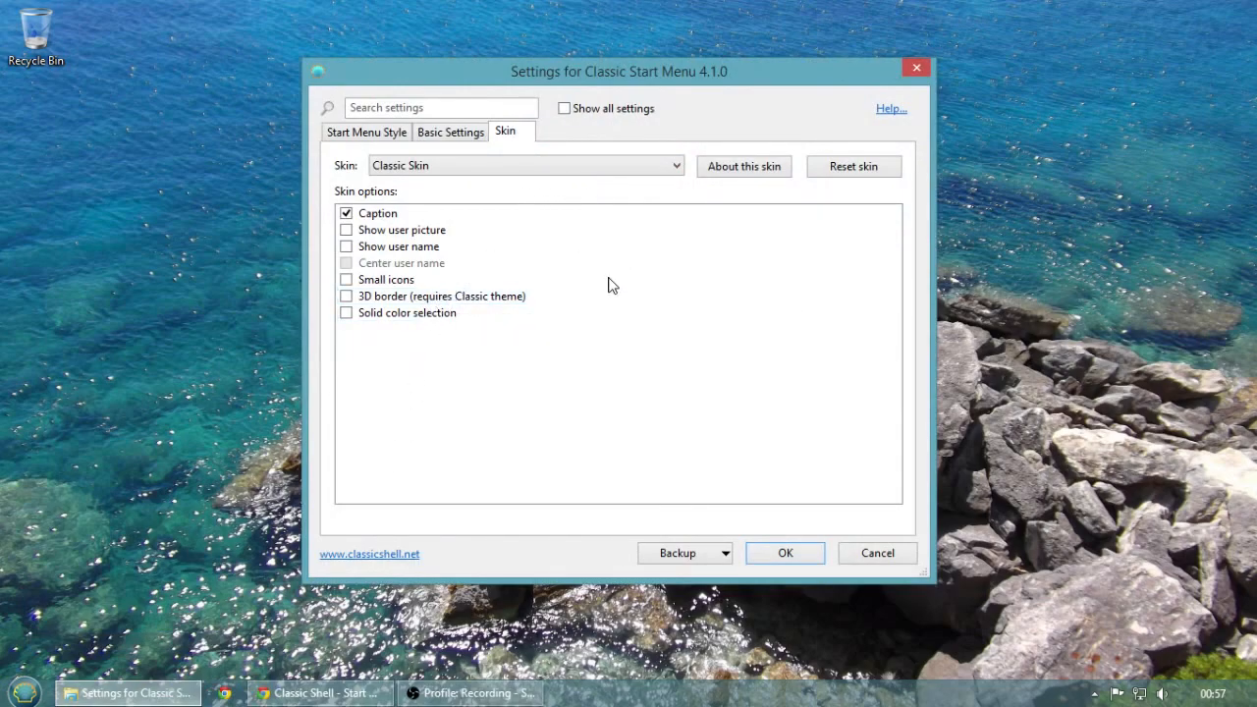
pyautogui.moveTo(553, 280)
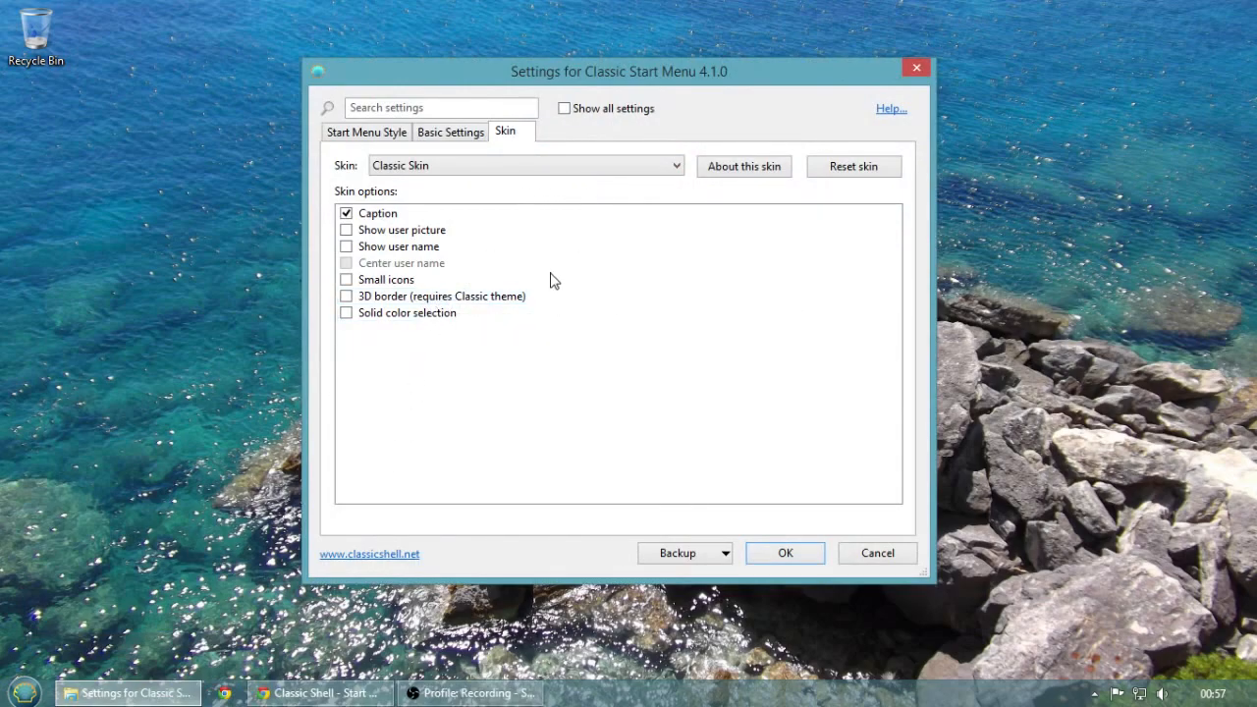
pyautogui.moveTo(403, 230)
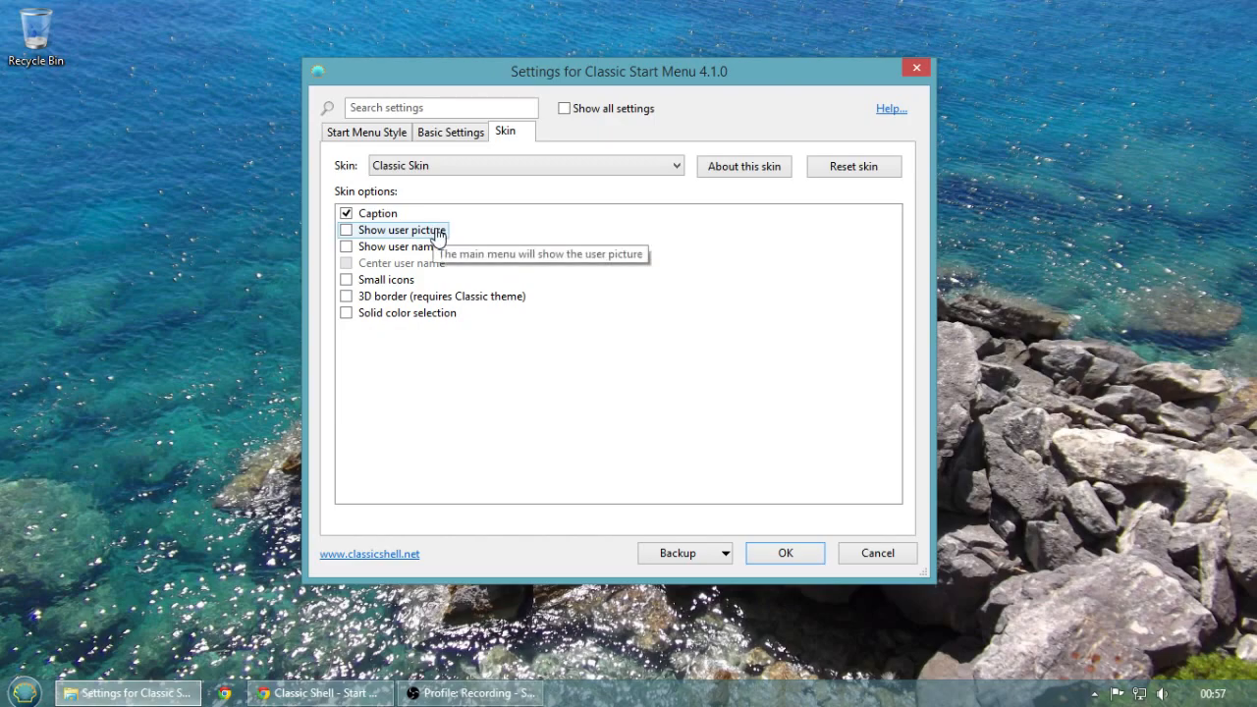
pyautogui.moveTo(447, 302)
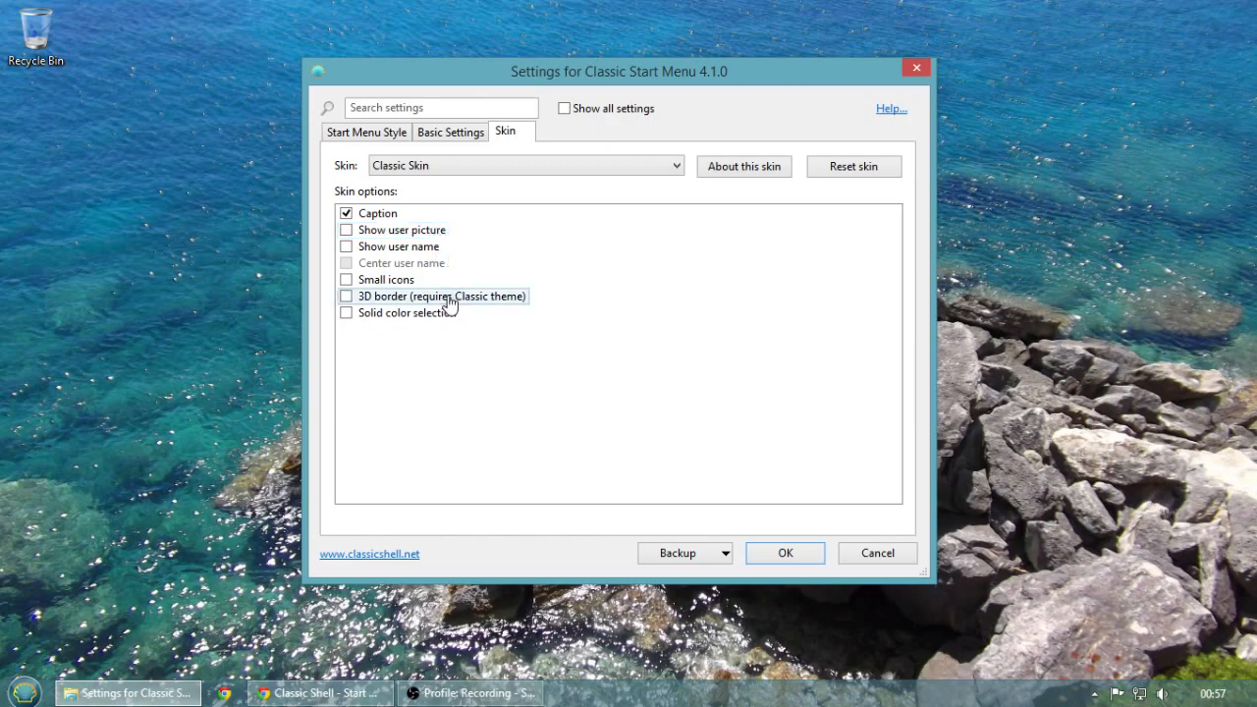
# Select Windows XP Luna from the skin list and confirm with OK
pyautogui.click(526, 165)
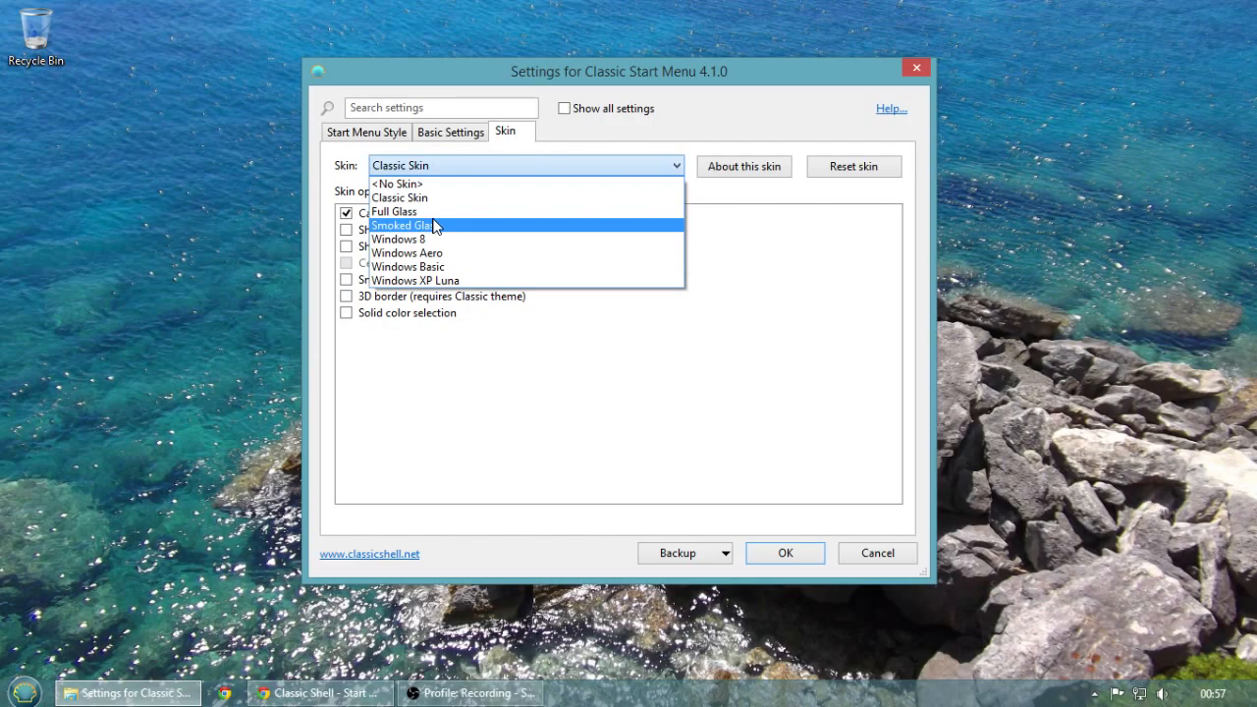
pyautogui.moveTo(463, 280)
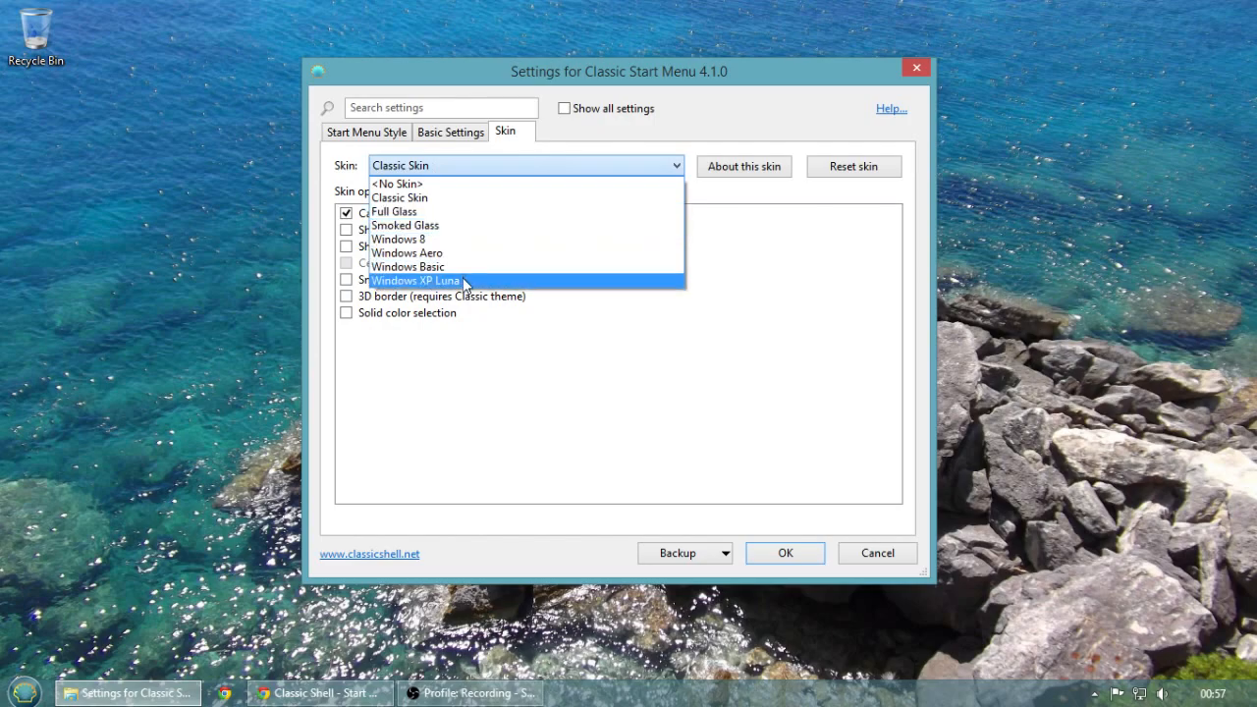
pyautogui.click(414, 281)
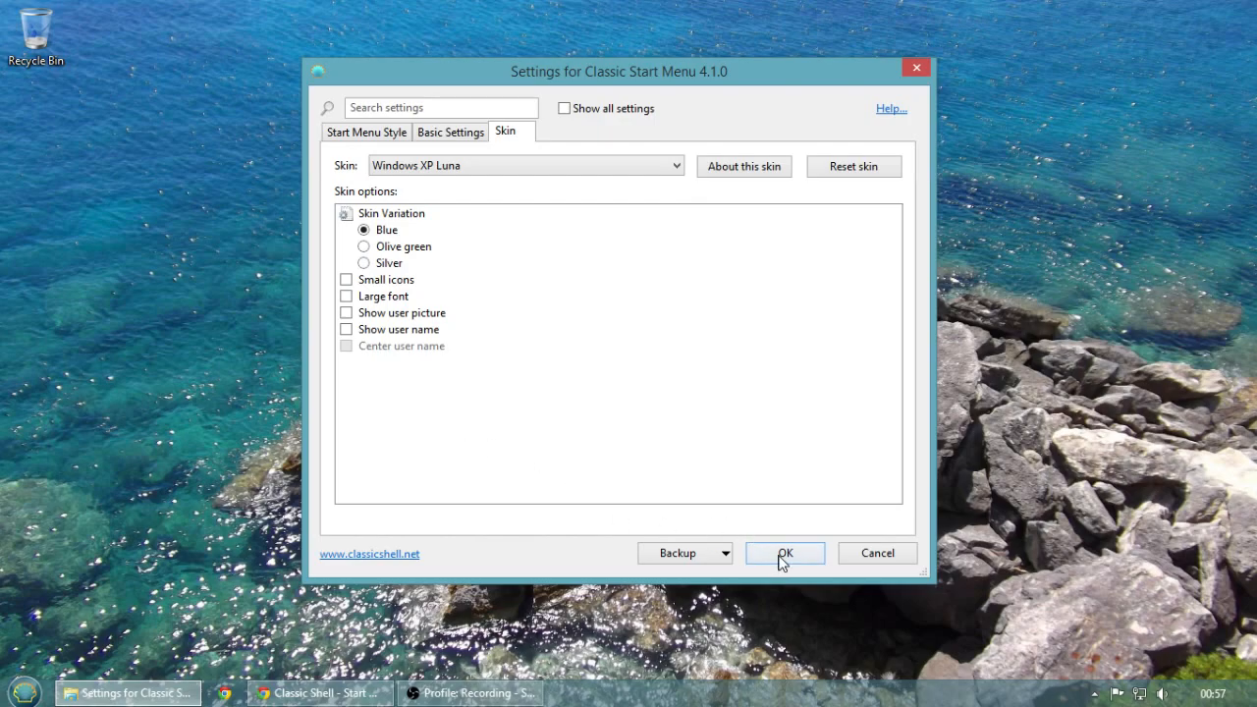
pyautogui.click(783, 553)
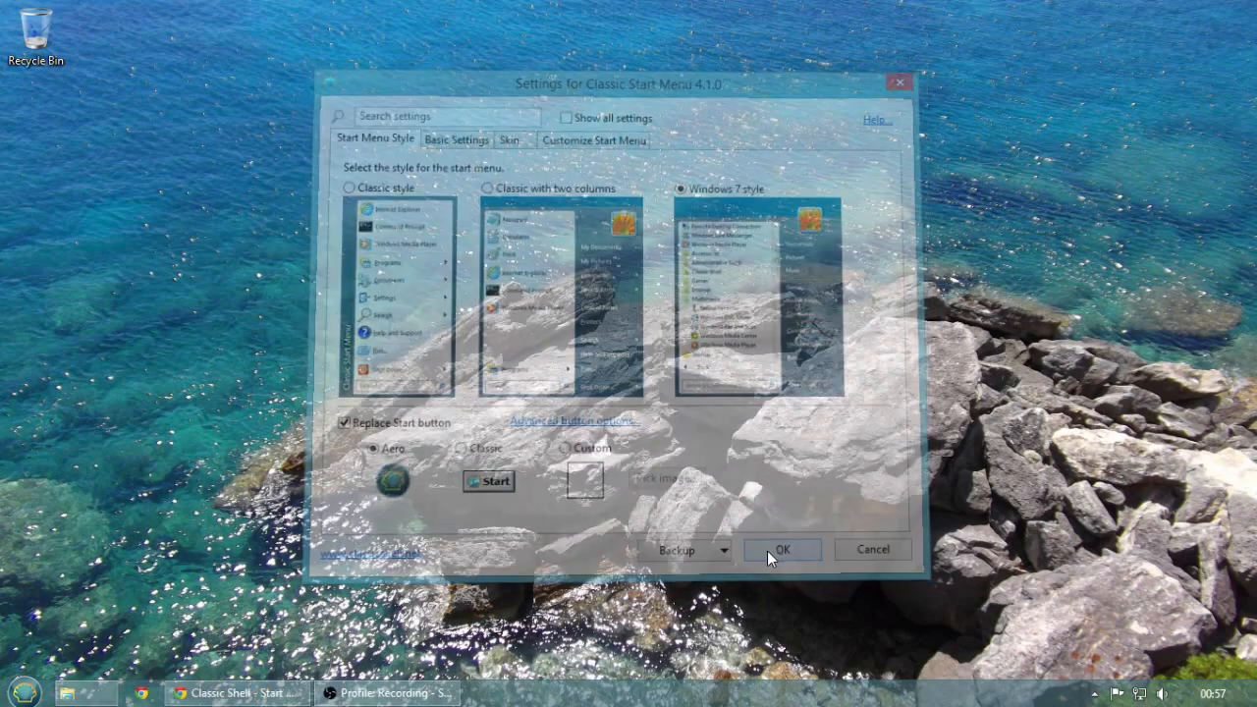
pyautogui.click(782, 549)
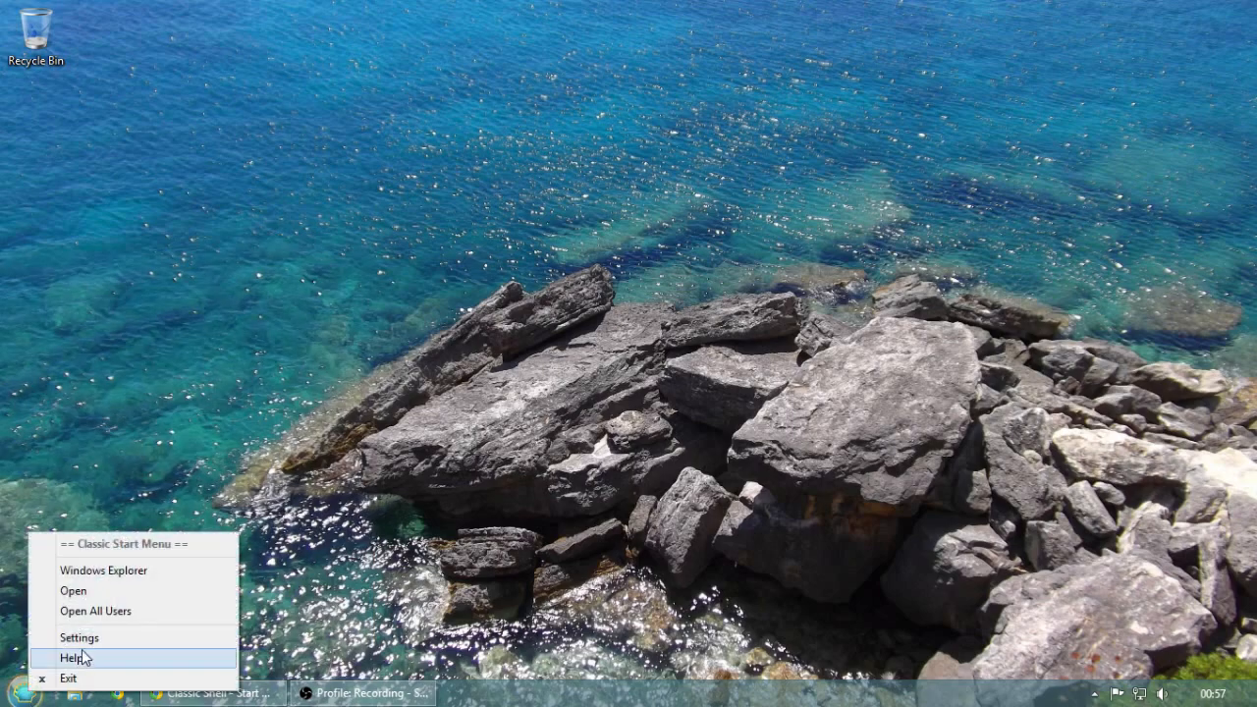
# Pick the Windows Aero skin in the Skin settings and close the window
pyautogui.click(80, 637)
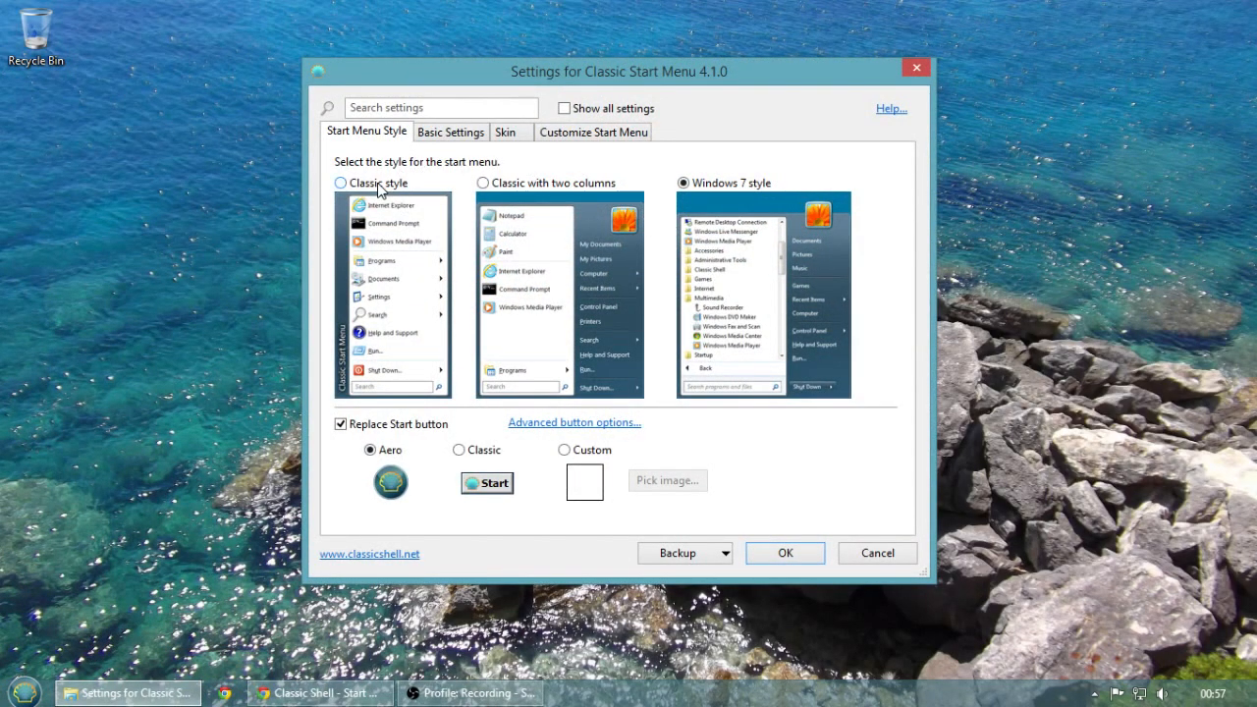
pyautogui.click(504, 131)
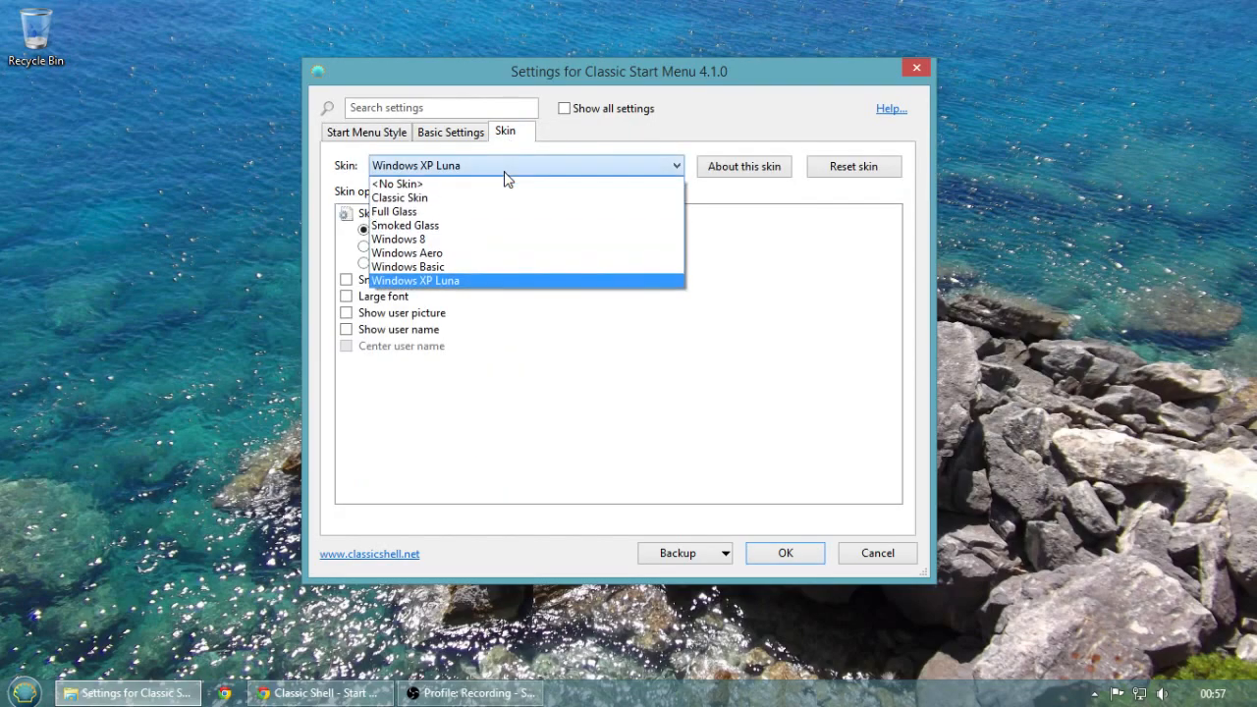
pyautogui.click(407, 252)
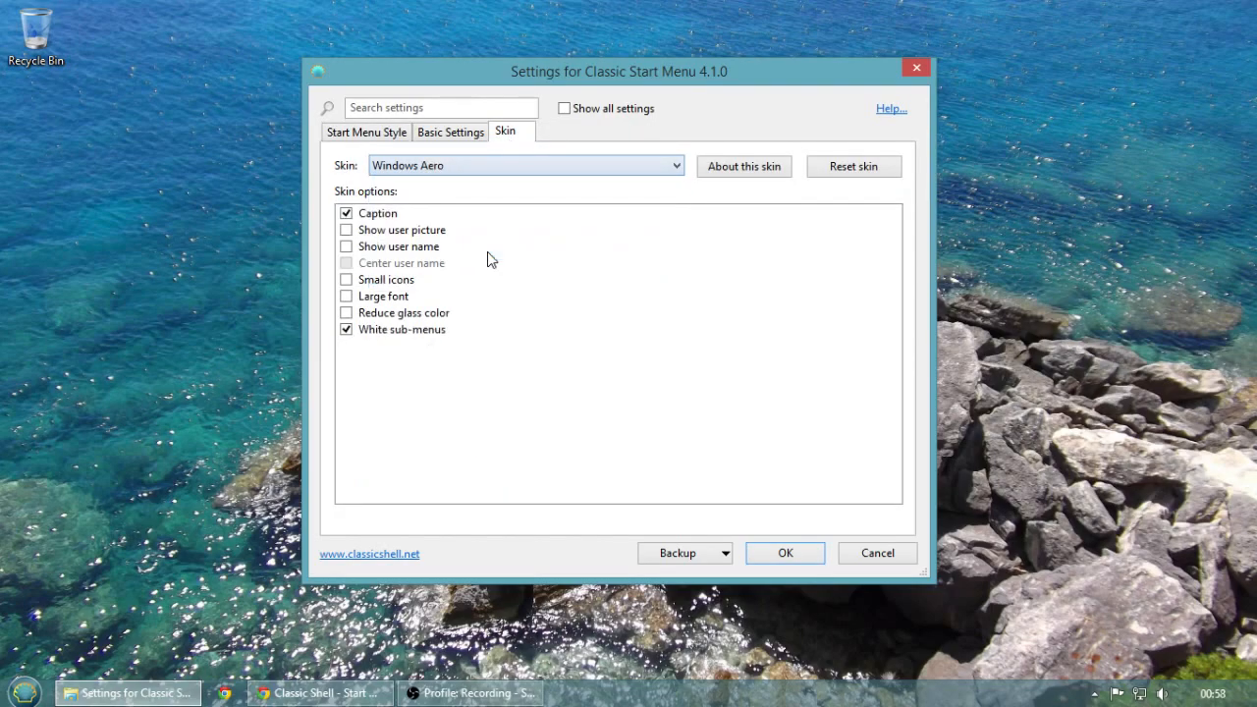
pyautogui.click(526, 165)
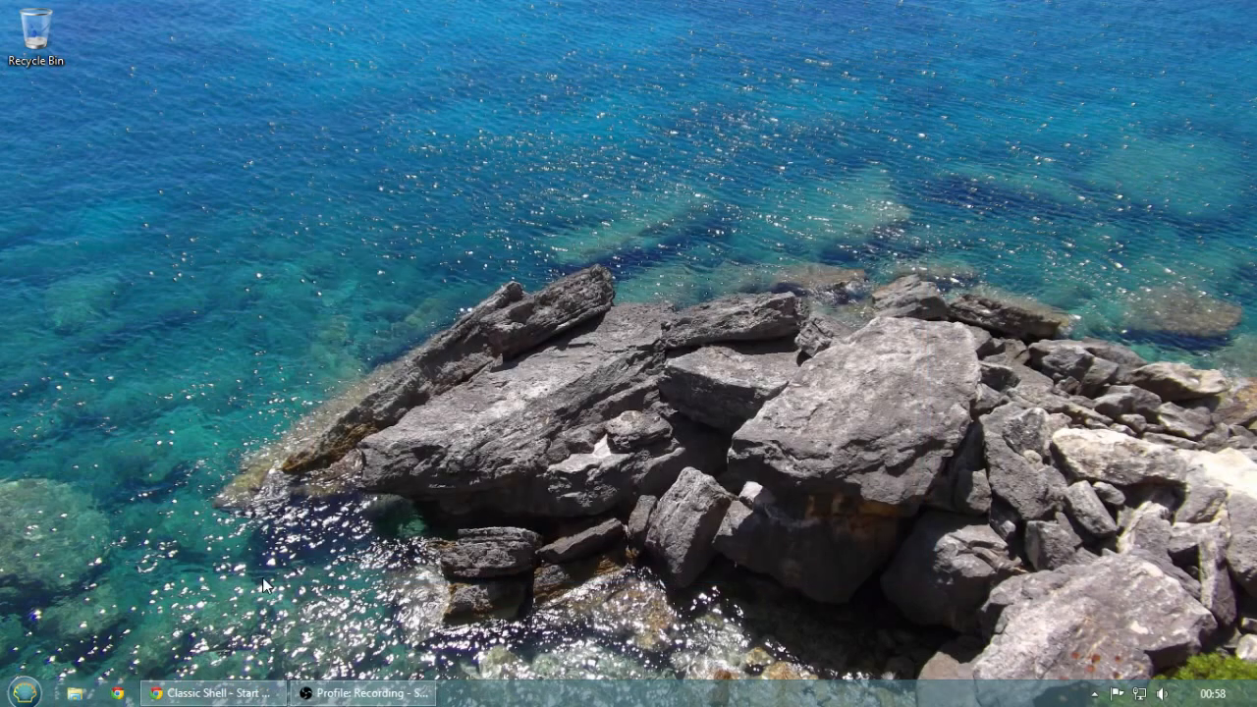
# Reopen the Classic Start Menu settings from the Start button
pyautogui.click(13, 693)
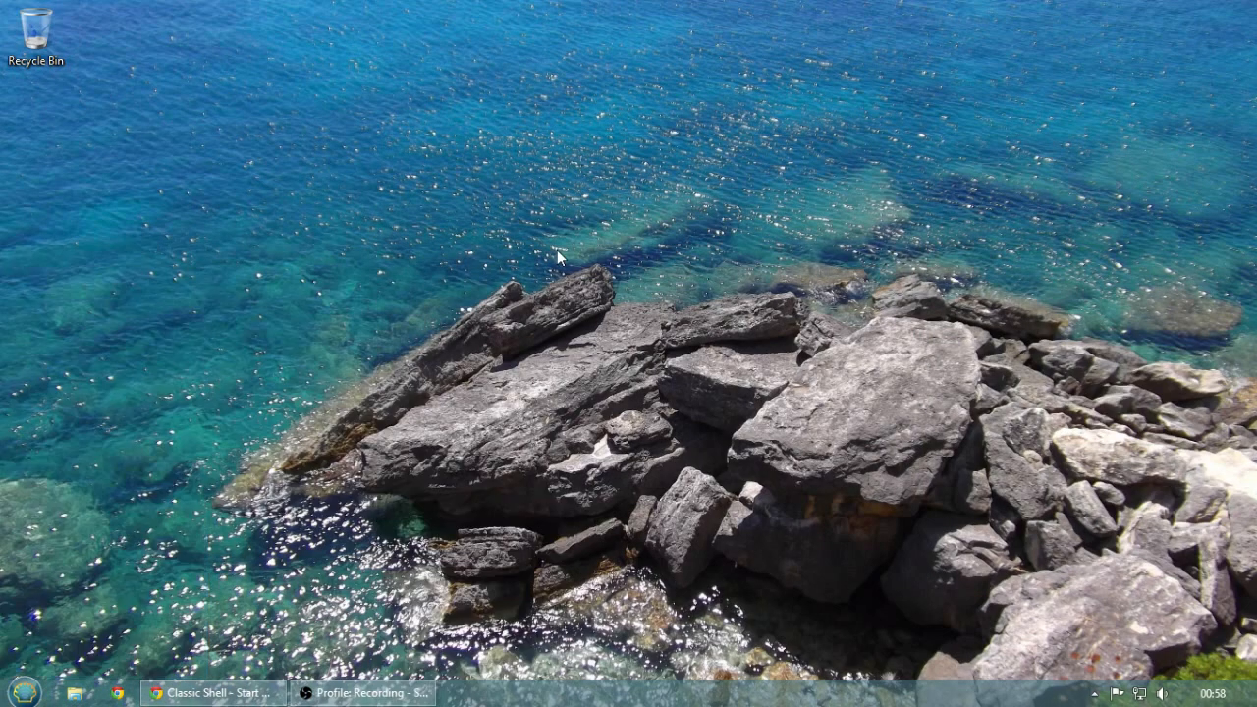
pyautogui.click(12, 692)
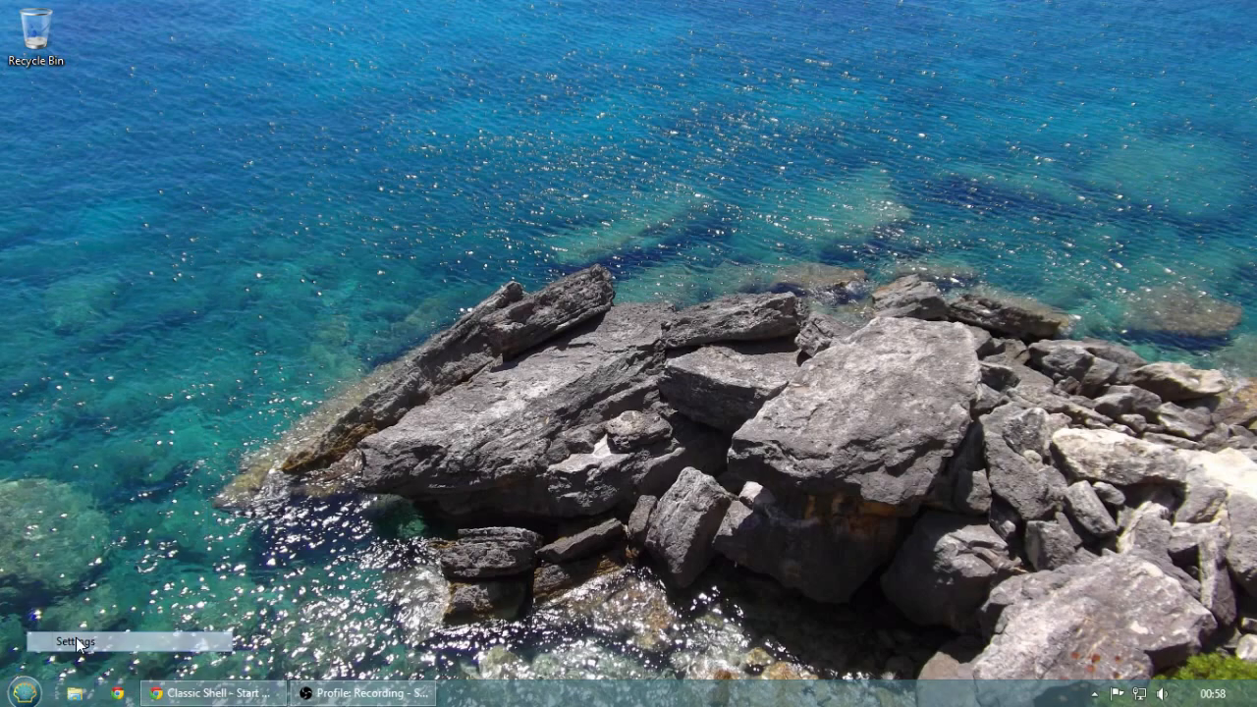
pyautogui.click(74, 643)
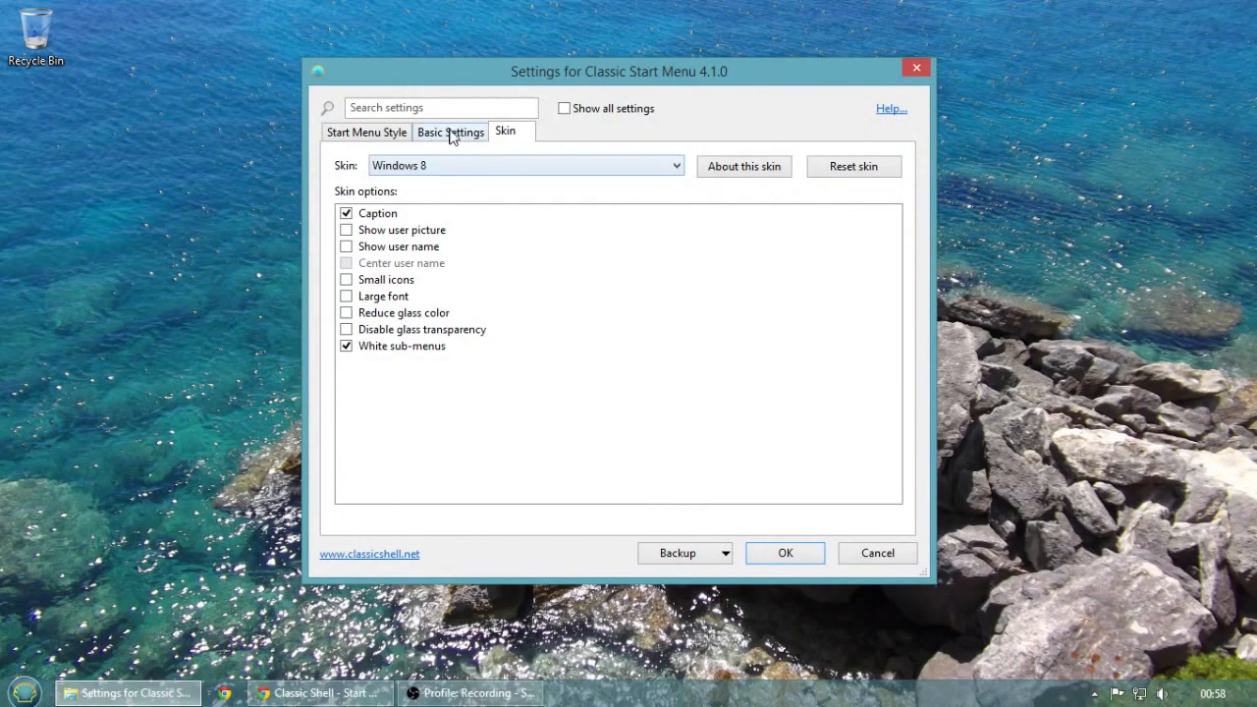
# Keep Windows 8 as the skin and view the reskinned Start menu
pyautogui.click(526, 165)
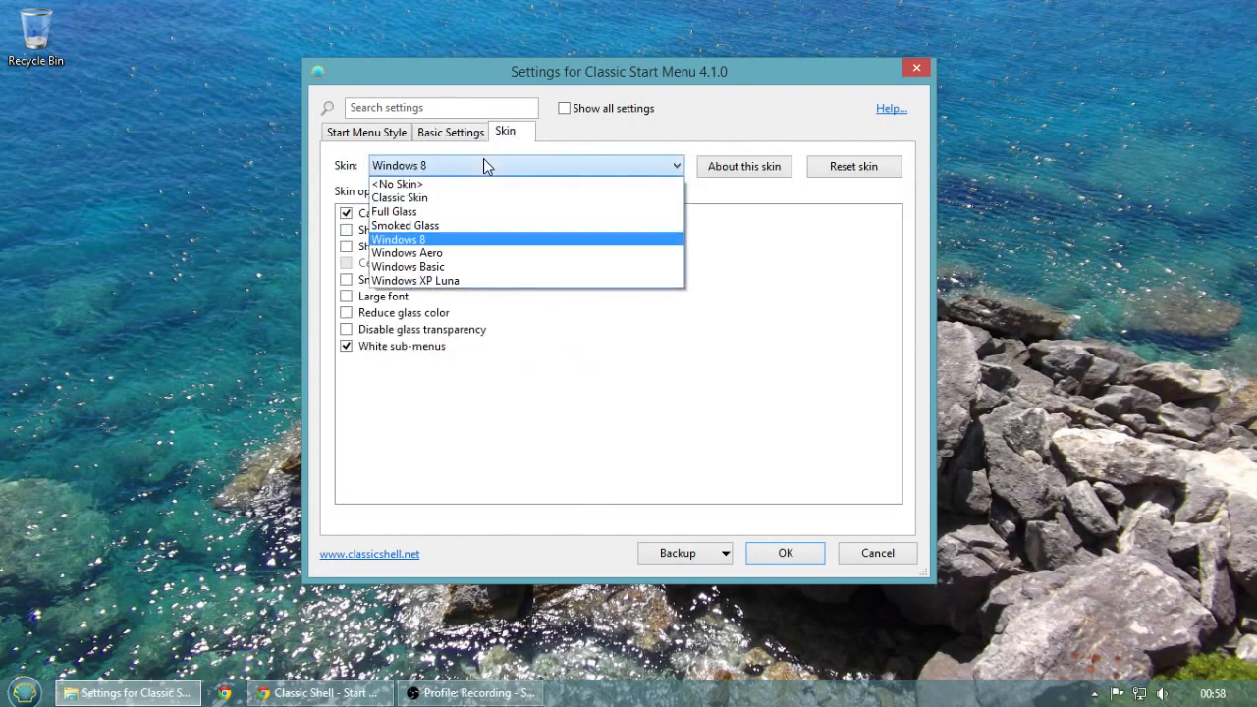
pyautogui.click(404, 225)
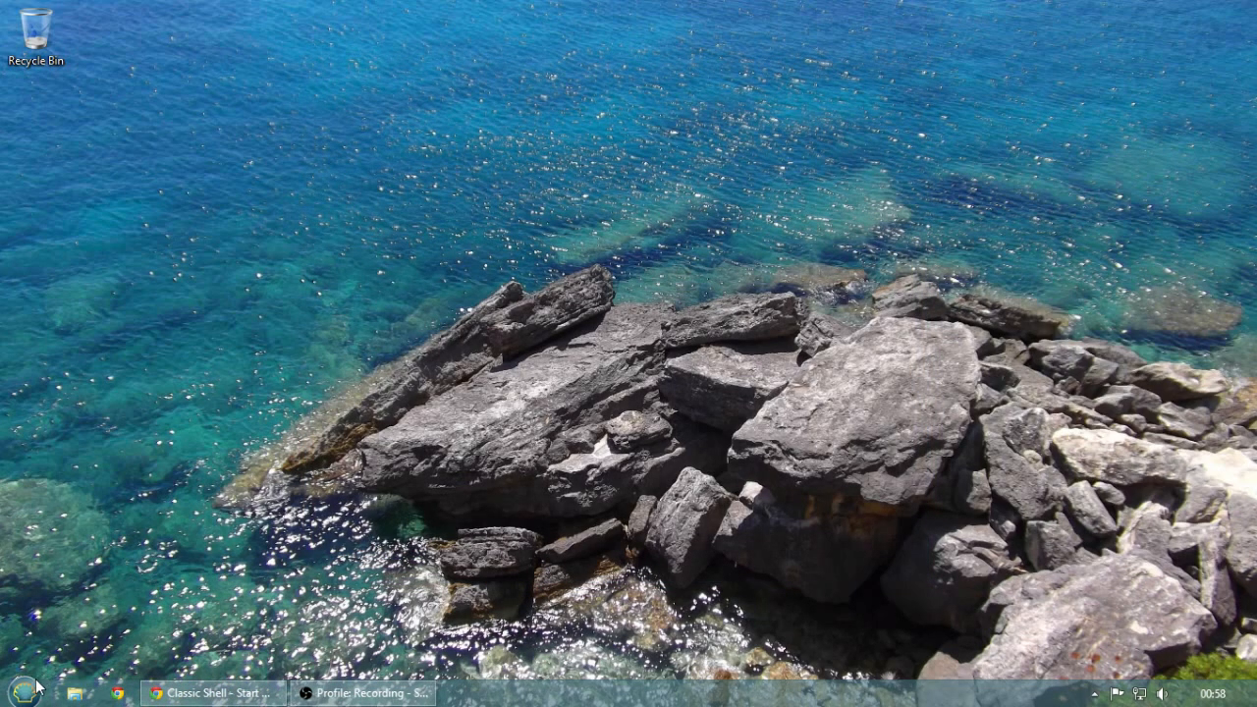
pyautogui.click(12, 691)
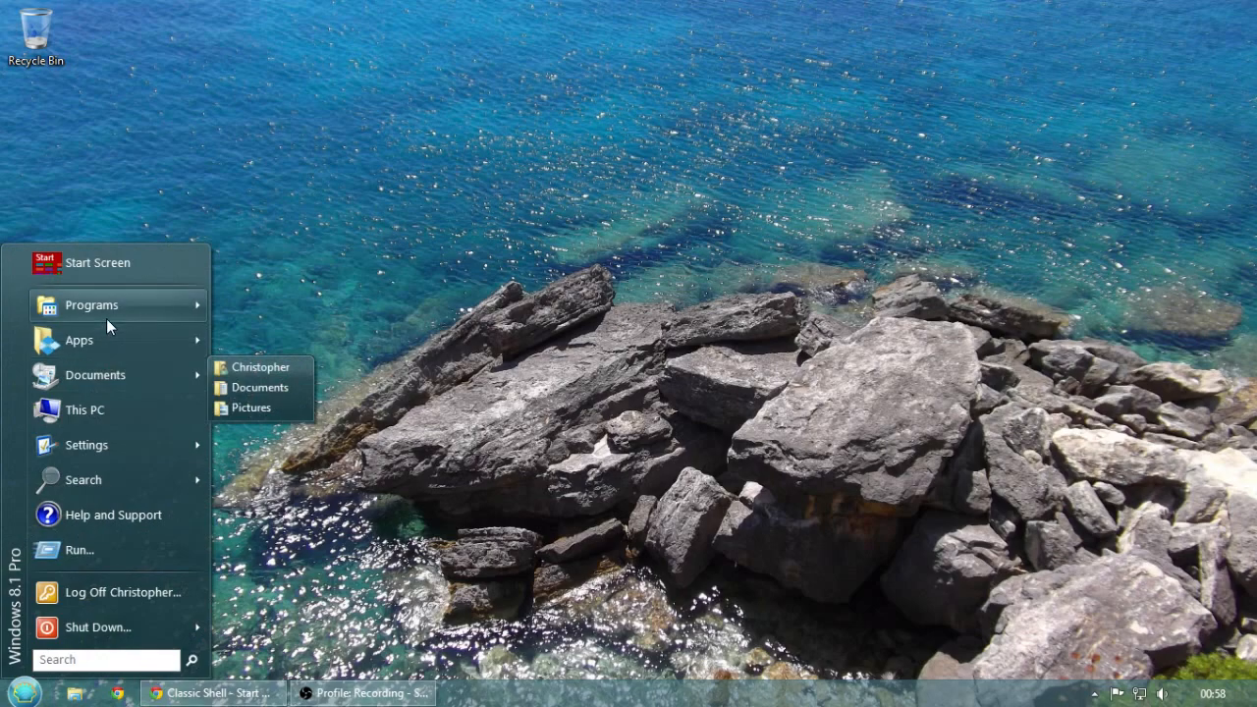
pyautogui.moveTo(79, 340)
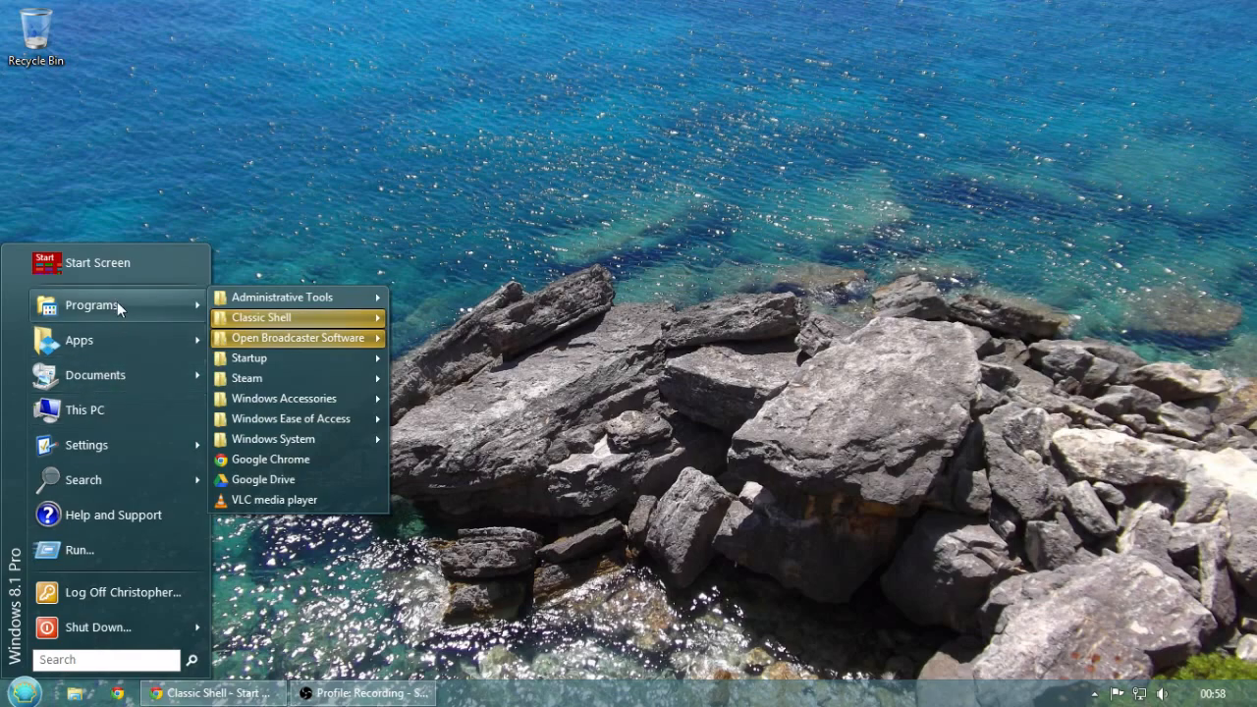
pyautogui.moveTo(280, 383)
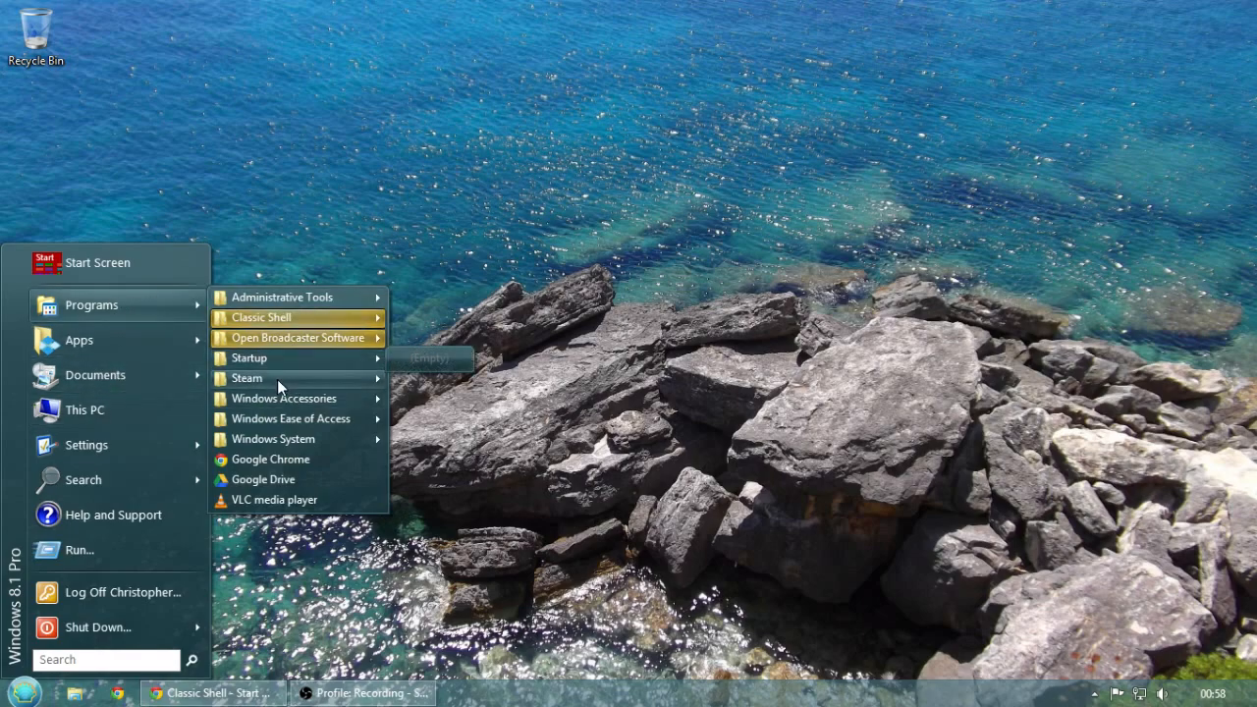
pyautogui.moveTo(245, 379)
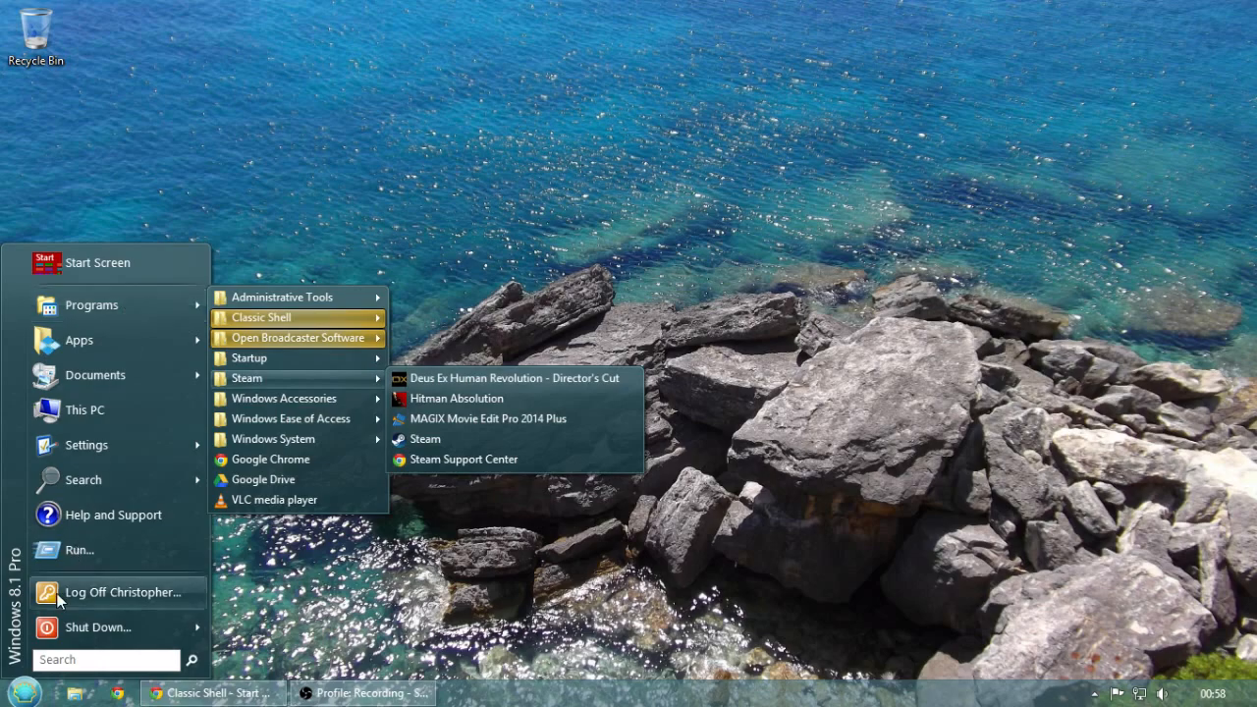
pyautogui.moveTo(91, 305)
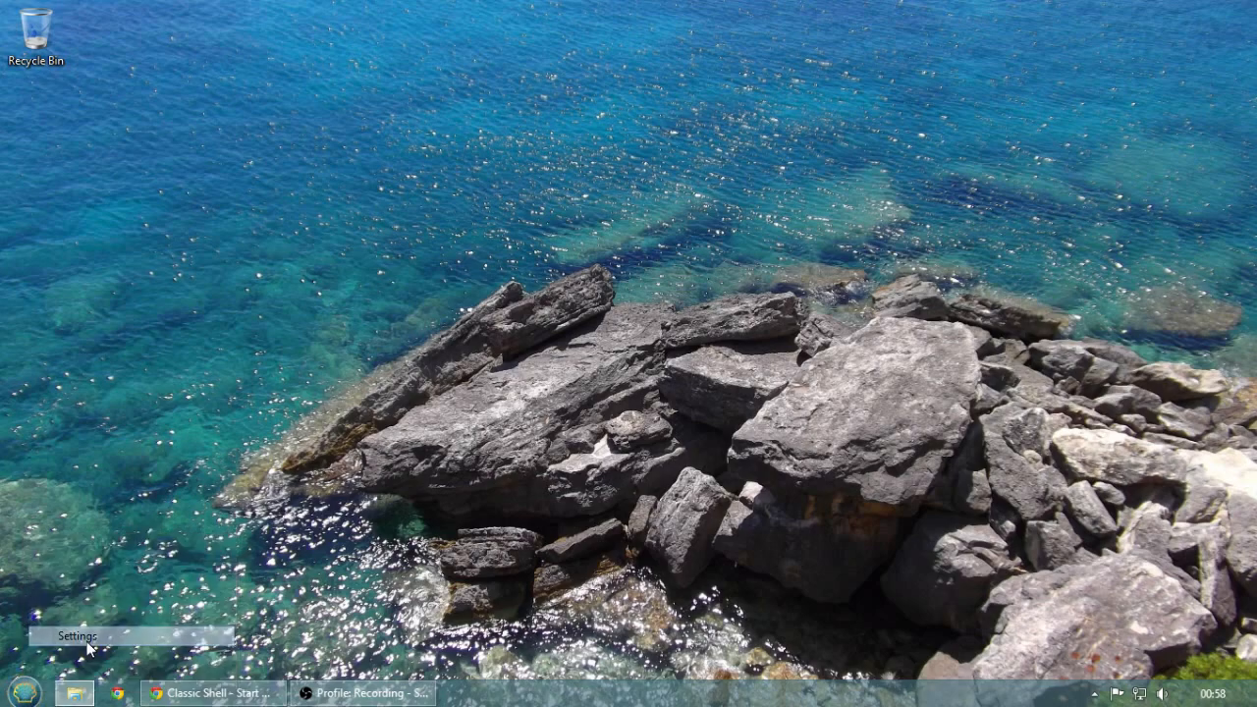
# Show all settings and browse the Special Items, Main Menu and General Behavior pages
pyautogui.click(78, 635)
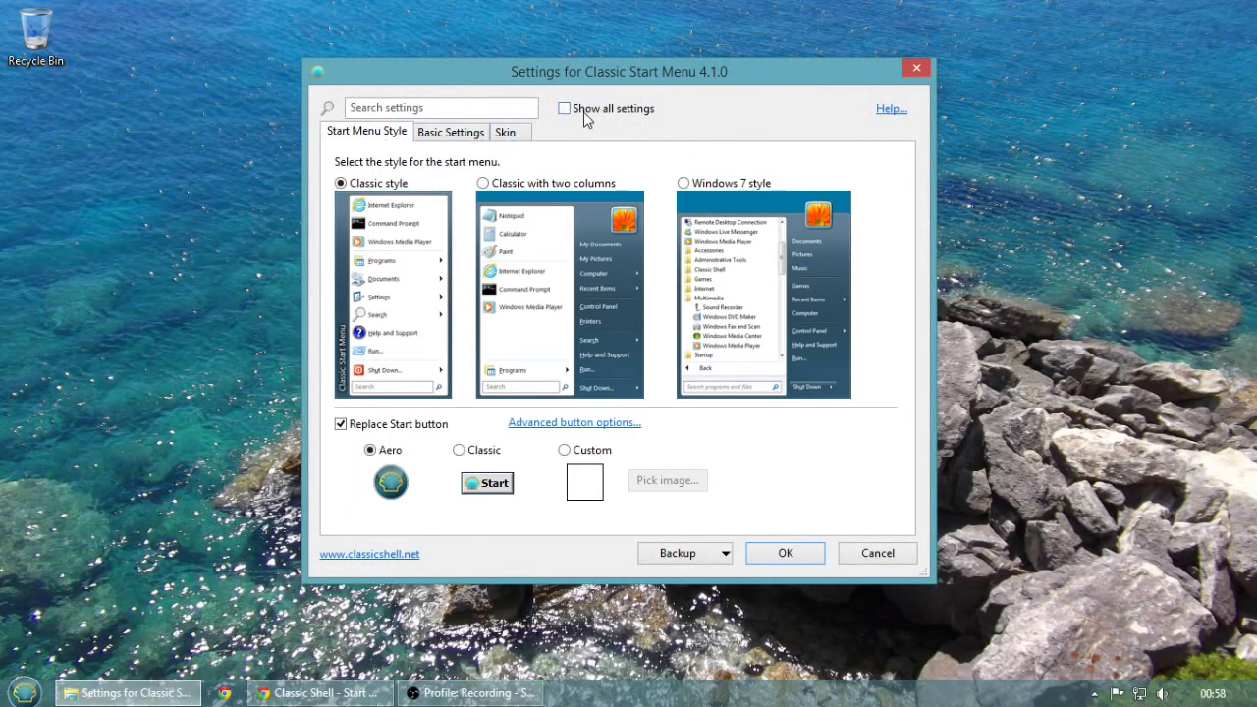
pyautogui.click(565, 108)
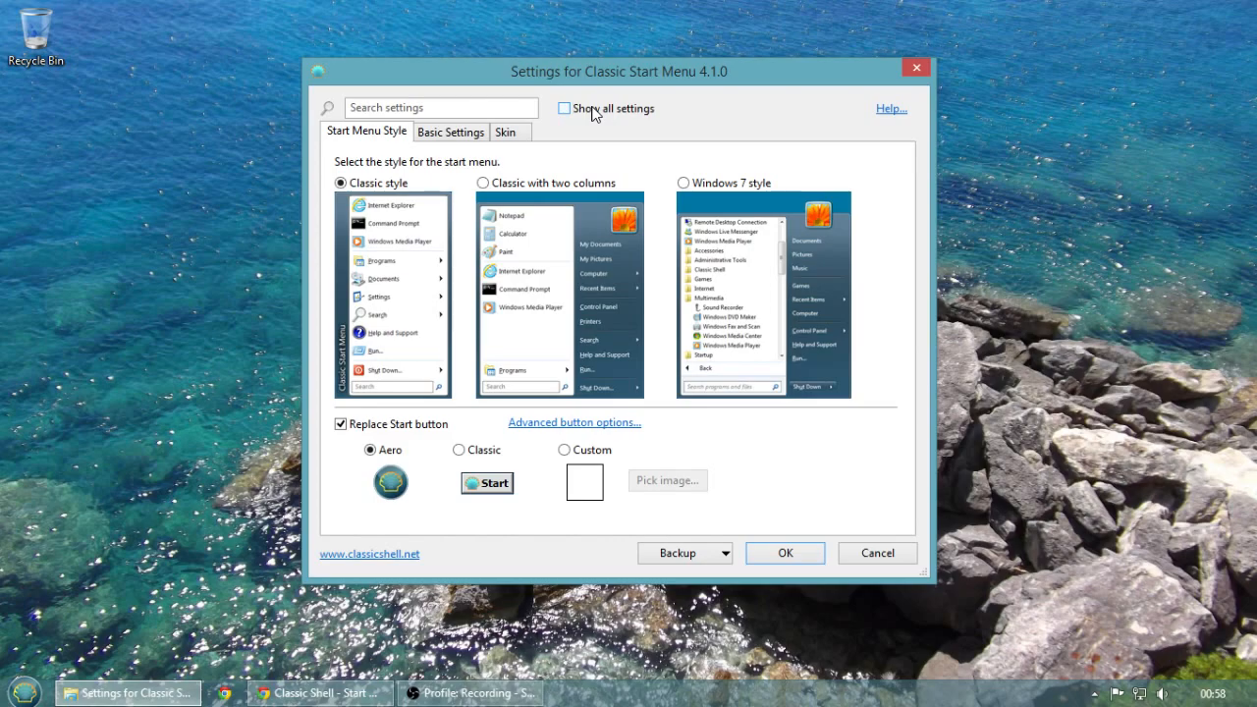
pyautogui.click(565, 108)
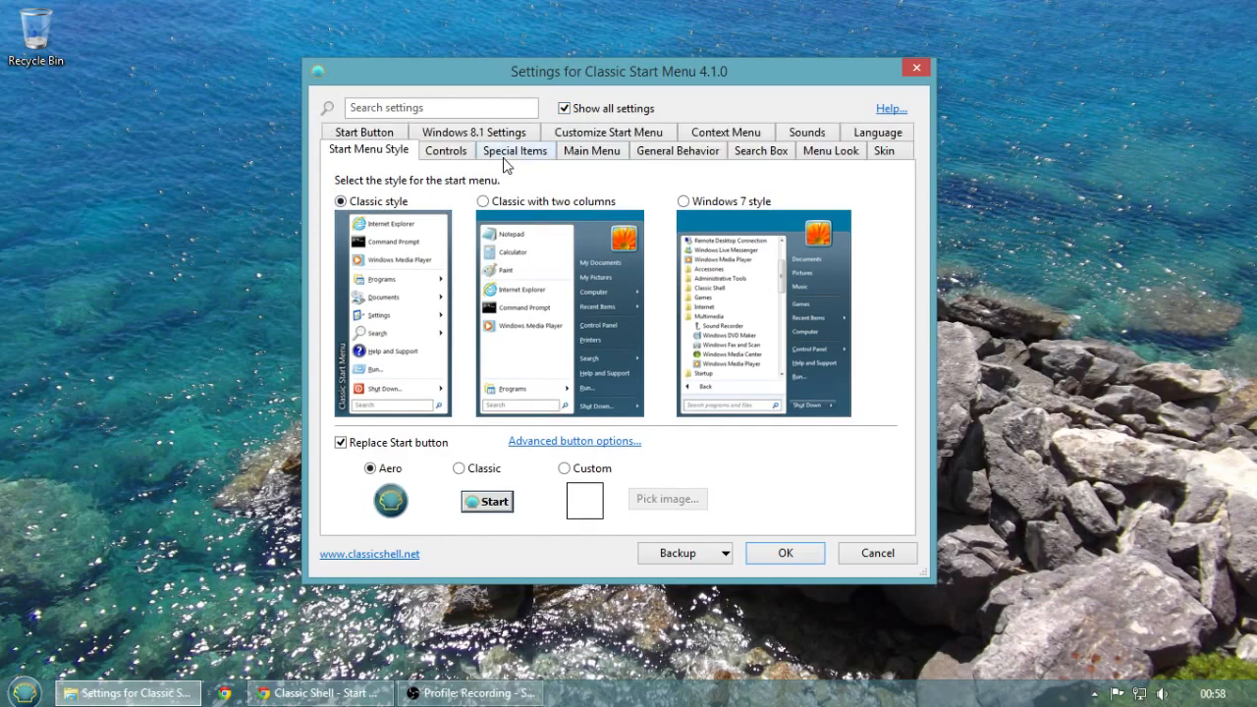
pyautogui.click(515, 150)
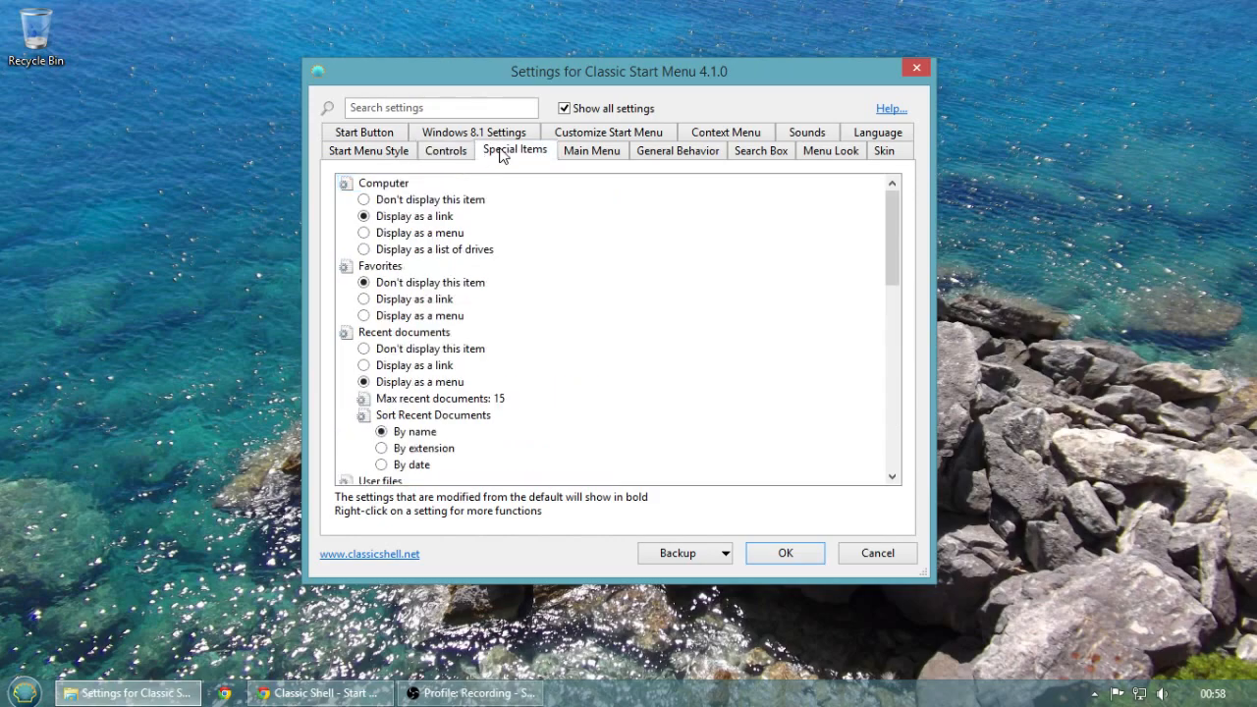
pyautogui.click(591, 151)
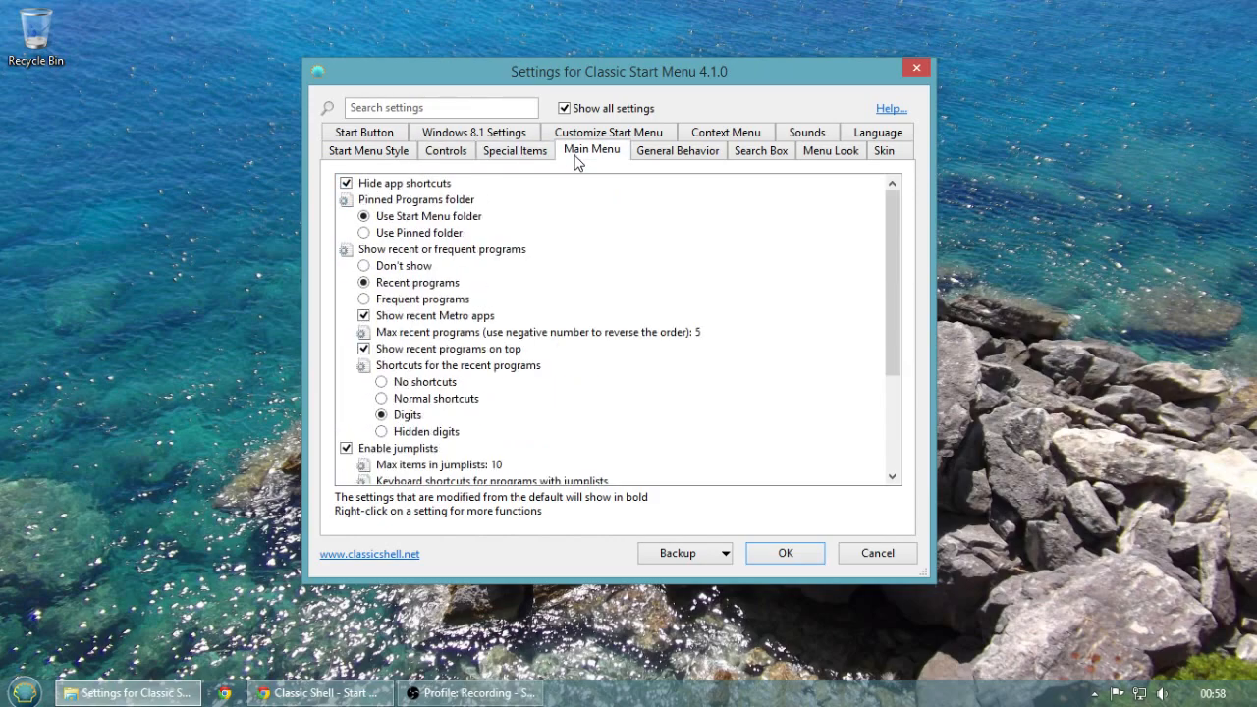
pyautogui.click(677, 150)
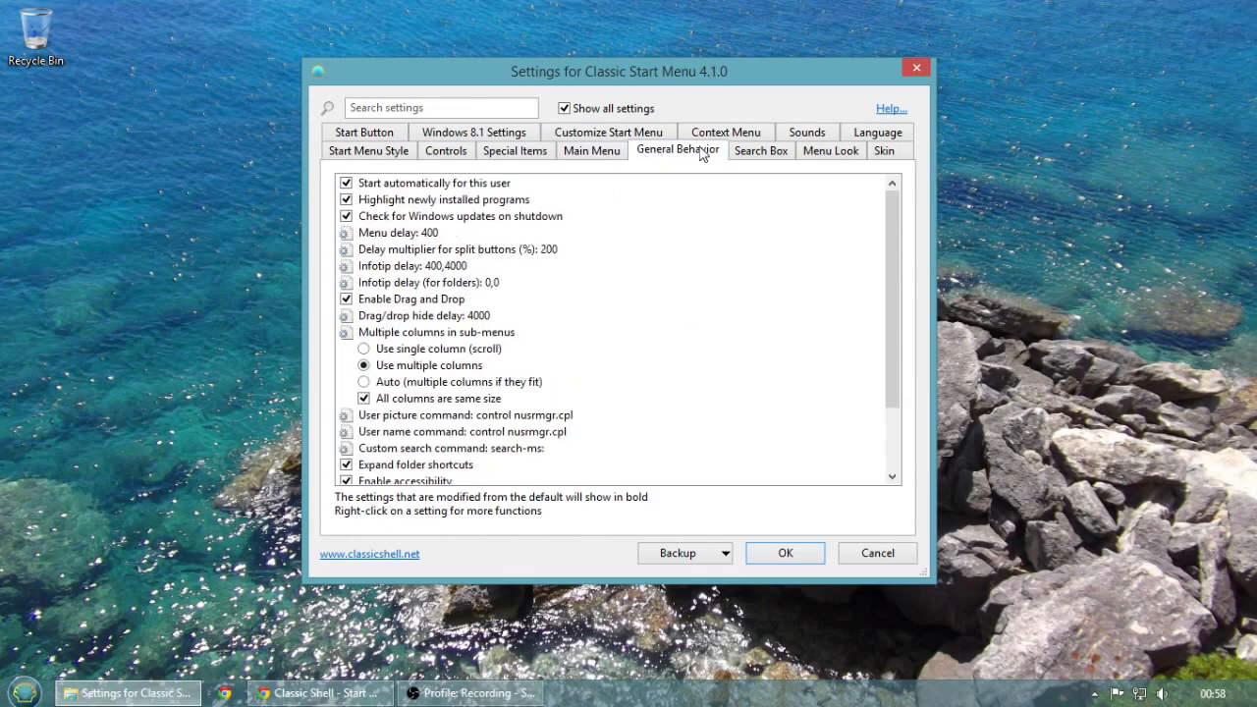
pyautogui.click(760, 150)
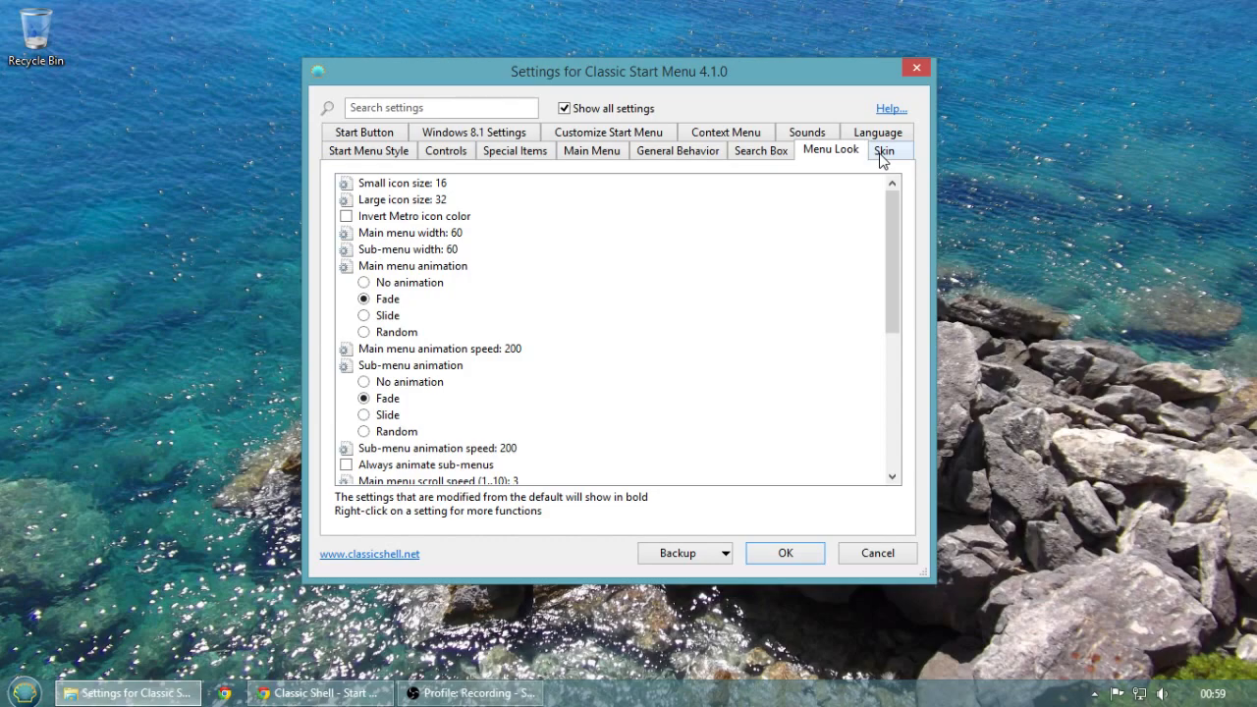
pyautogui.moveTo(876, 133)
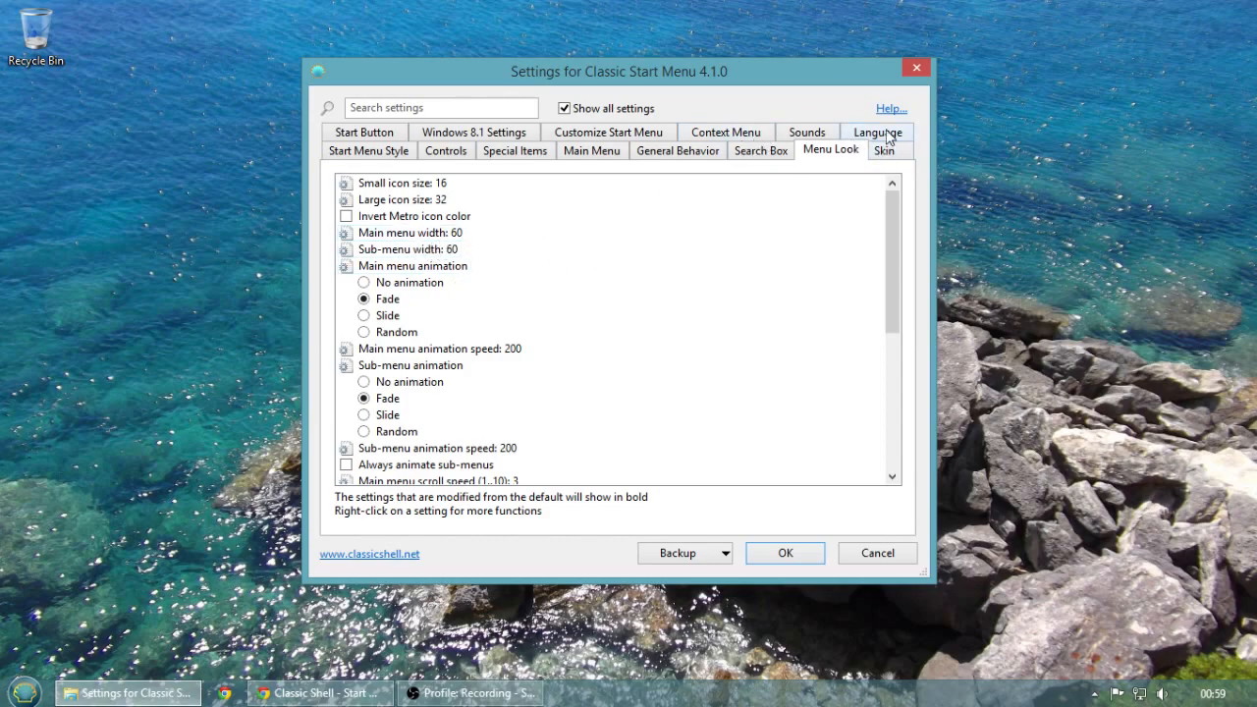
# View the Language page and scroll through the interface languages
pyautogui.click(876, 132)
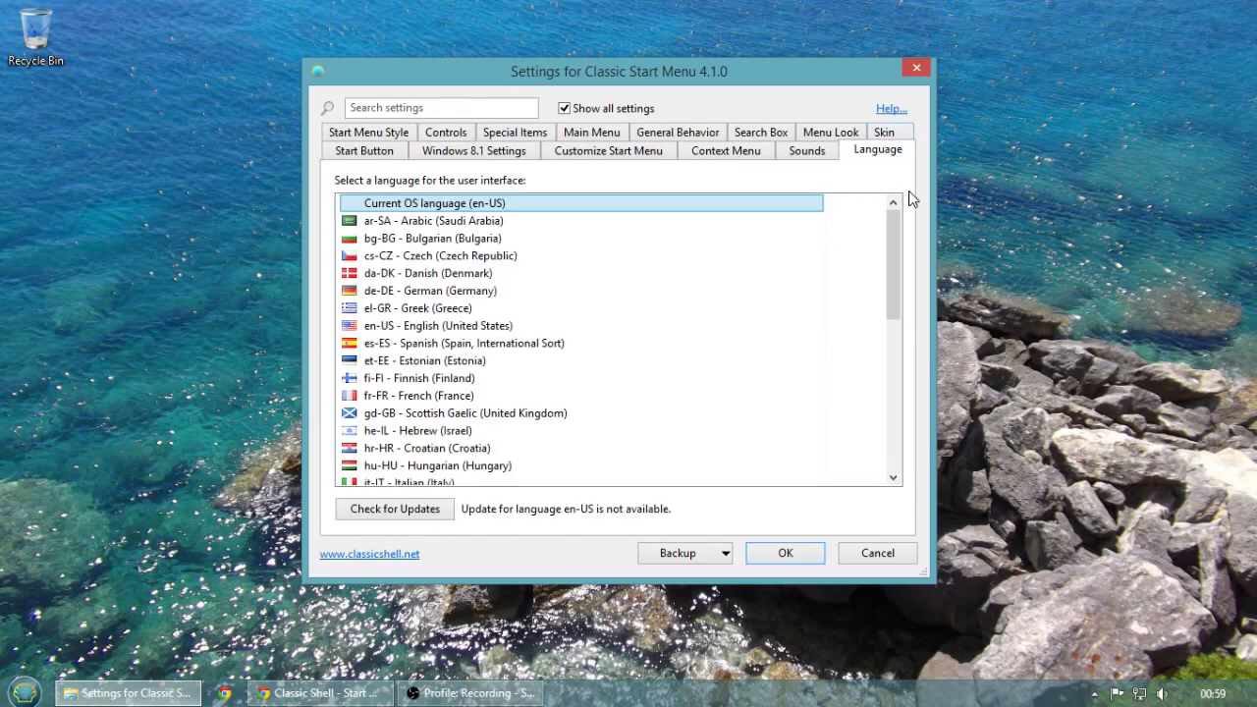
pyautogui.scroll(-3)
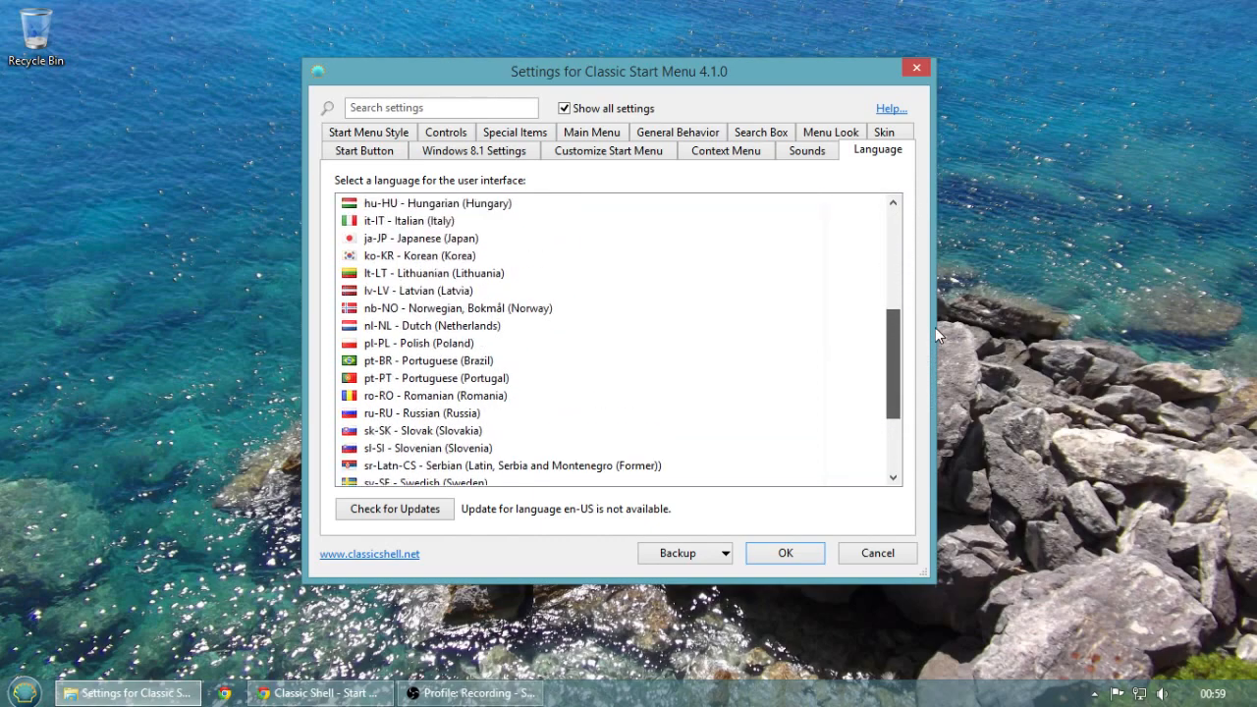
pyautogui.scroll(3)
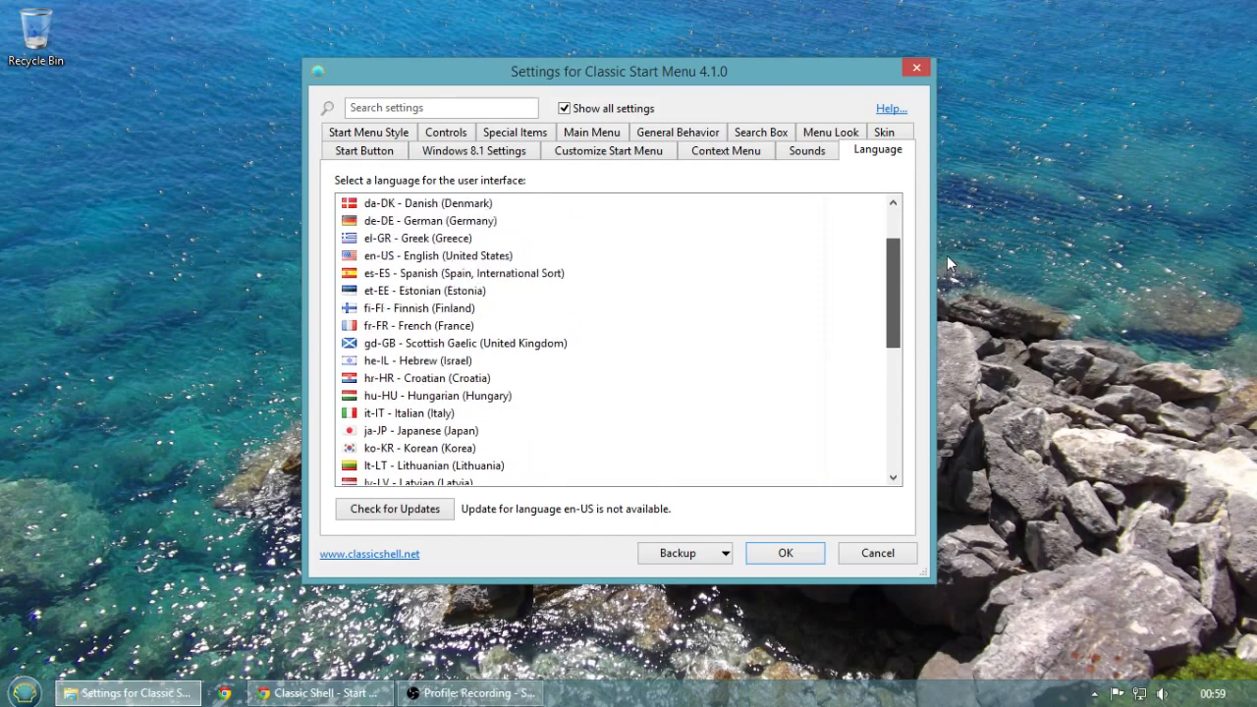
pyautogui.scroll(3)
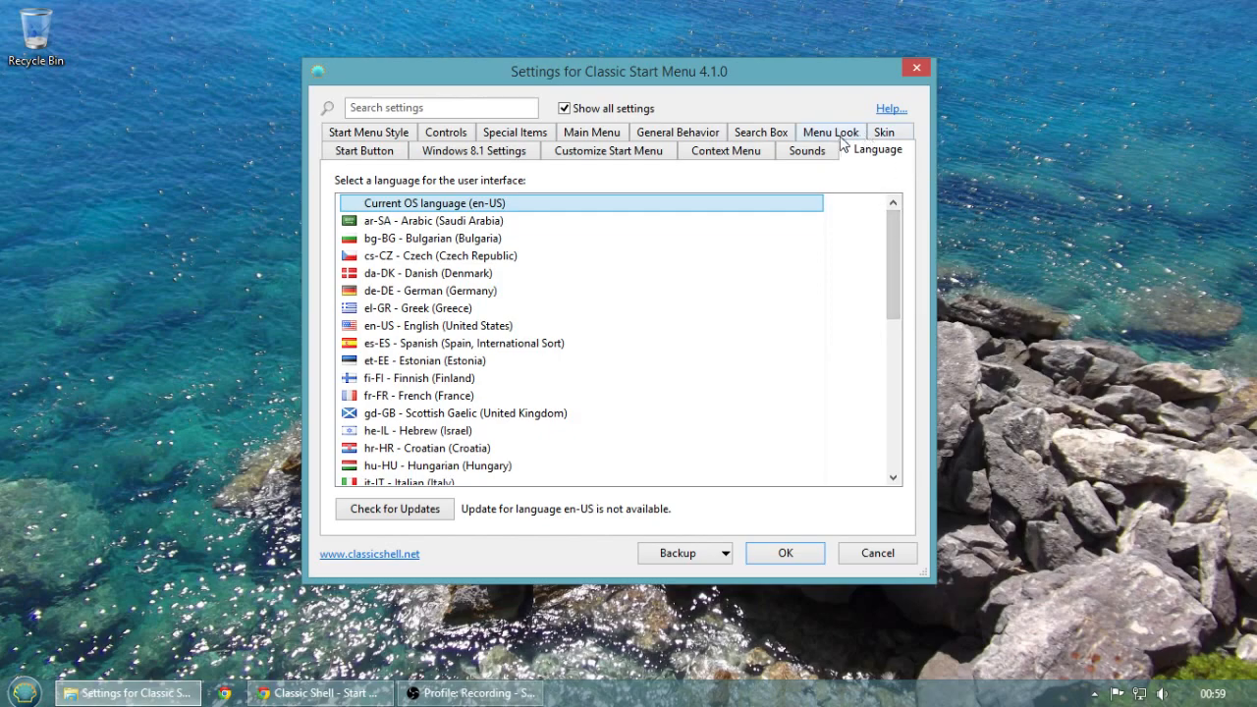
# Browse the Menu Look, General Behavior, Main Menu, Special Items and Windows 8.1 Settings pages
pyautogui.click(830, 132)
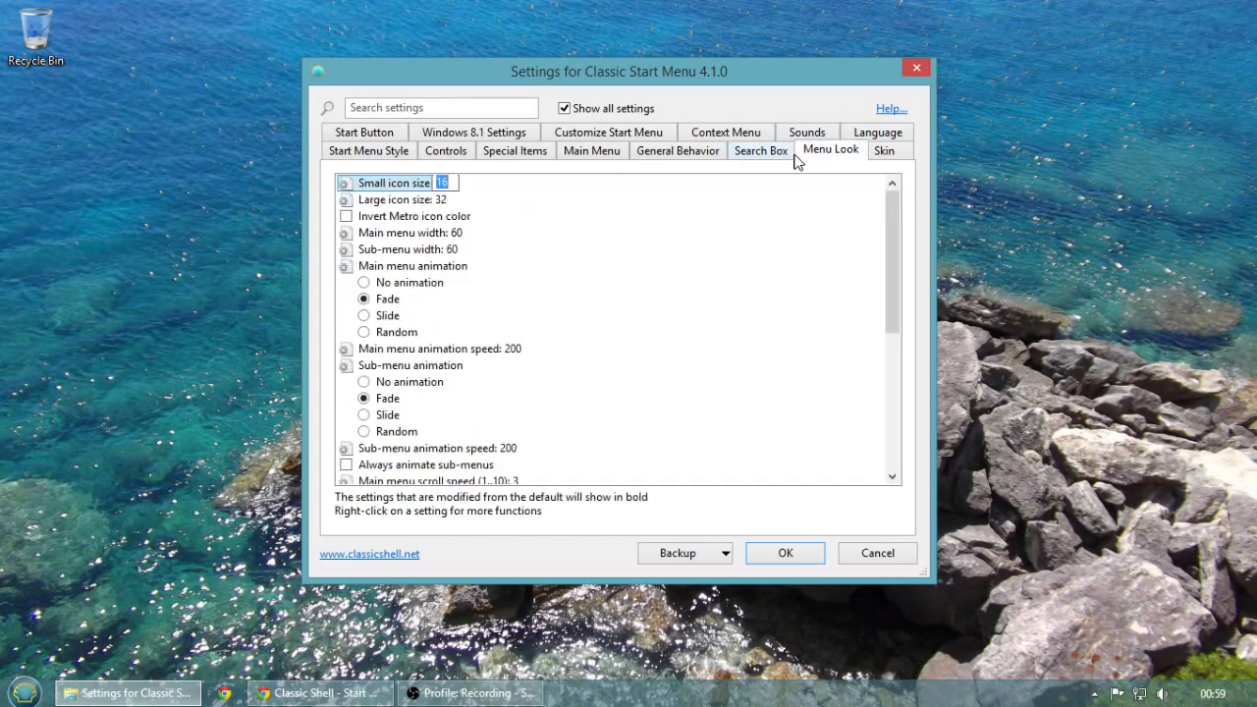
pyautogui.click(676, 149)
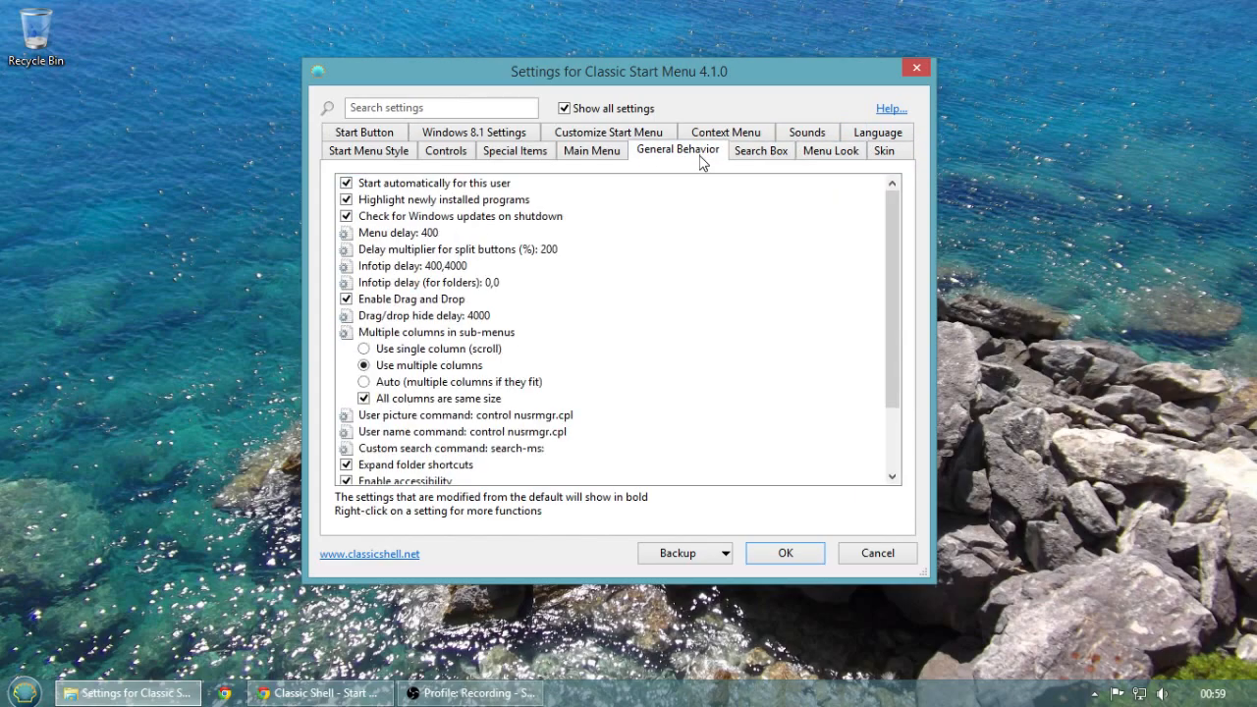
pyautogui.click(591, 149)
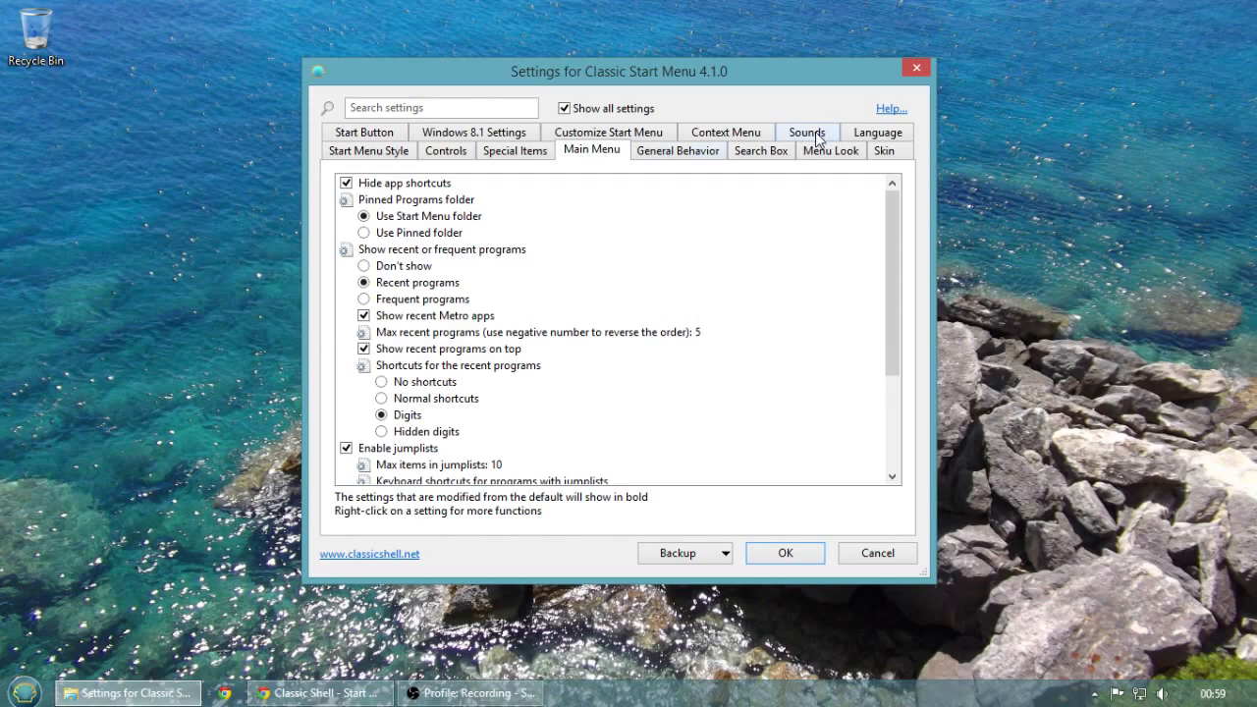
pyautogui.moveTo(447, 150)
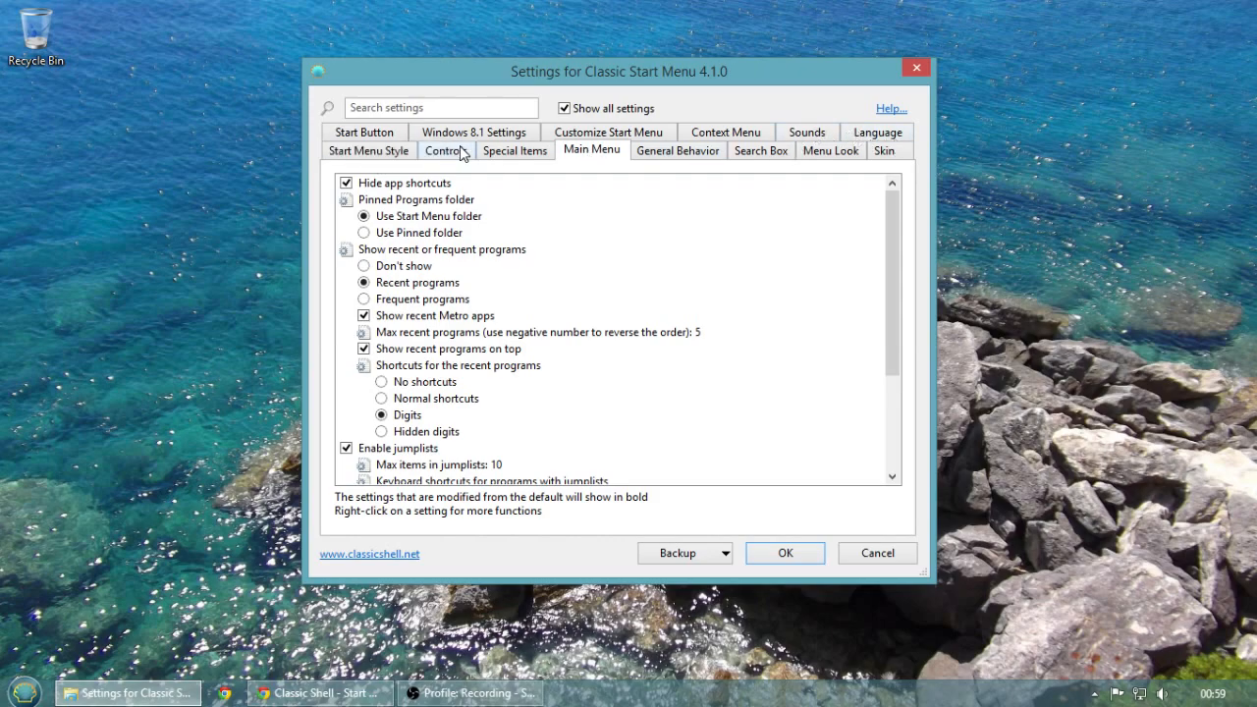
pyautogui.click(514, 150)
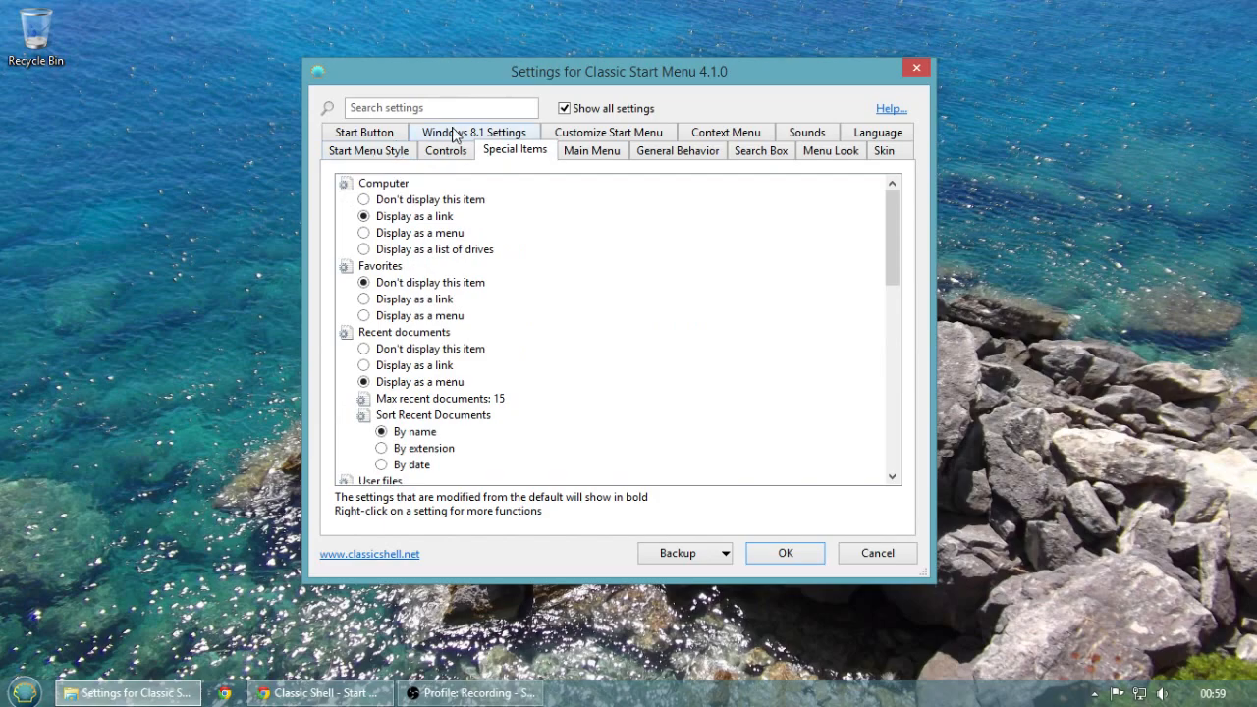
pyautogui.click(473, 151)
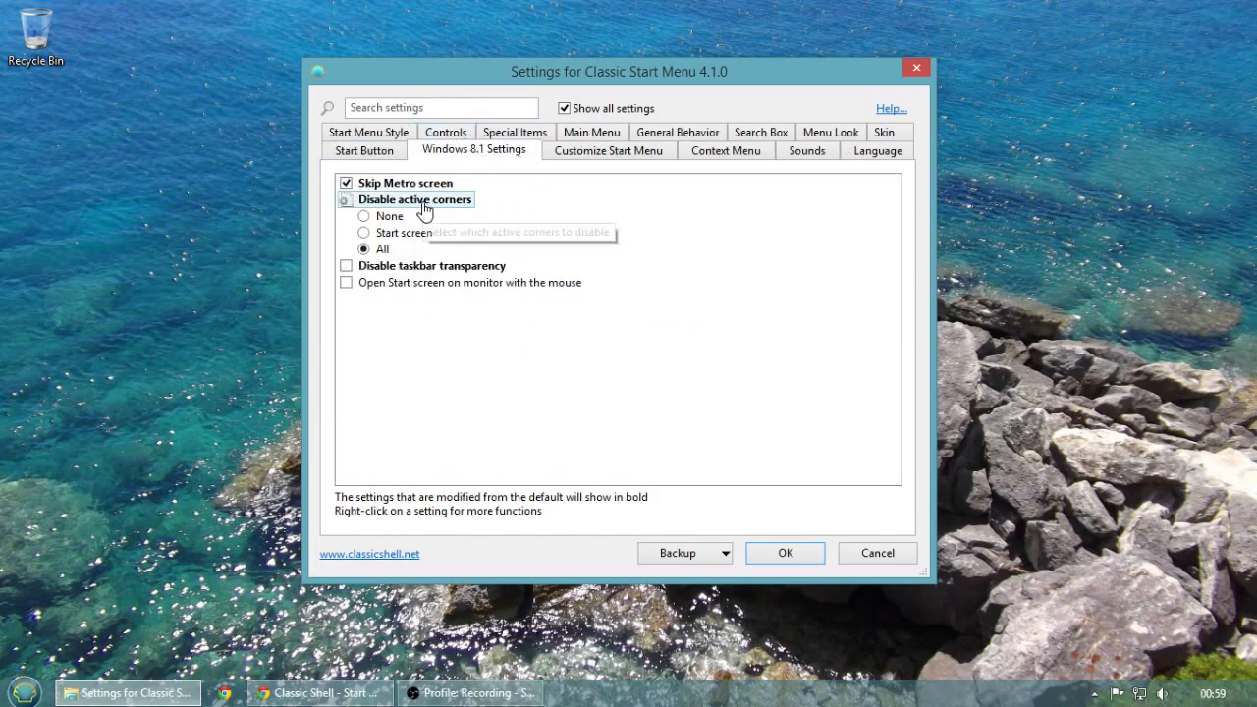
pyautogui.moveTo(538, 257)
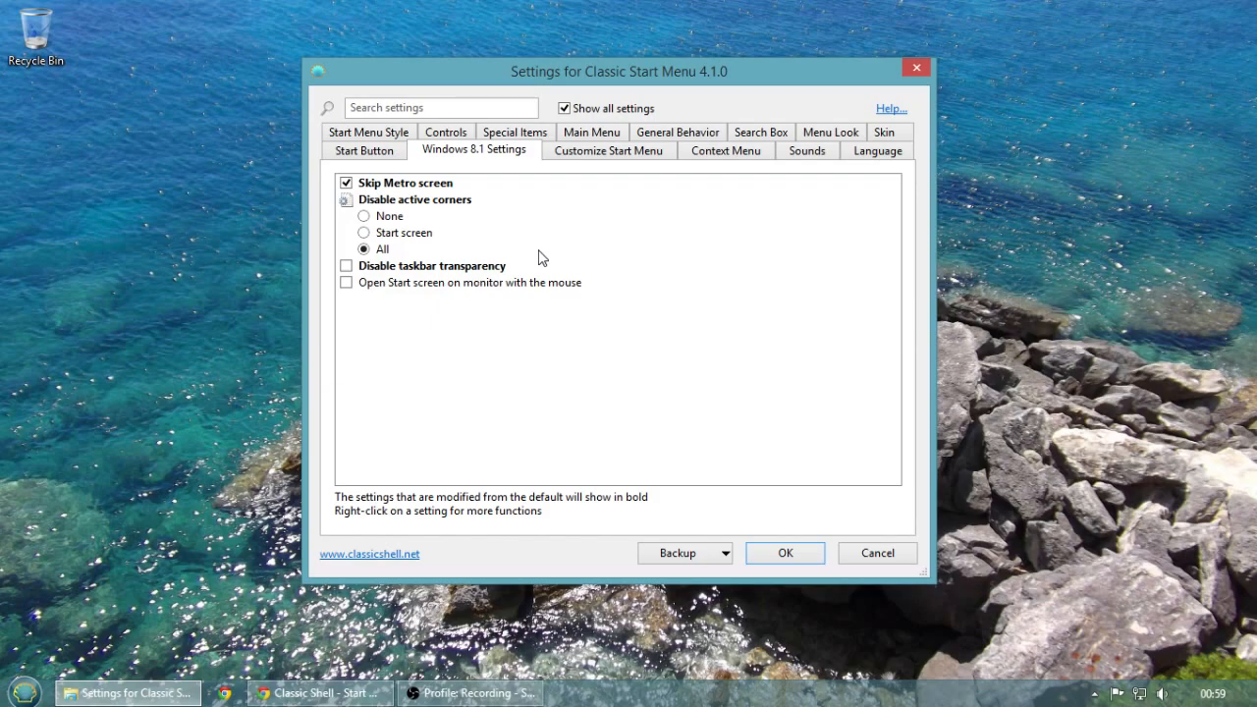
pyautogui.moveTo(1078, 362)
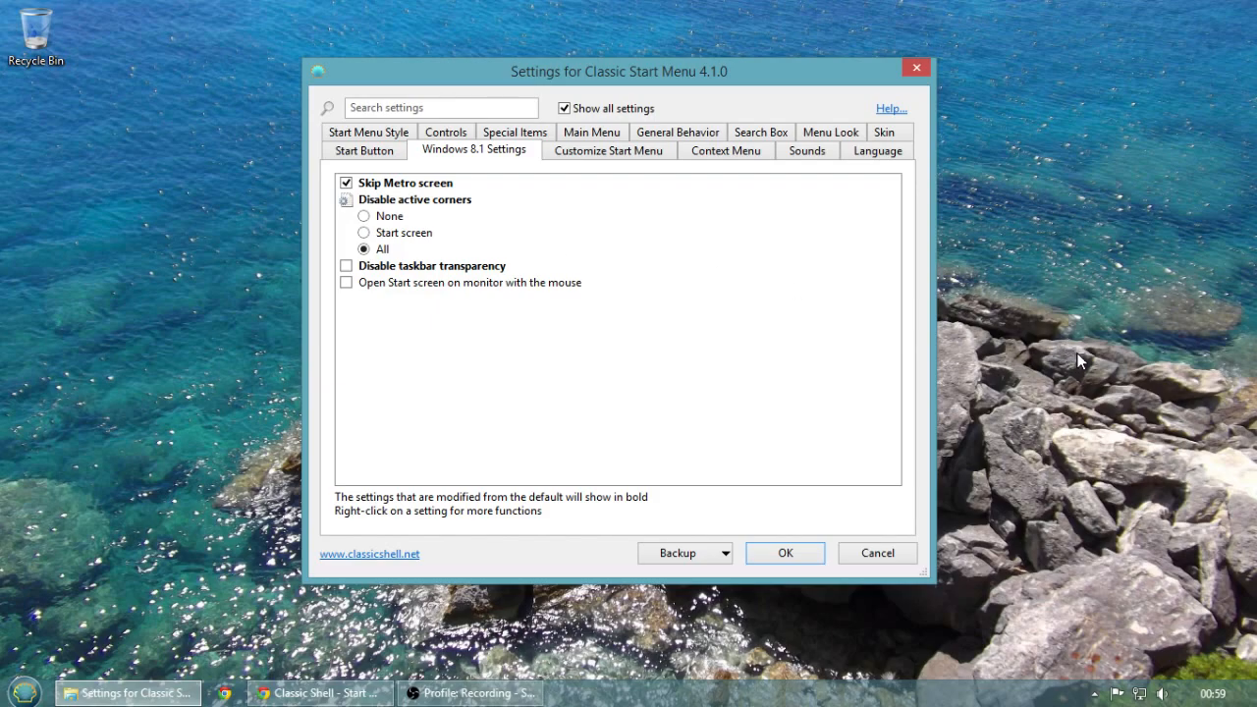
pyautogui.moveTo(1074, 540)
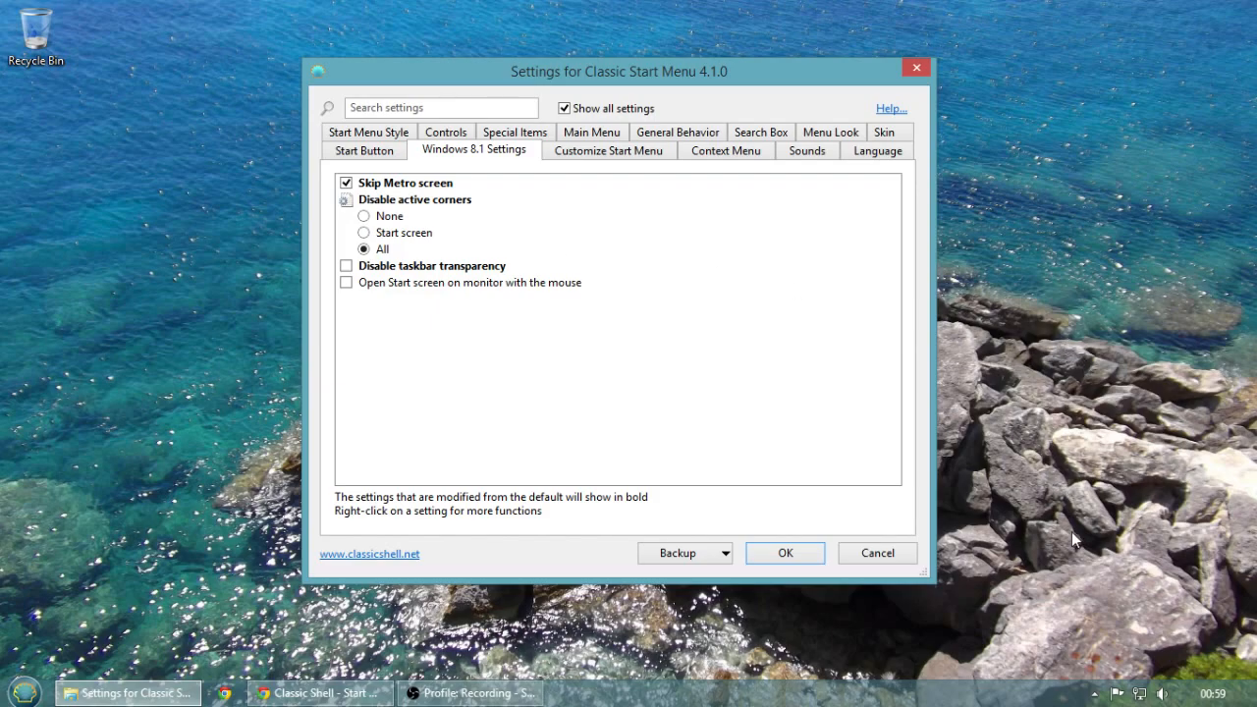
pyautogui.moveTo(1051, 474)
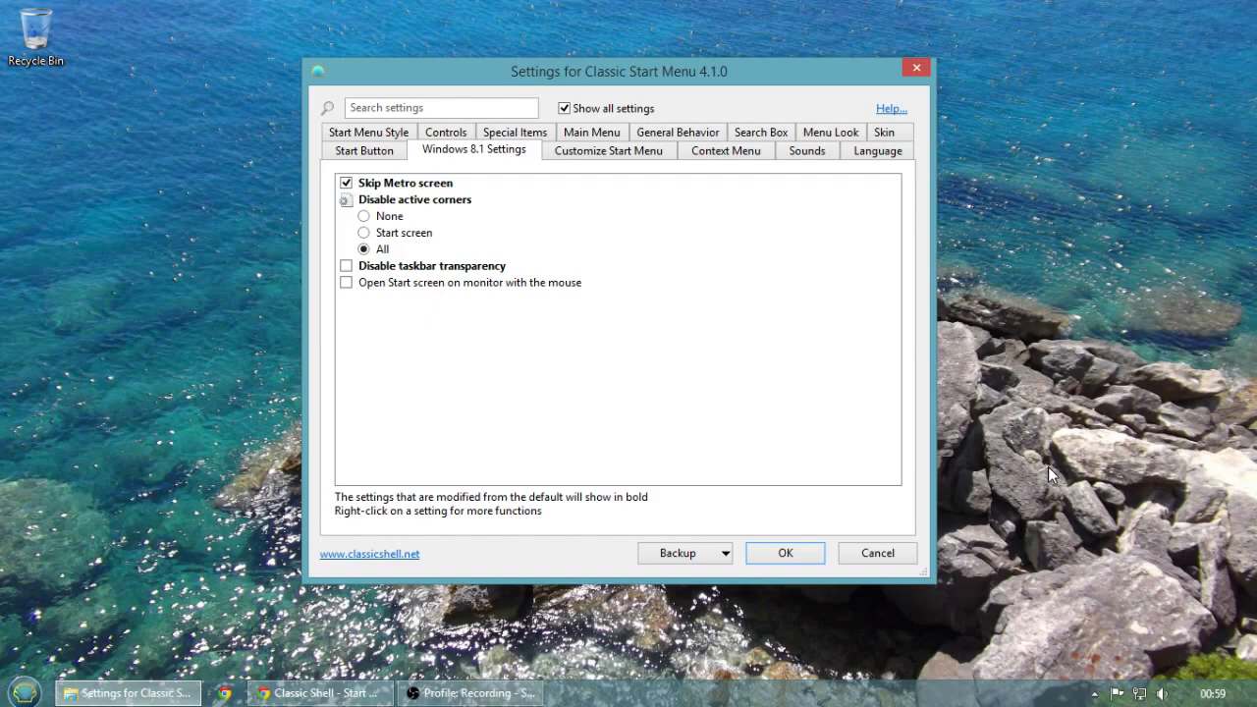
pyautogui.moveTo(992, 421)
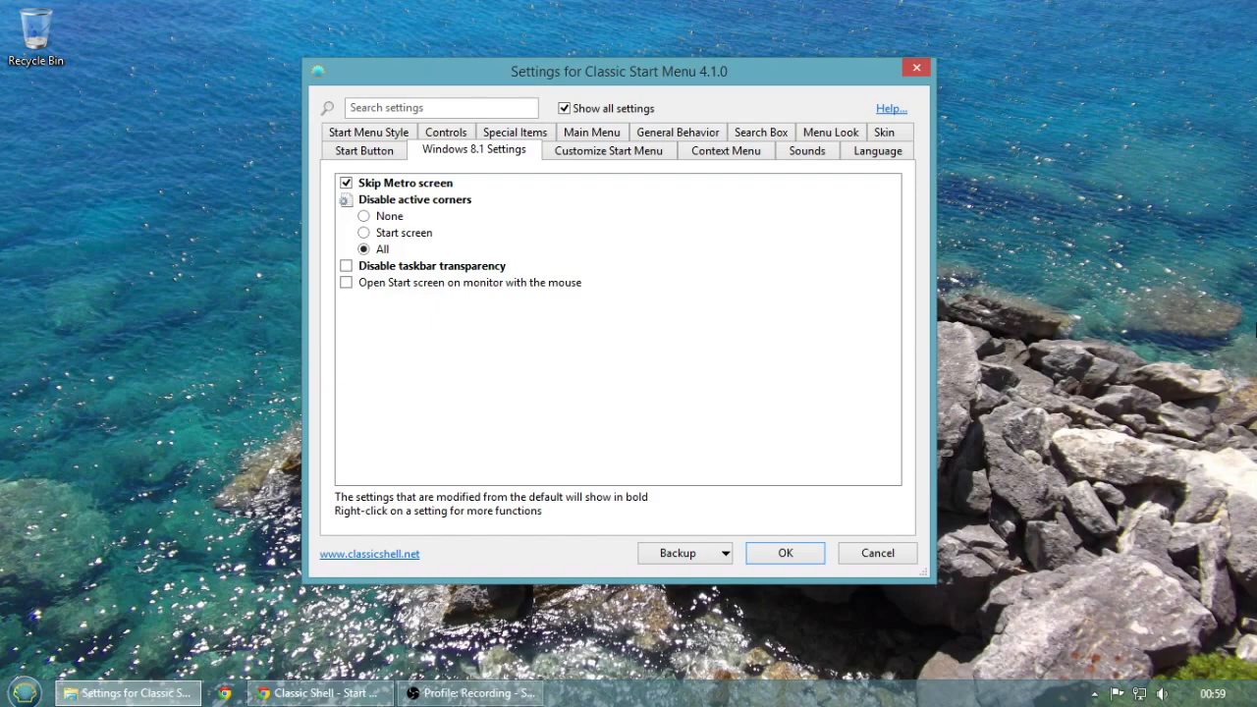
pyautogui.moveTo(1167, 37)
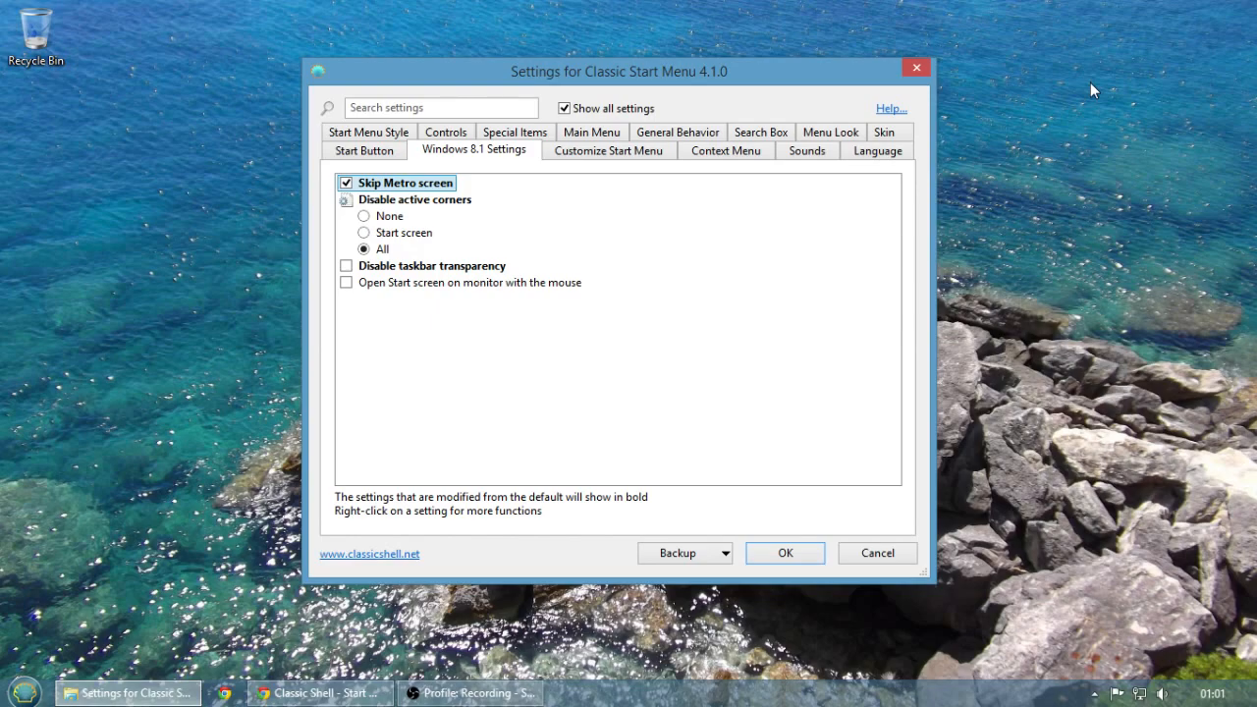
pyautogui.moveTo(846, 74)
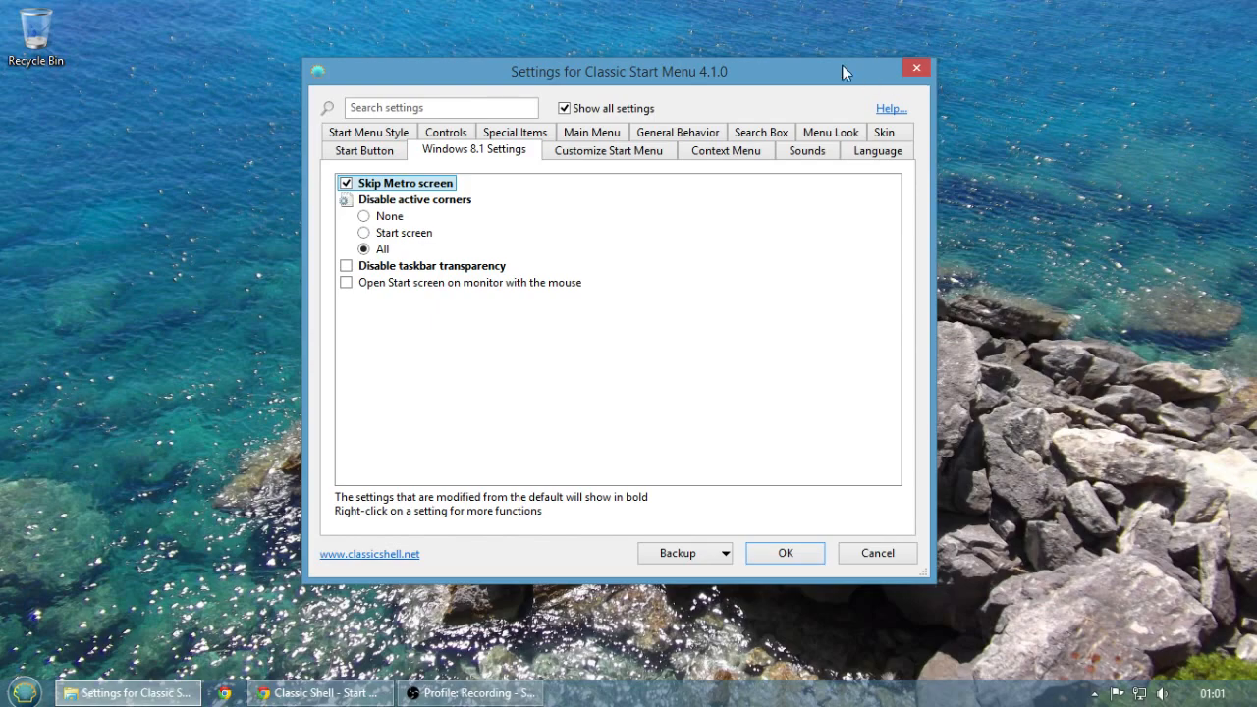
pyautogui.moveTo(825, 56)
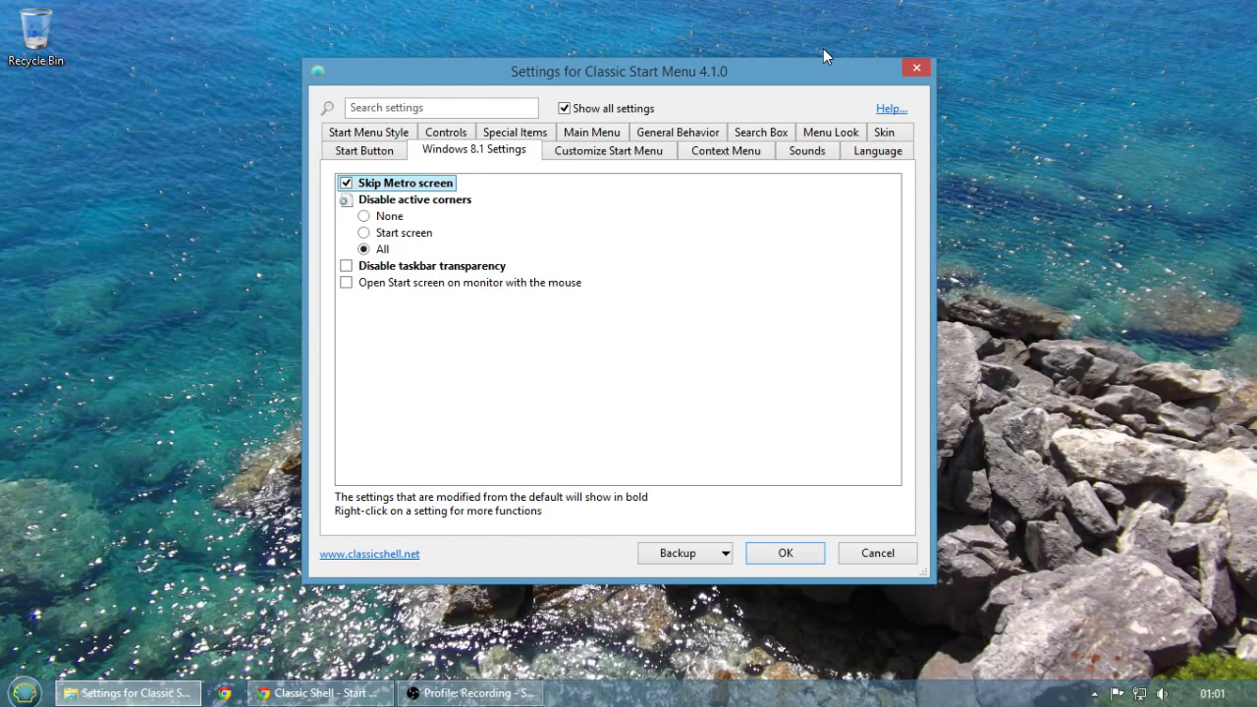
pyautogui.moveTo(585, 116)
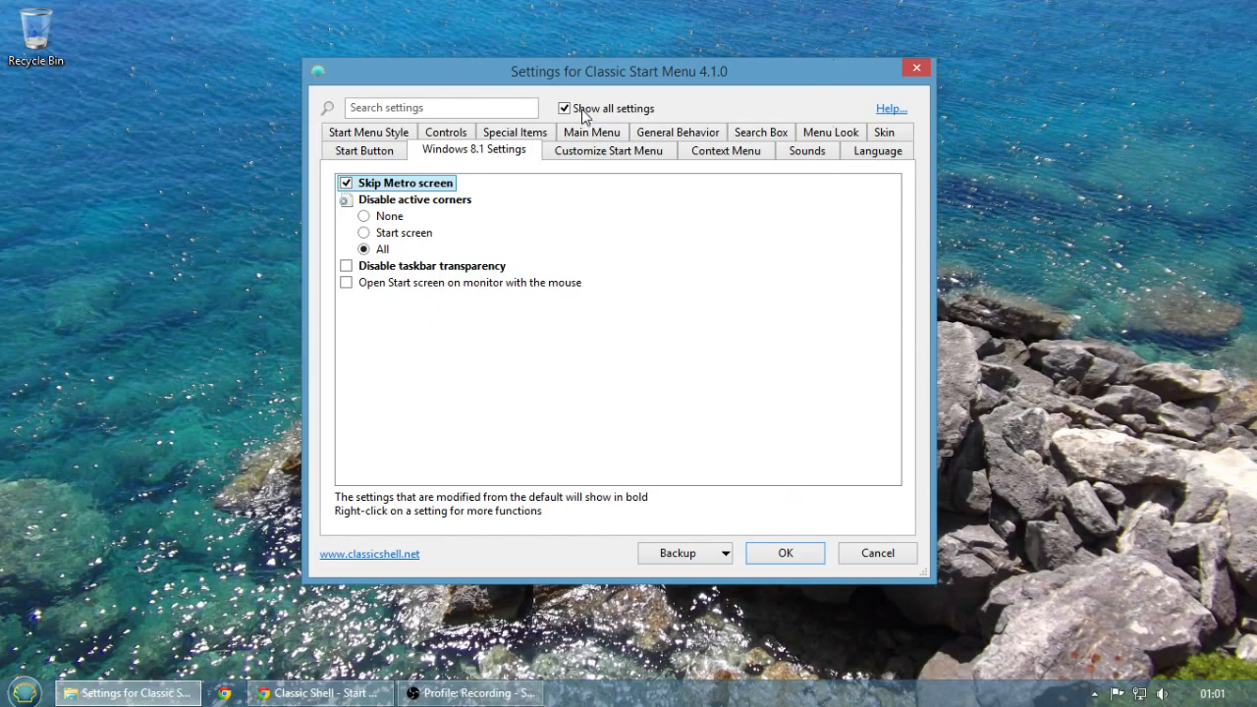
# Uncheck Show all settings, view the Skin tab, and close the settings dialog
pyautogui.click(564, 108)
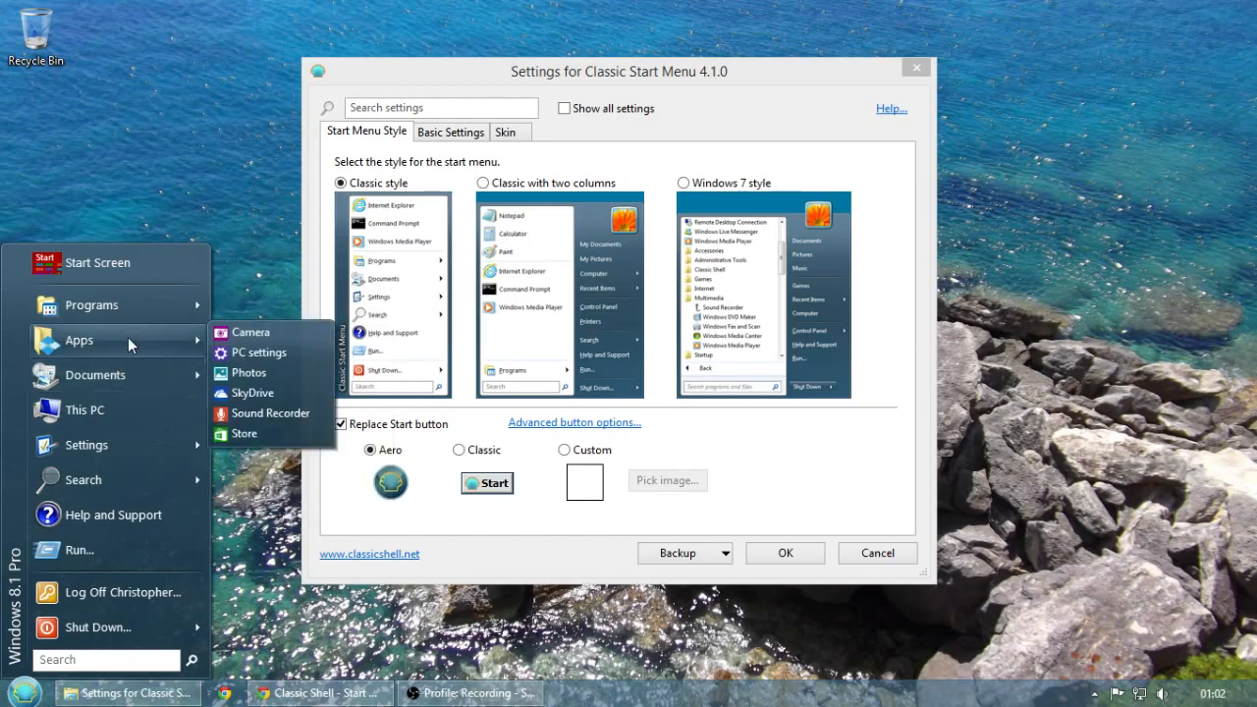
pyautogui.click(505, 132)
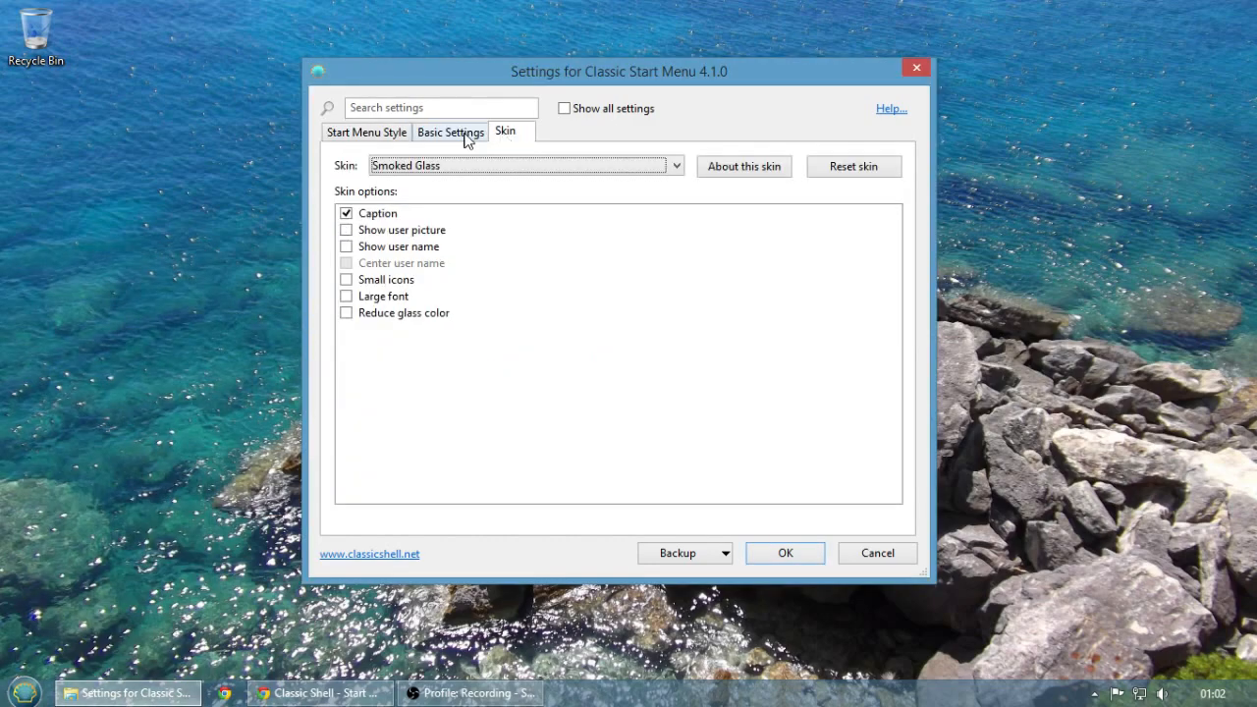
pyautogui.click(674, 165)
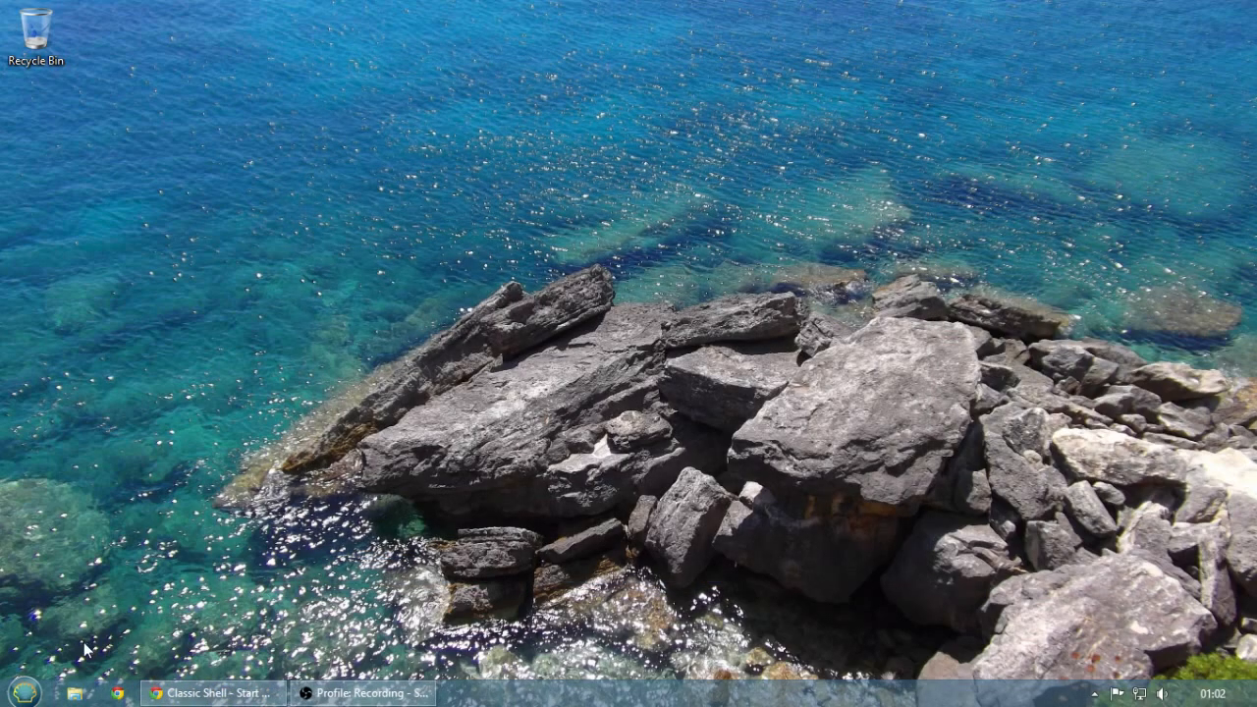
pyautogui.click(13, 691)
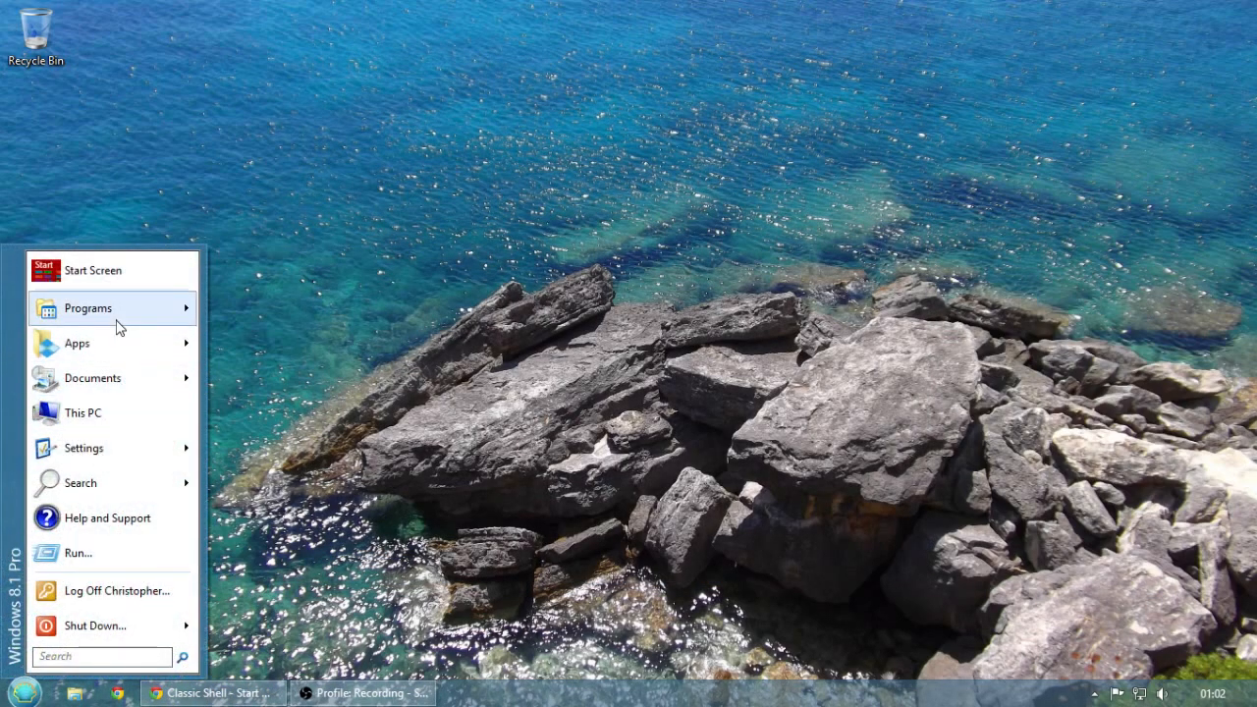
pyautogui.moveTo(87, 308)
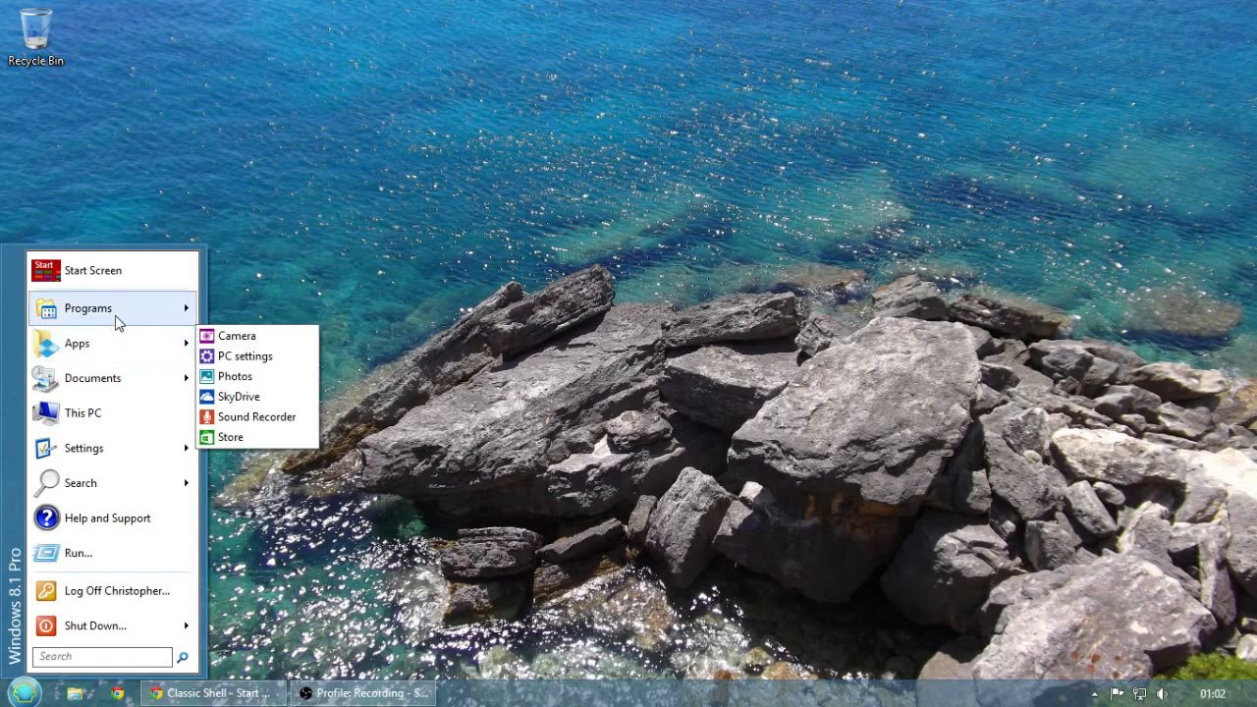
pyautogui.moveTo(87, 308)
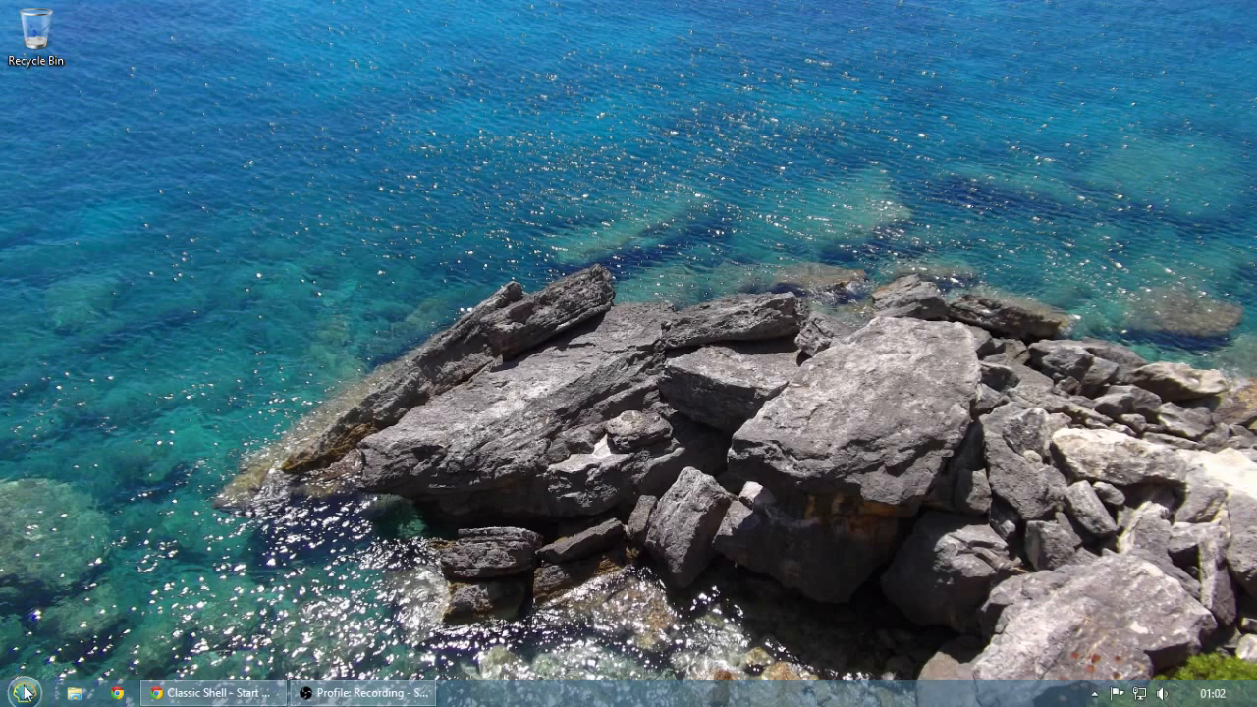
pyautogui.click(13, 694)
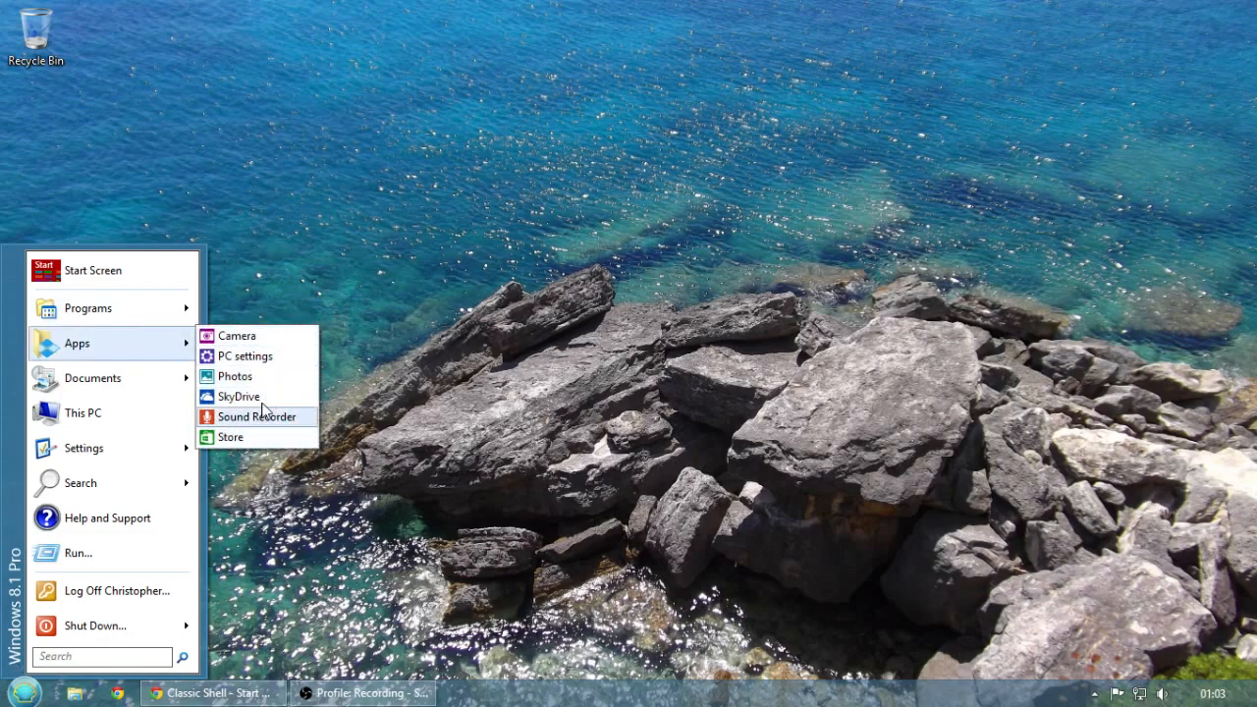
pyautogui.moveTo(291, 430)
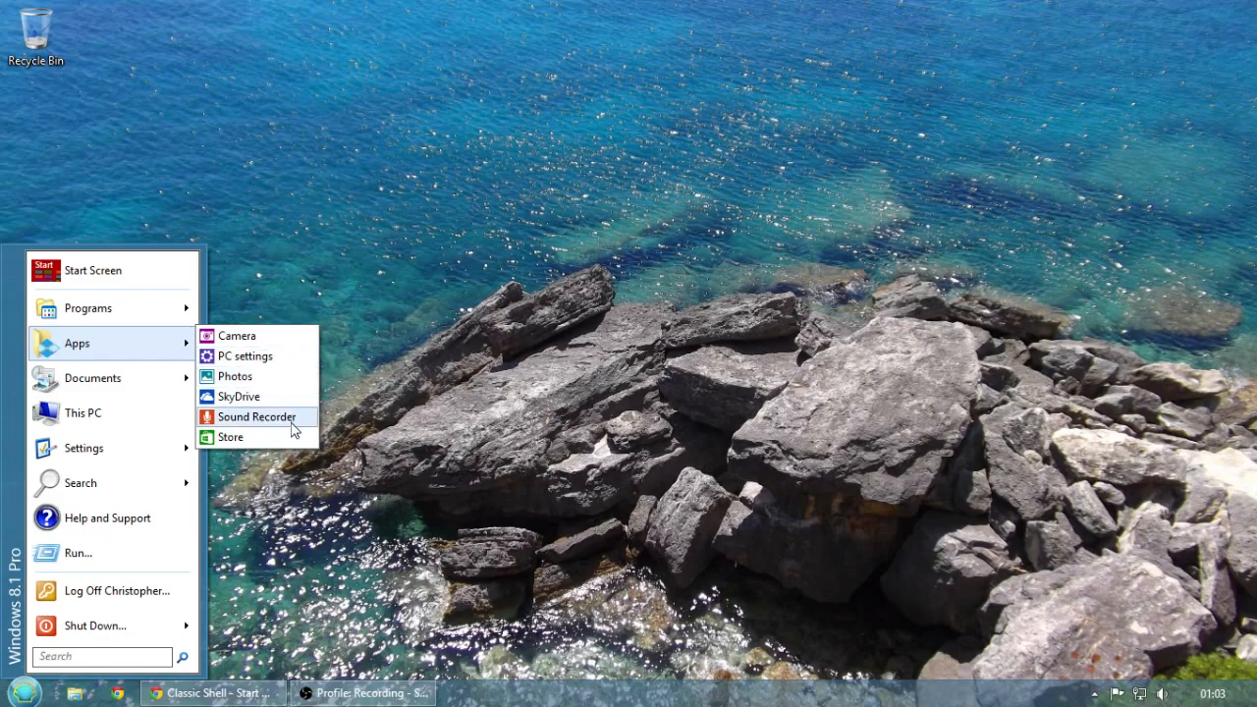
pyautogui.moveTo(655, 267)
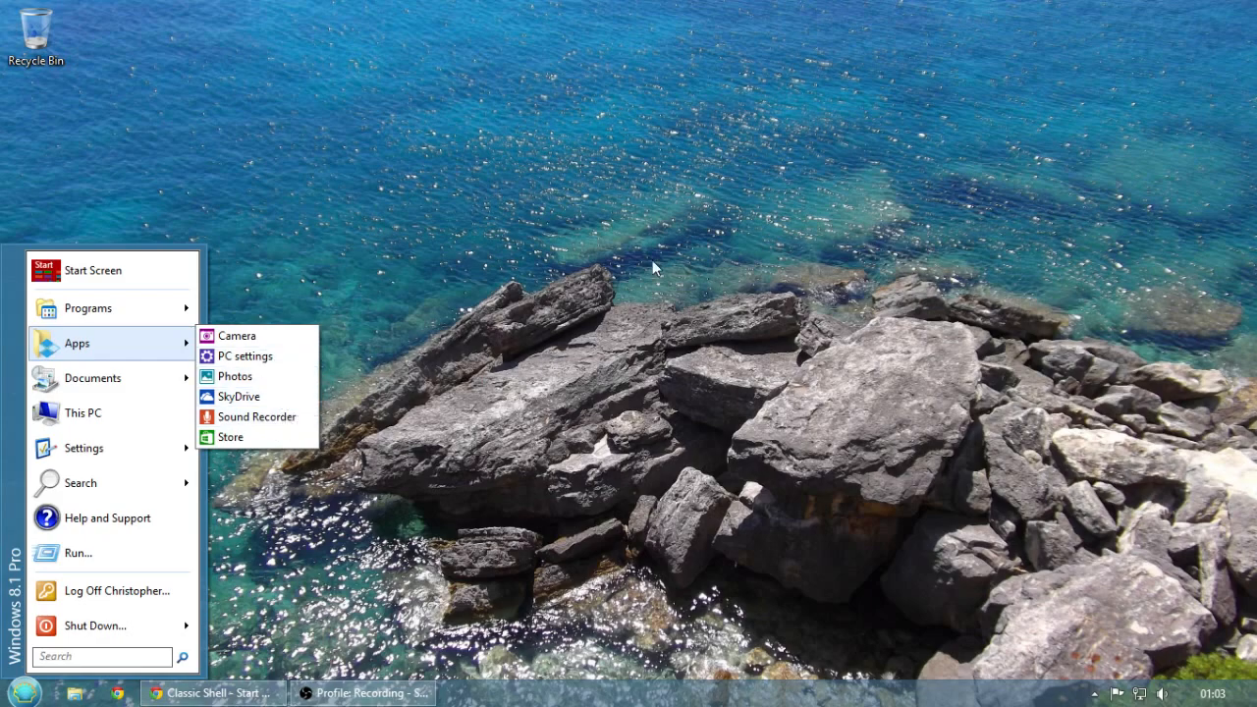
pyautogui.click(658, 241)
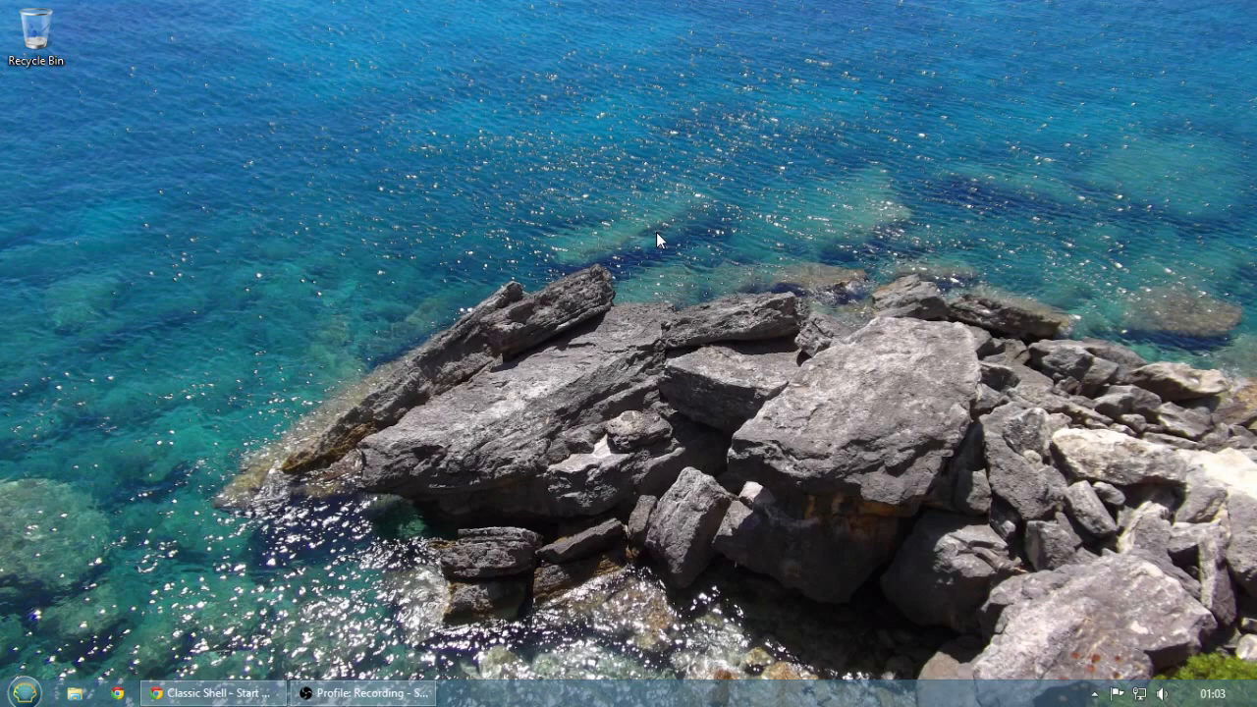
pyautogui.moveTo(478, 261)
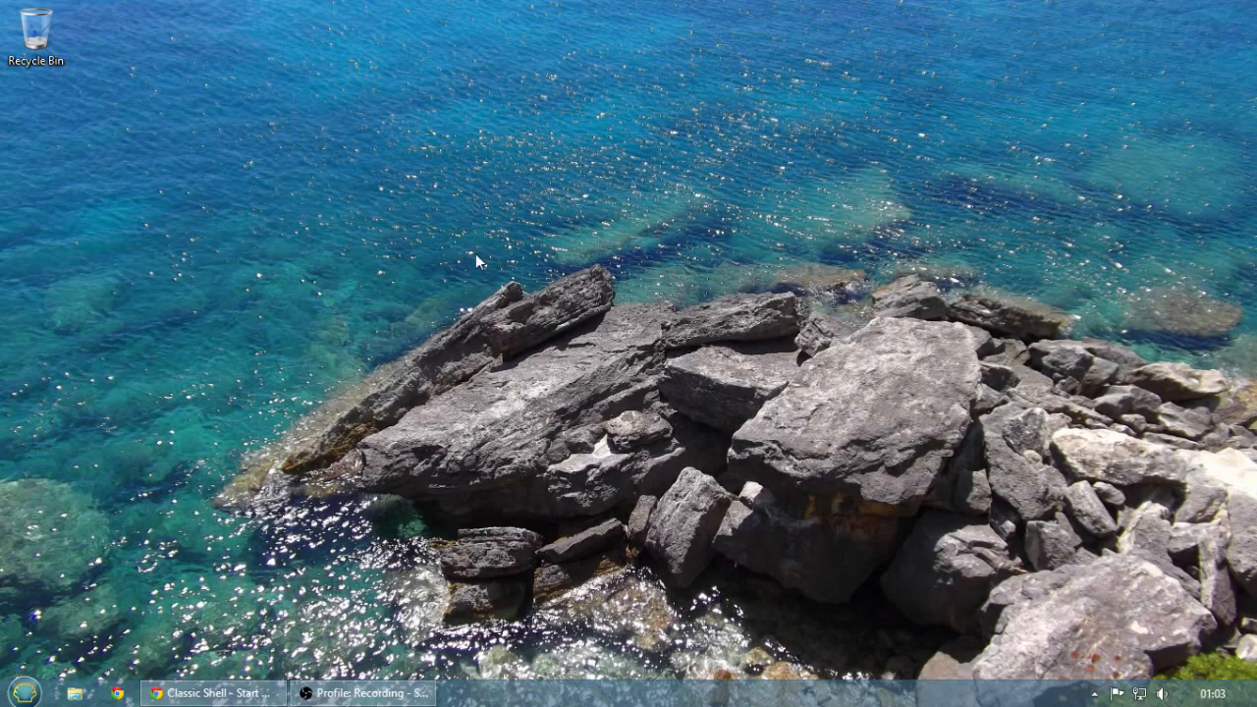